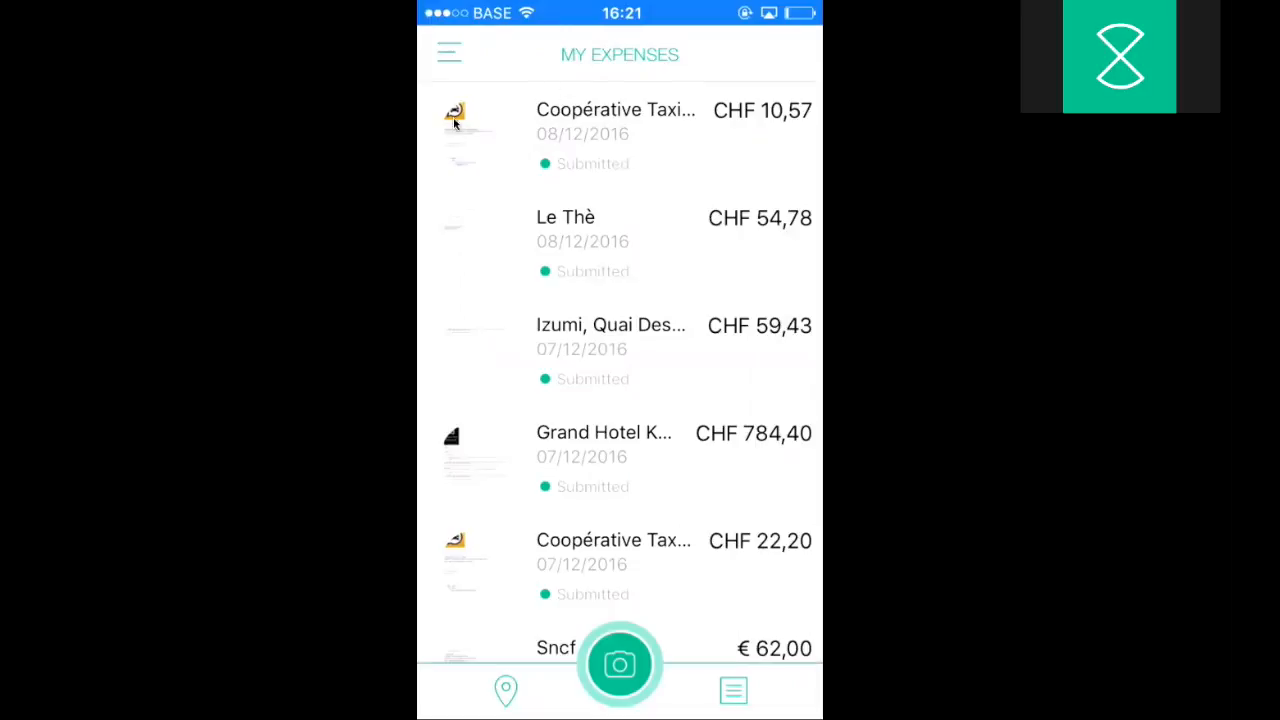
mouse_move(710, 118)
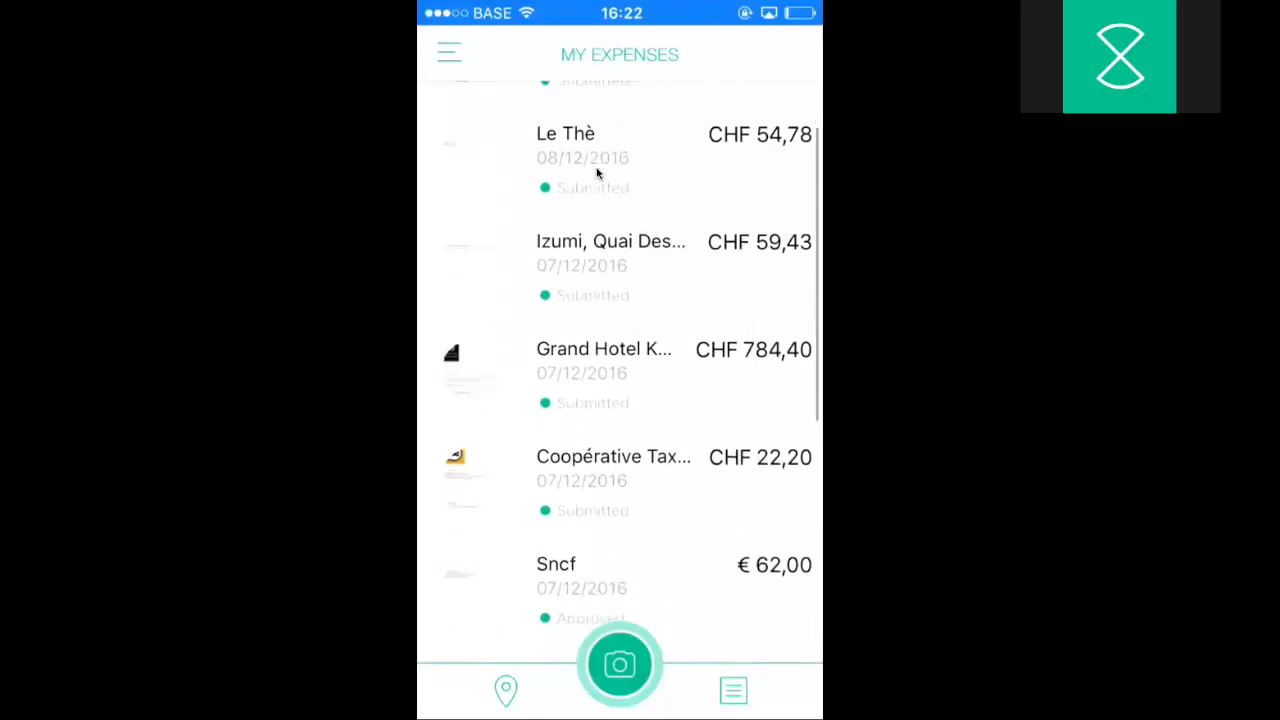
Photograph the 4.50 EUR train ticket as a new cash expense and choose its category.
scroll("down", 3)
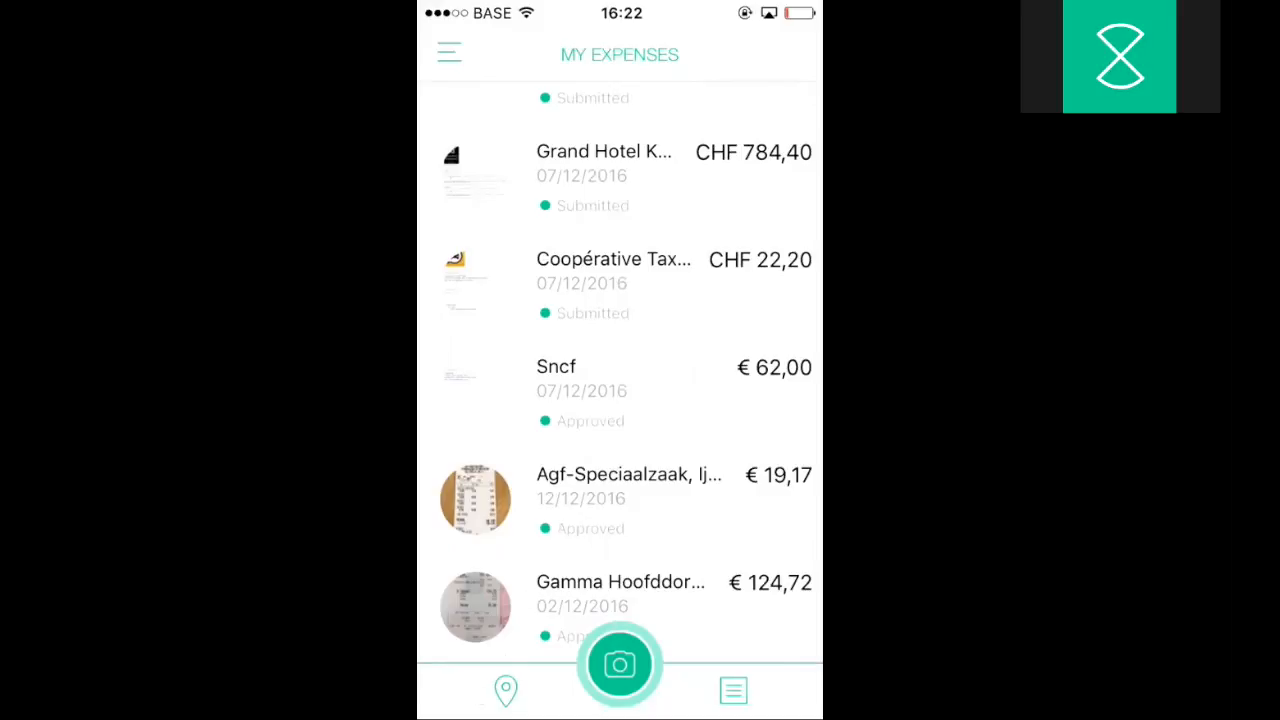
mouse_move(740, 690)
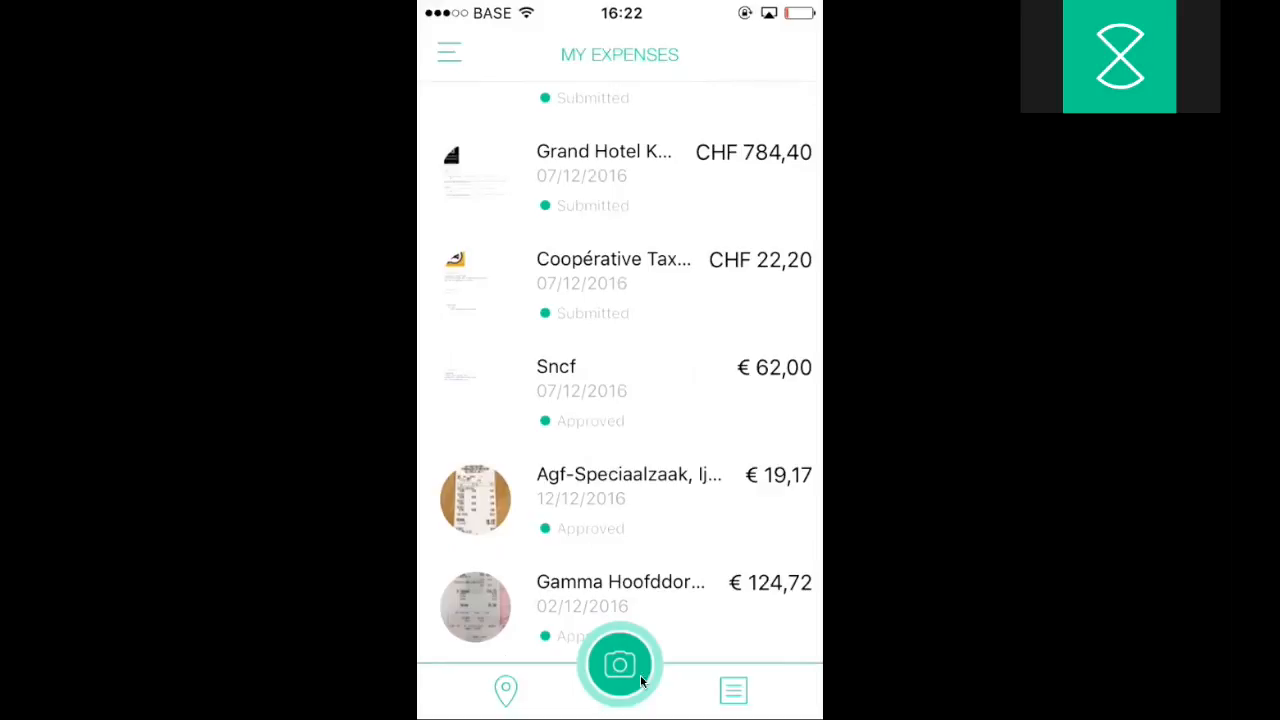
left_click(620, 664)
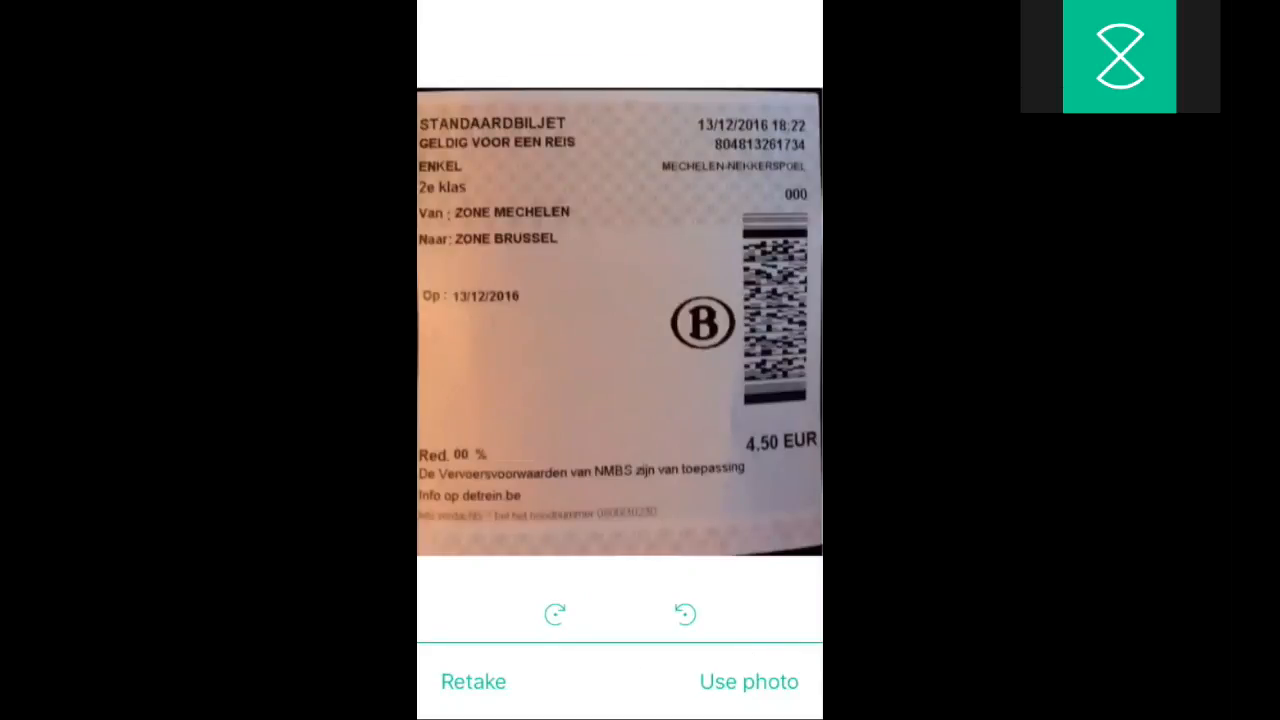
left_click(748, 680)
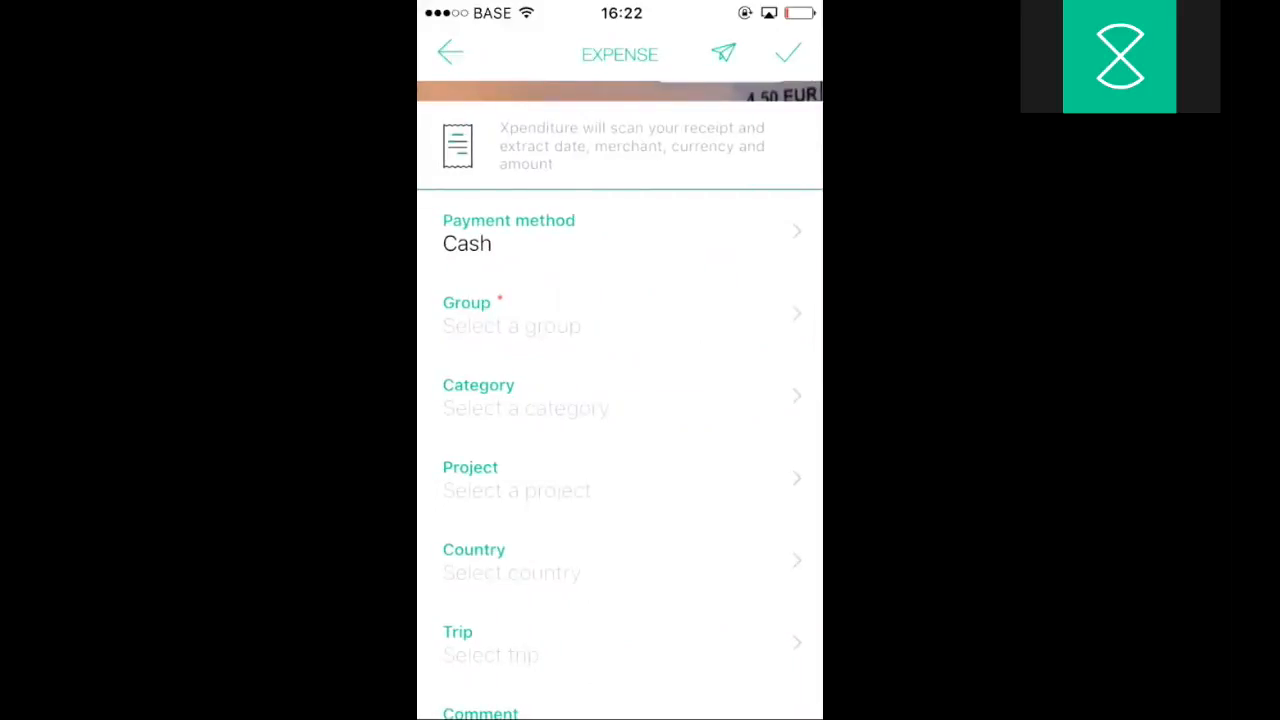
left_click(620, 312)
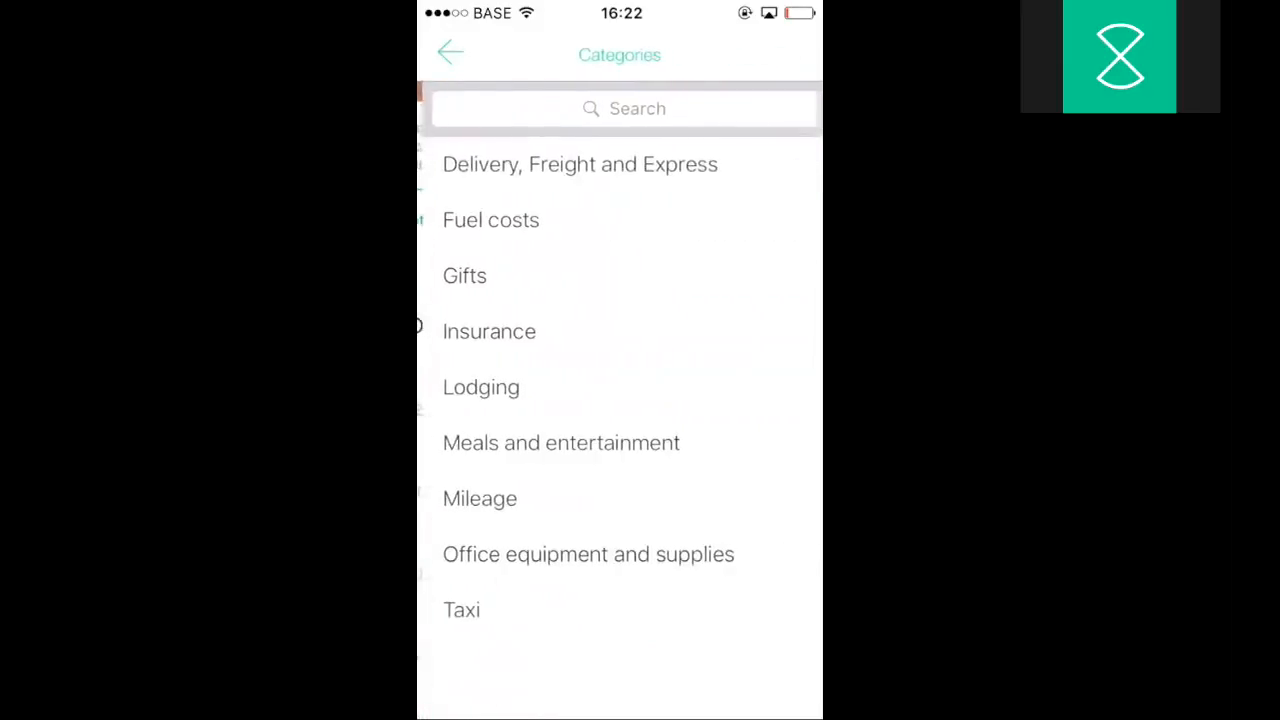
left_click(580, 164)
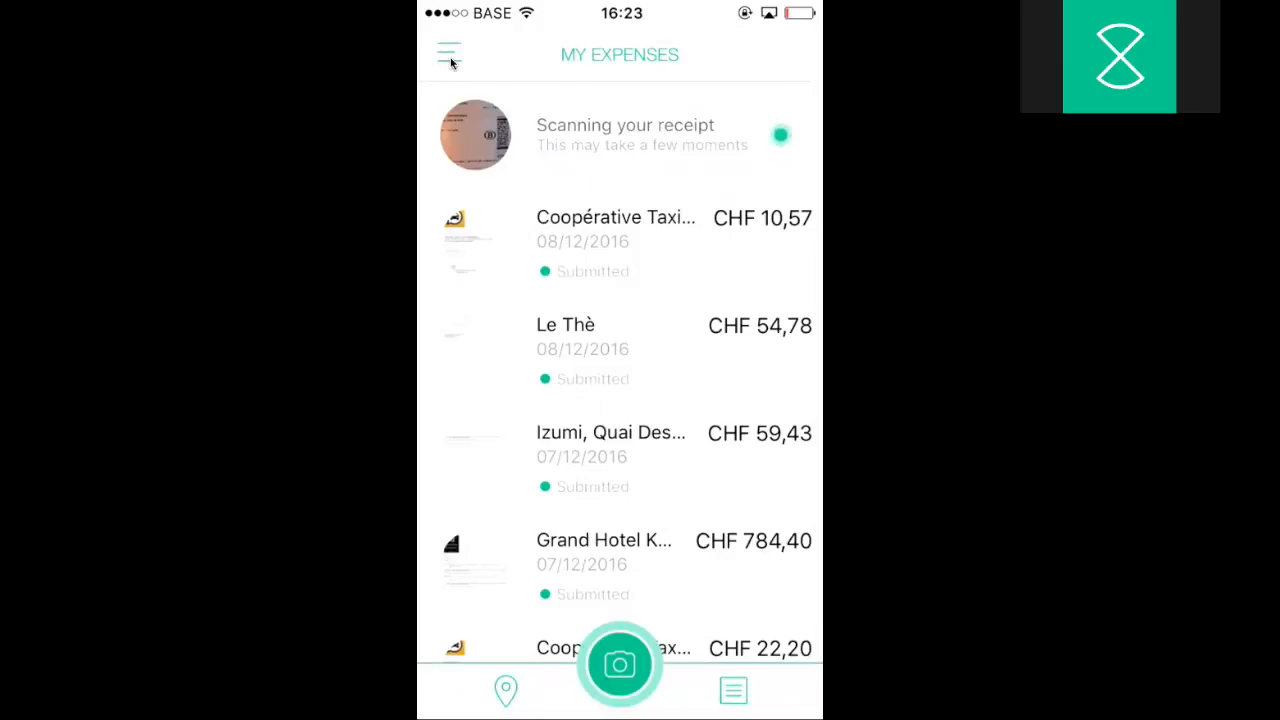
Reach the app Settings from the side menu.
left_click(448, 52)
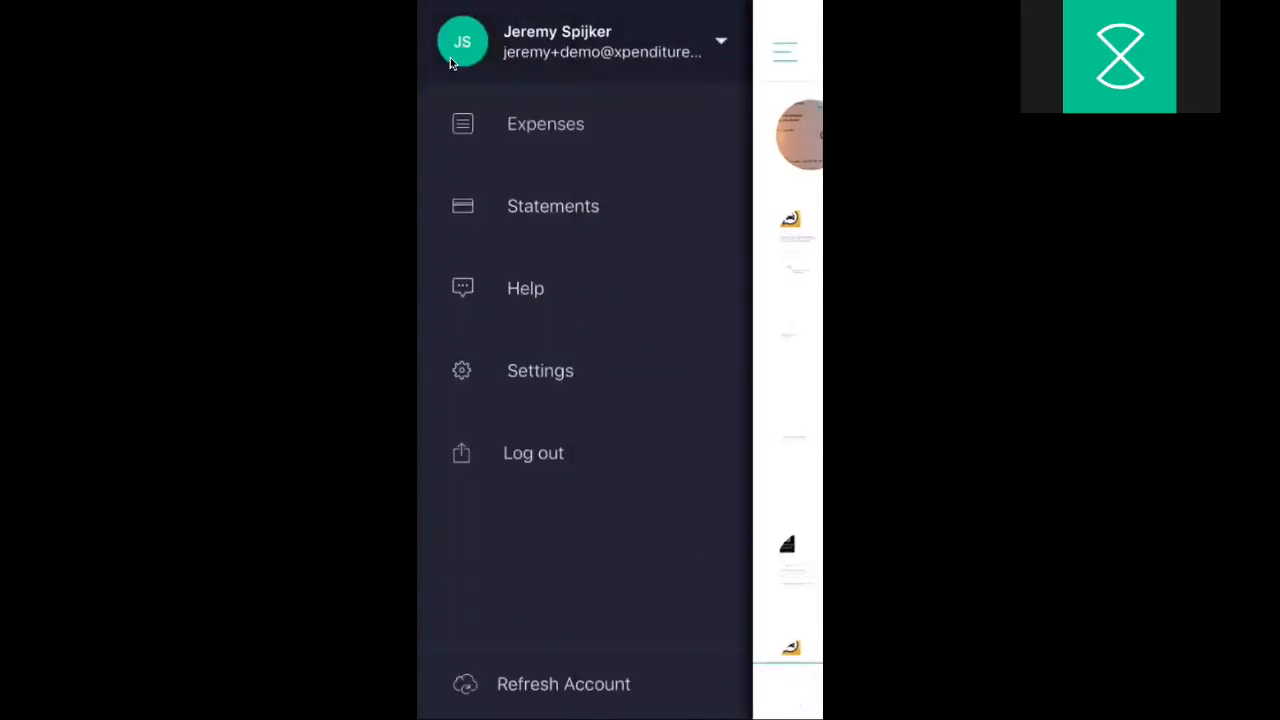
mouse_move(560, 388)
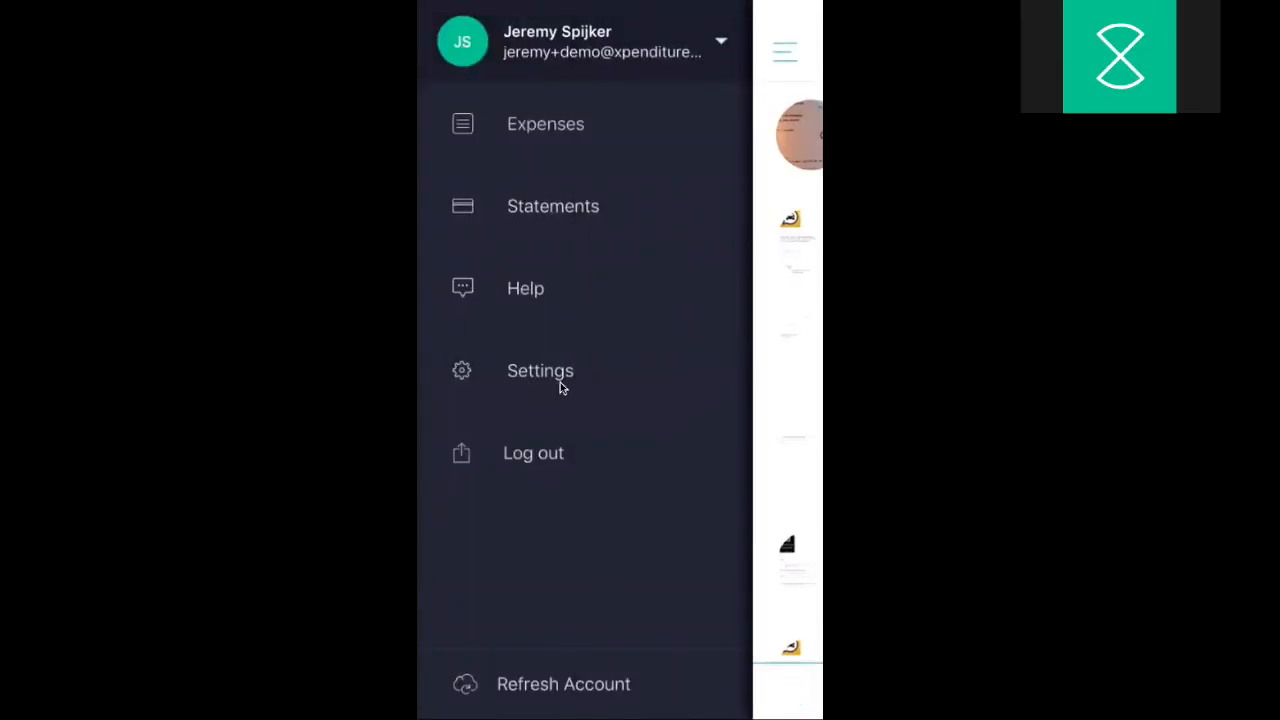
mouse_move(490, 376)
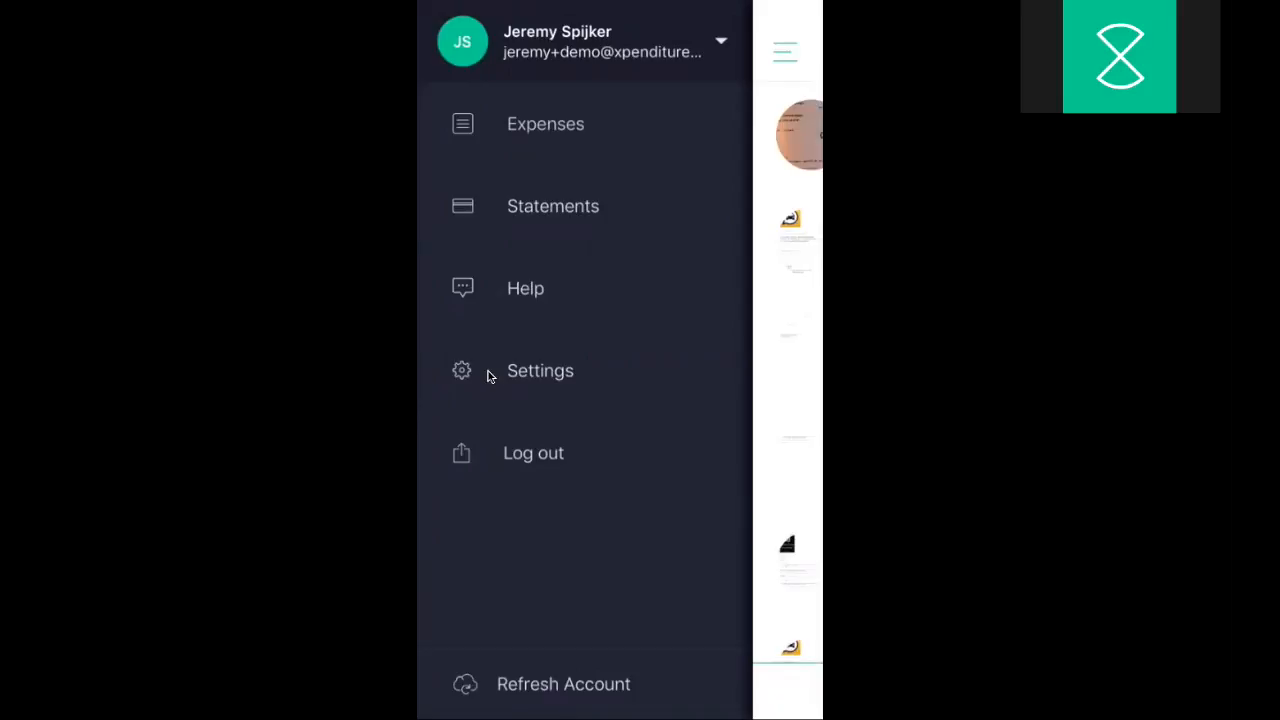
left_click(540, 370)
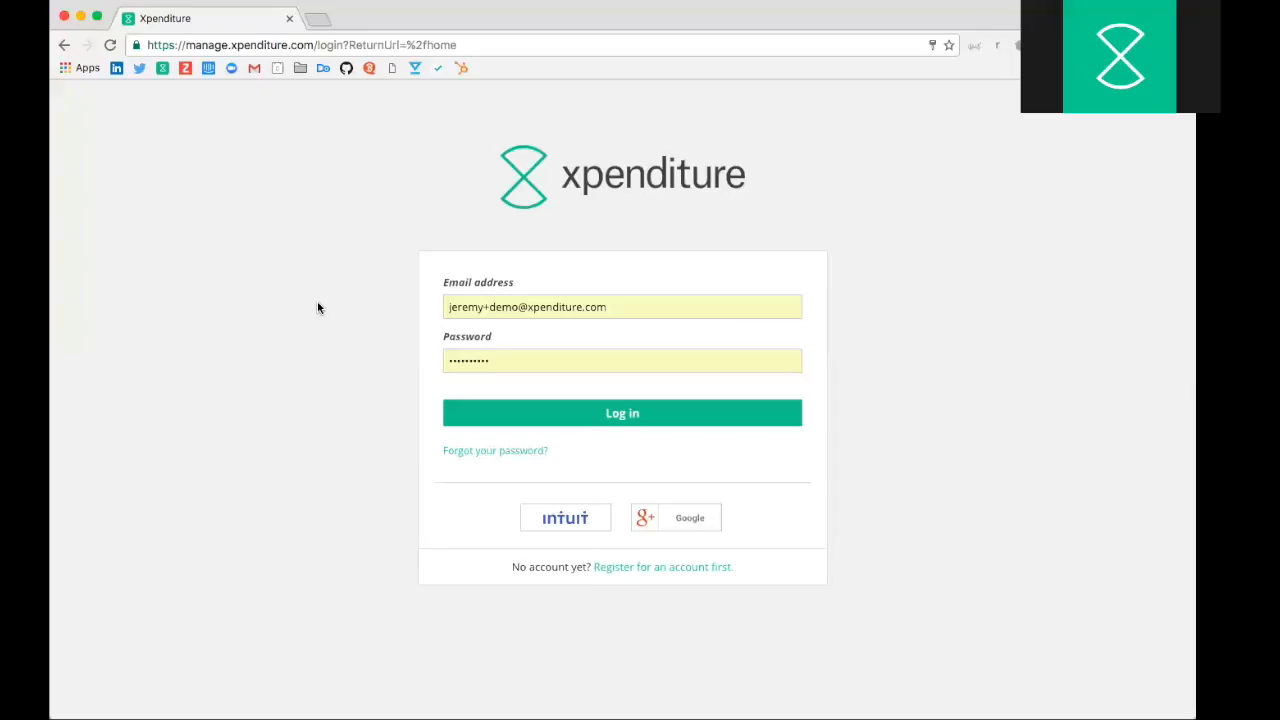
Log in to the web account with the prefilled email and password.
left_click(620, 412)
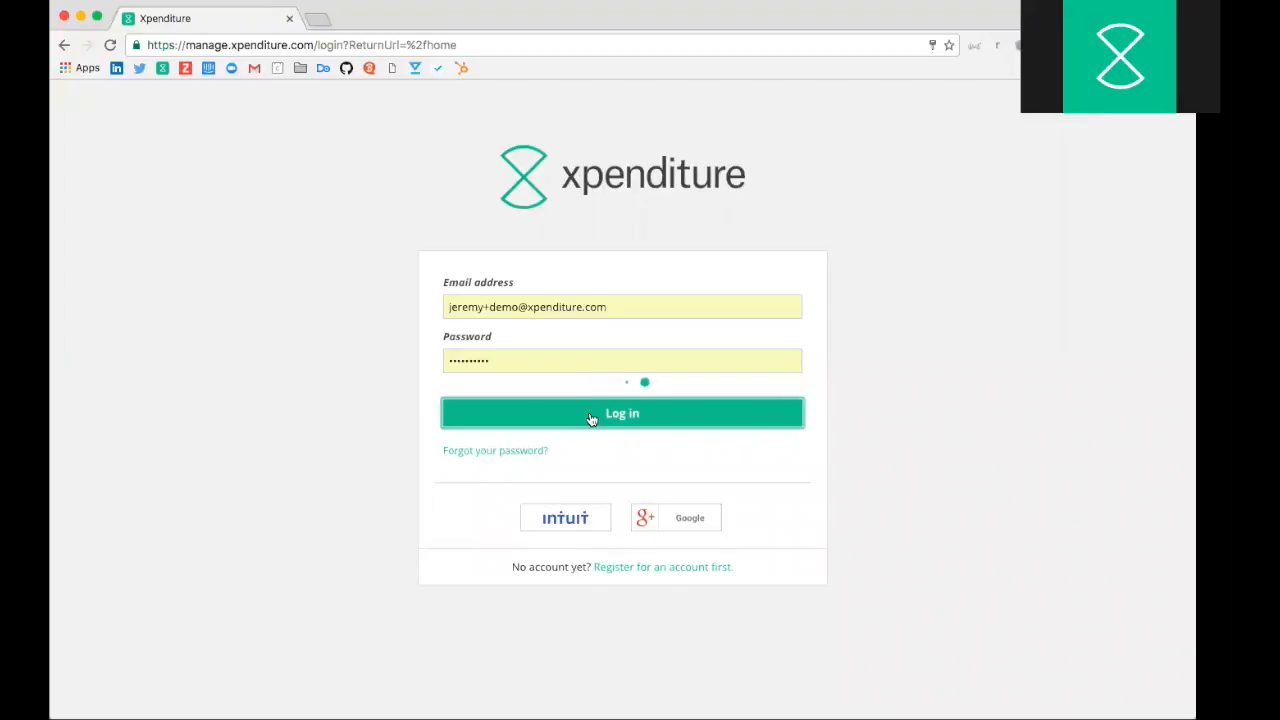
left_click(622, 412)
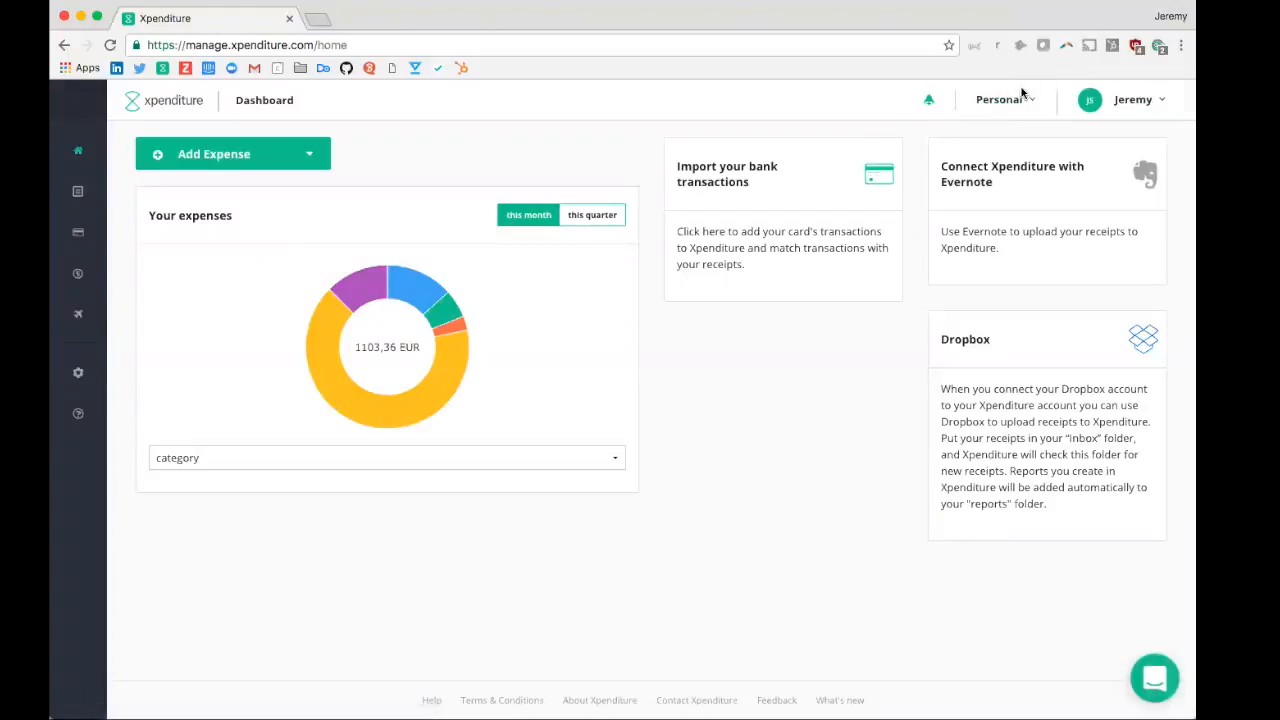
left_click(1000, 100)
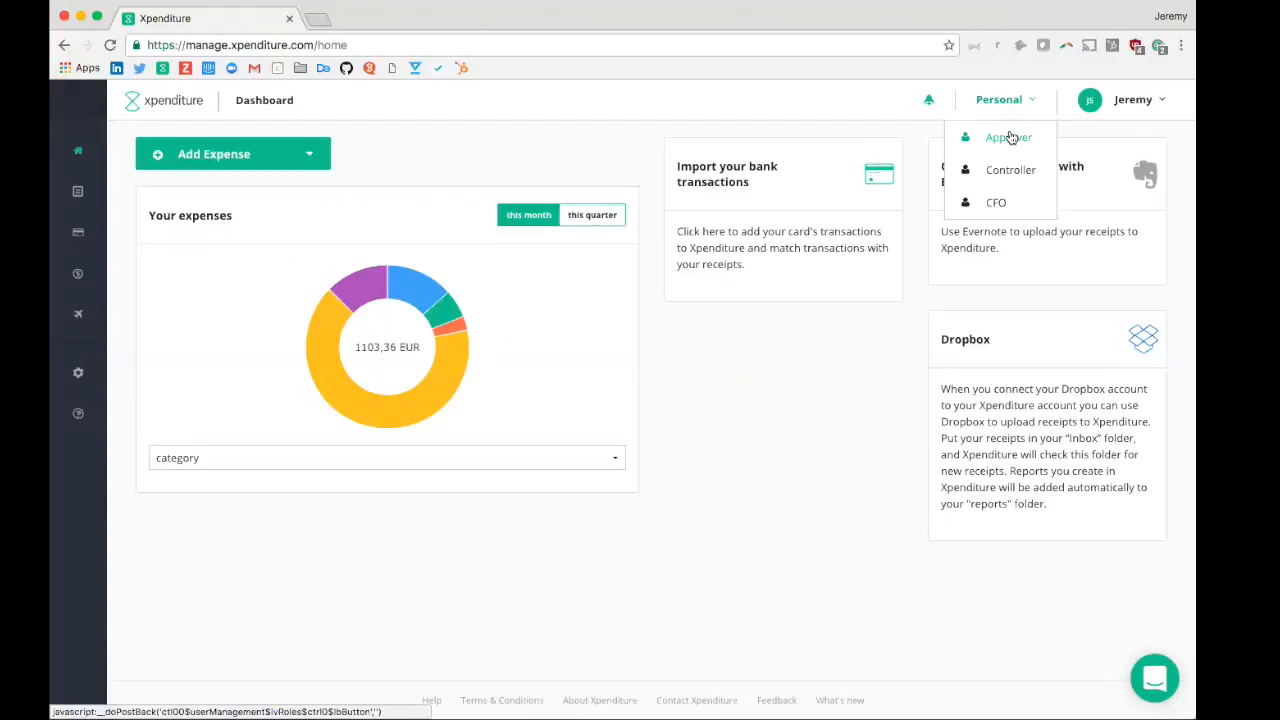
mouse_move(1004, 138)
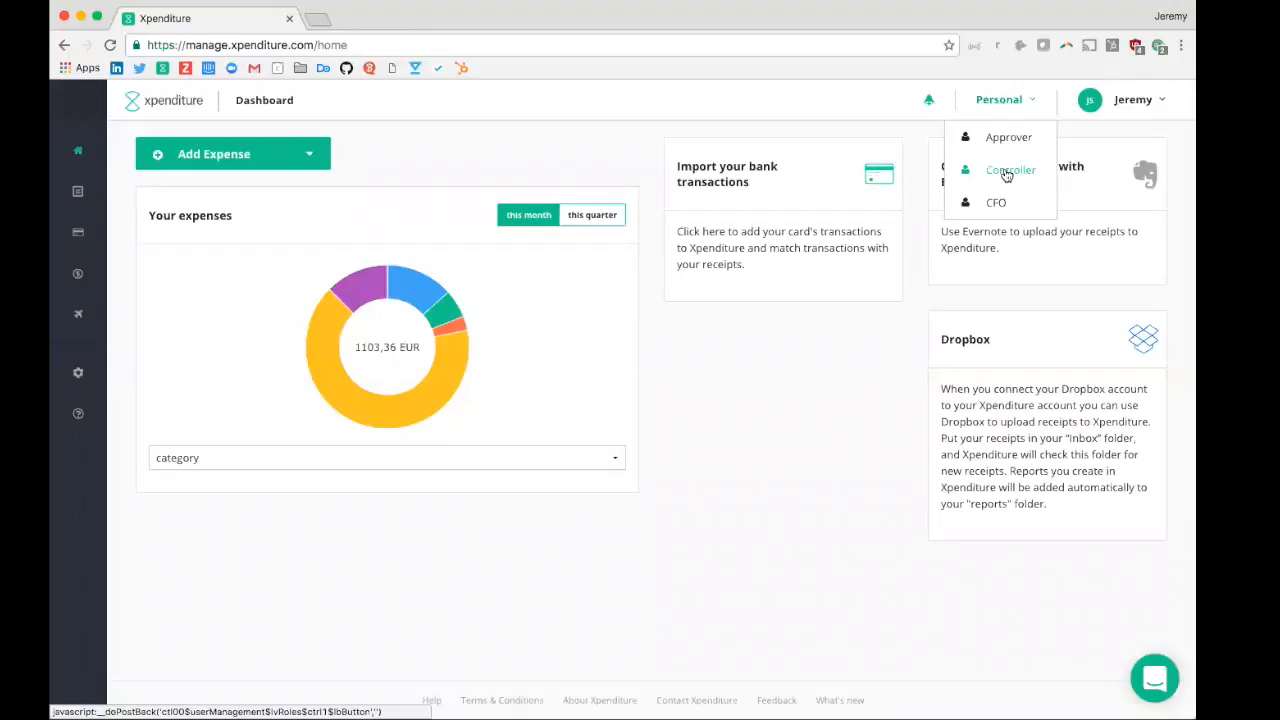
mouse_move(996, 204)
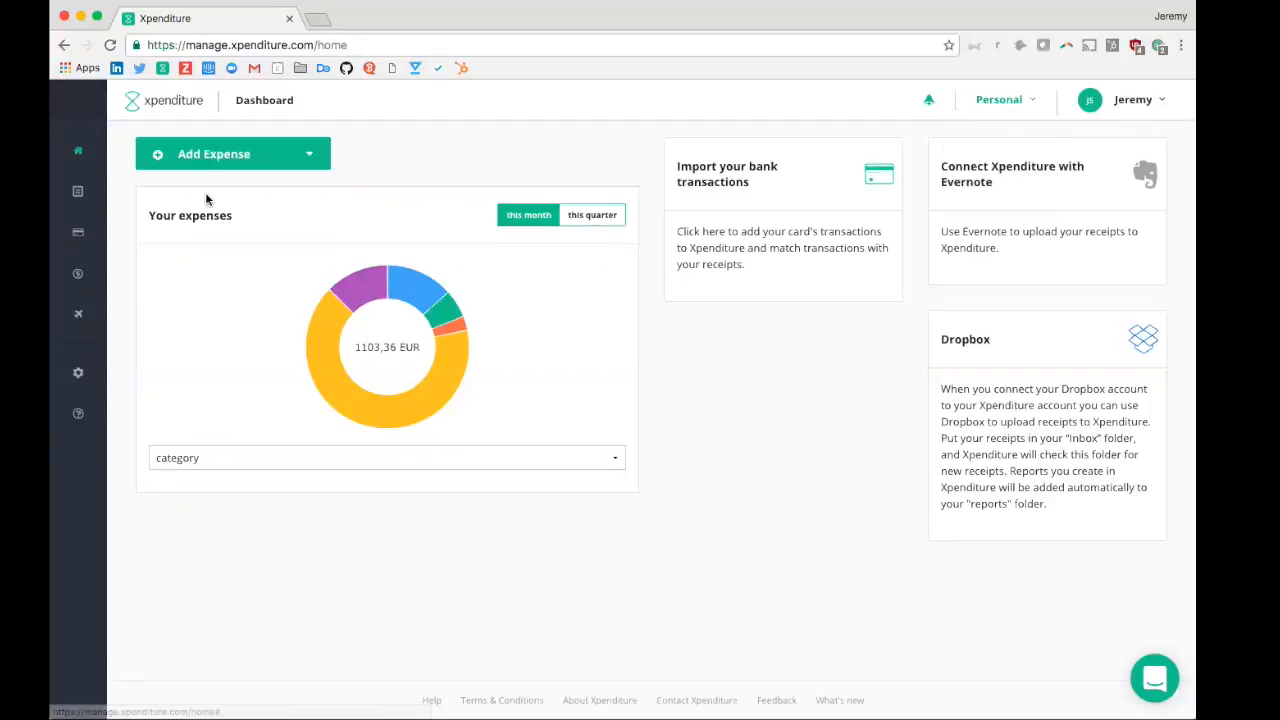
mouse_move(340, 184)
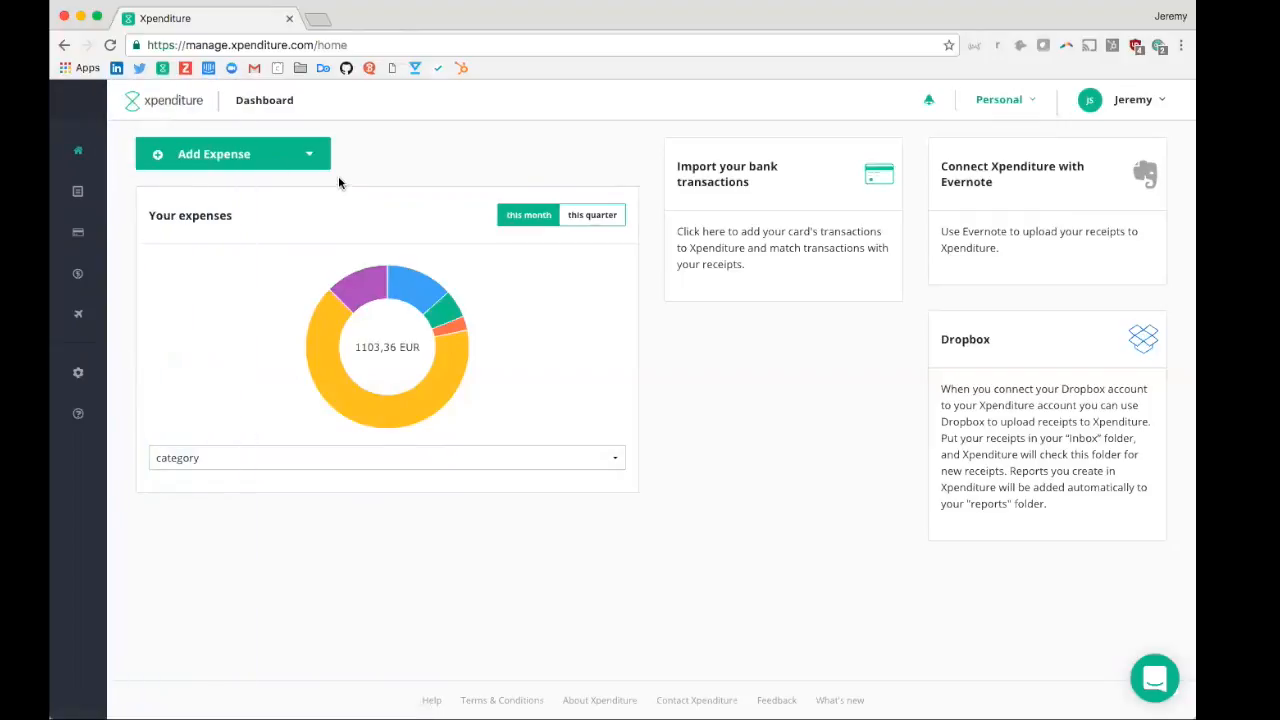
mouse_move(518, 412)
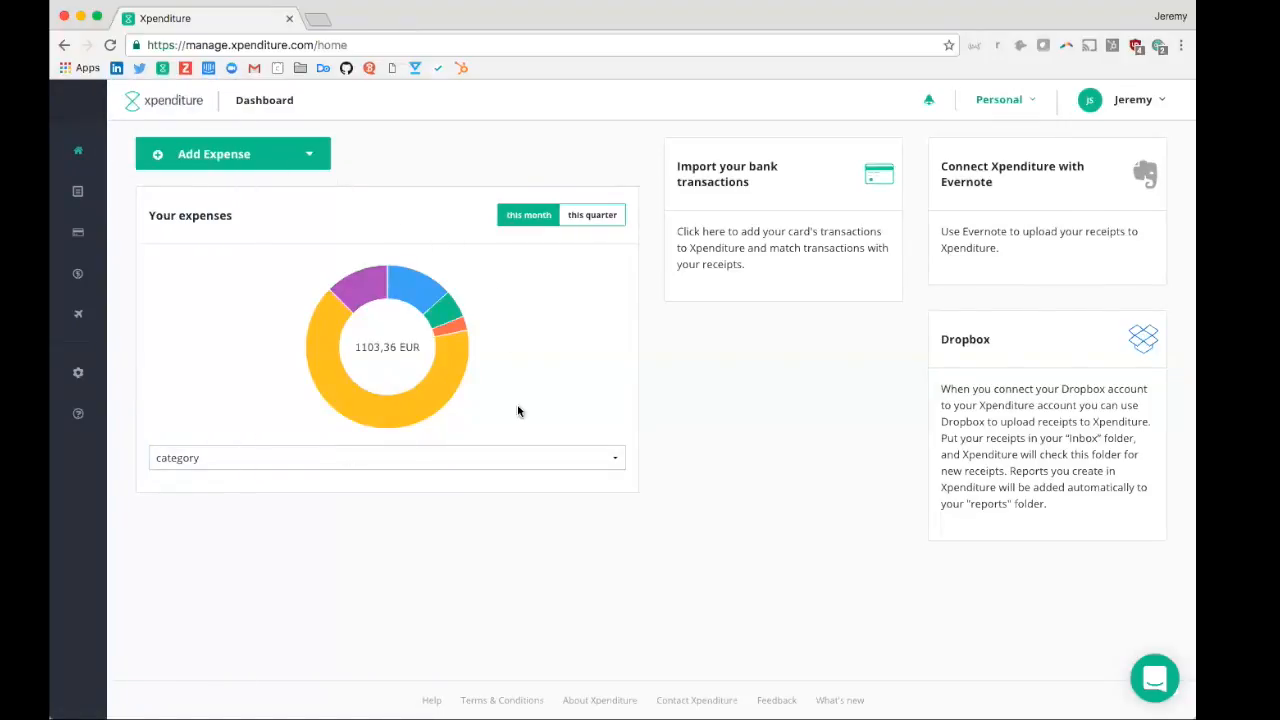
mouse_move(290, 456)
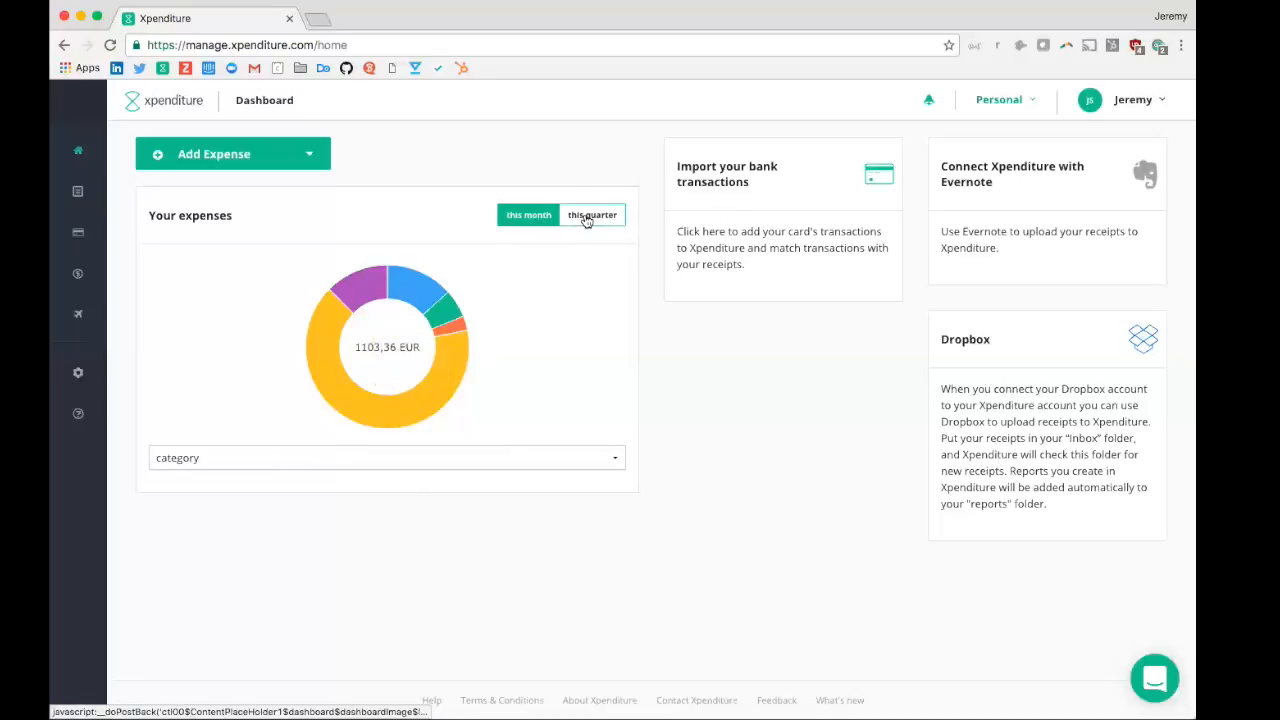
Show this quarter's 6038,28 EUR expenses on the donut, broken down by project.
left_click(592, 216)
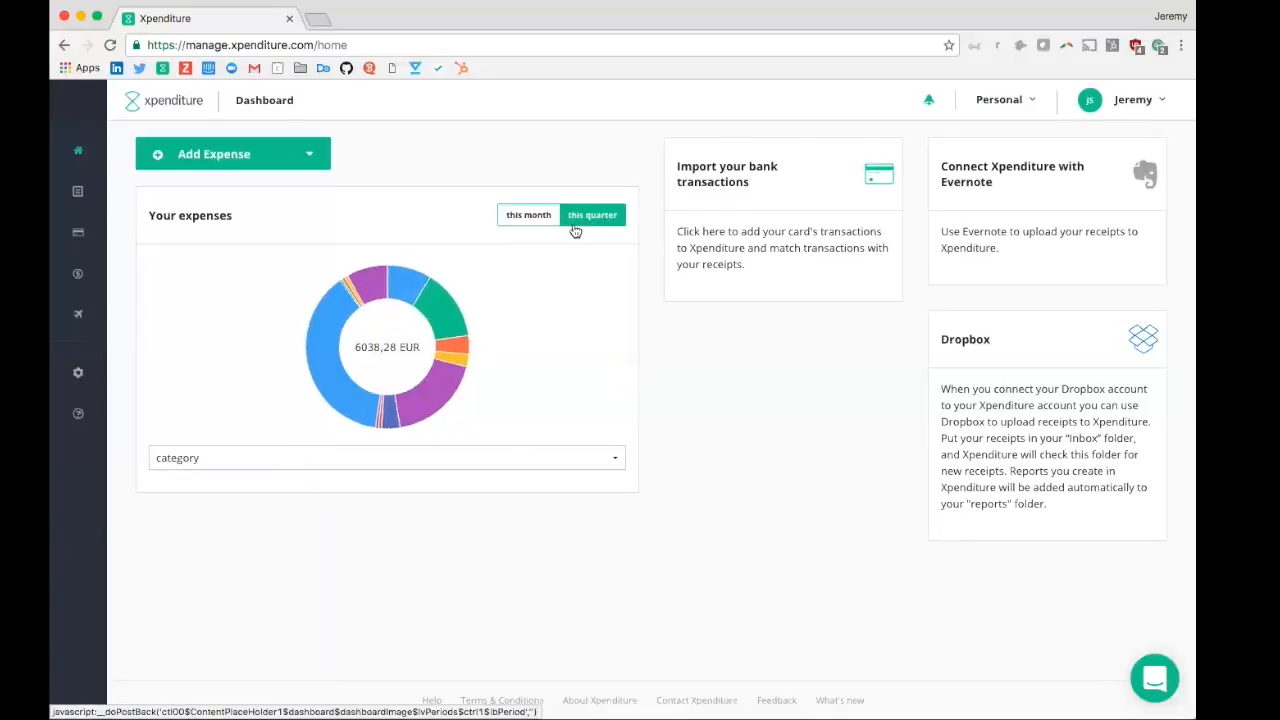
mouse_move(410, 410)
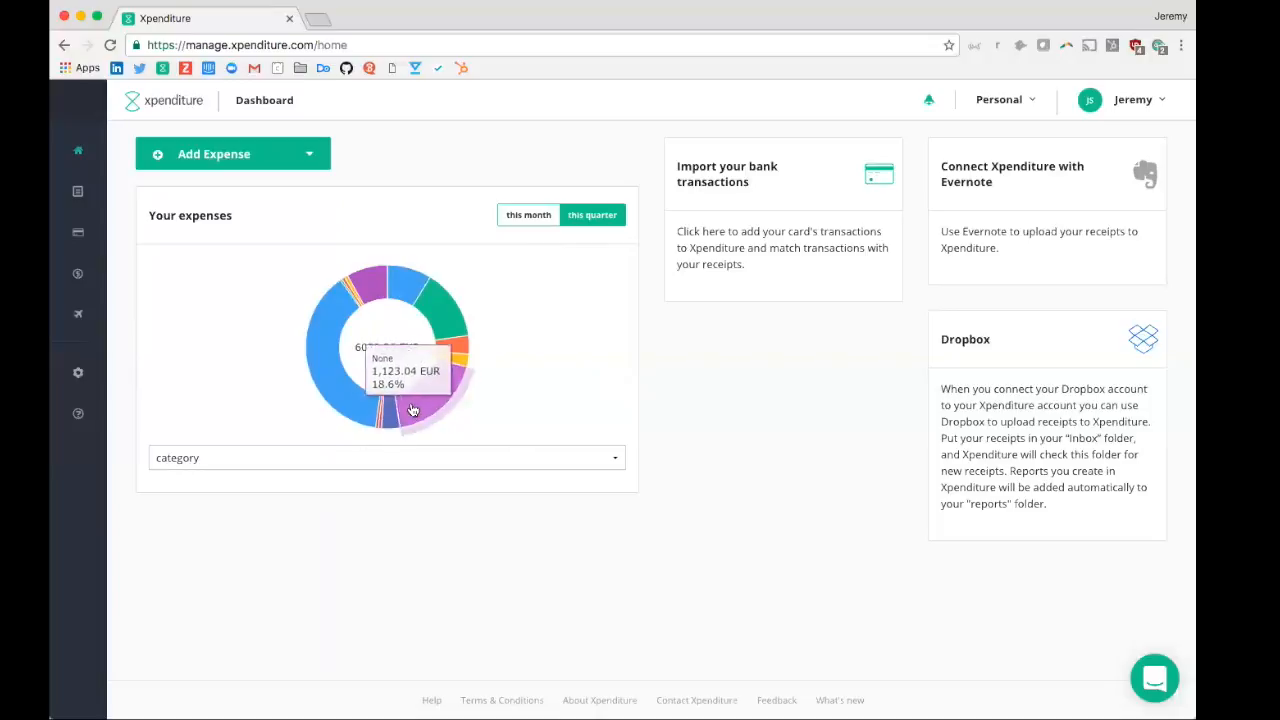
mouse_move(376, 418)
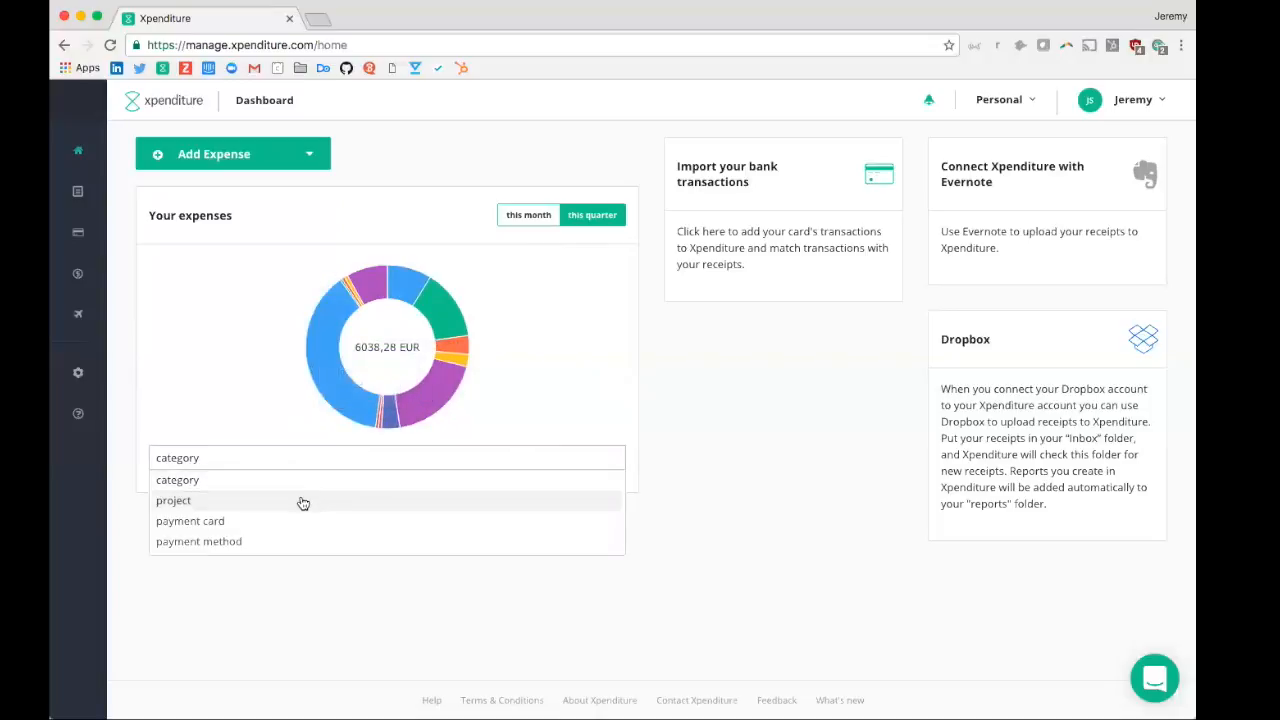
left_click(172, 500)
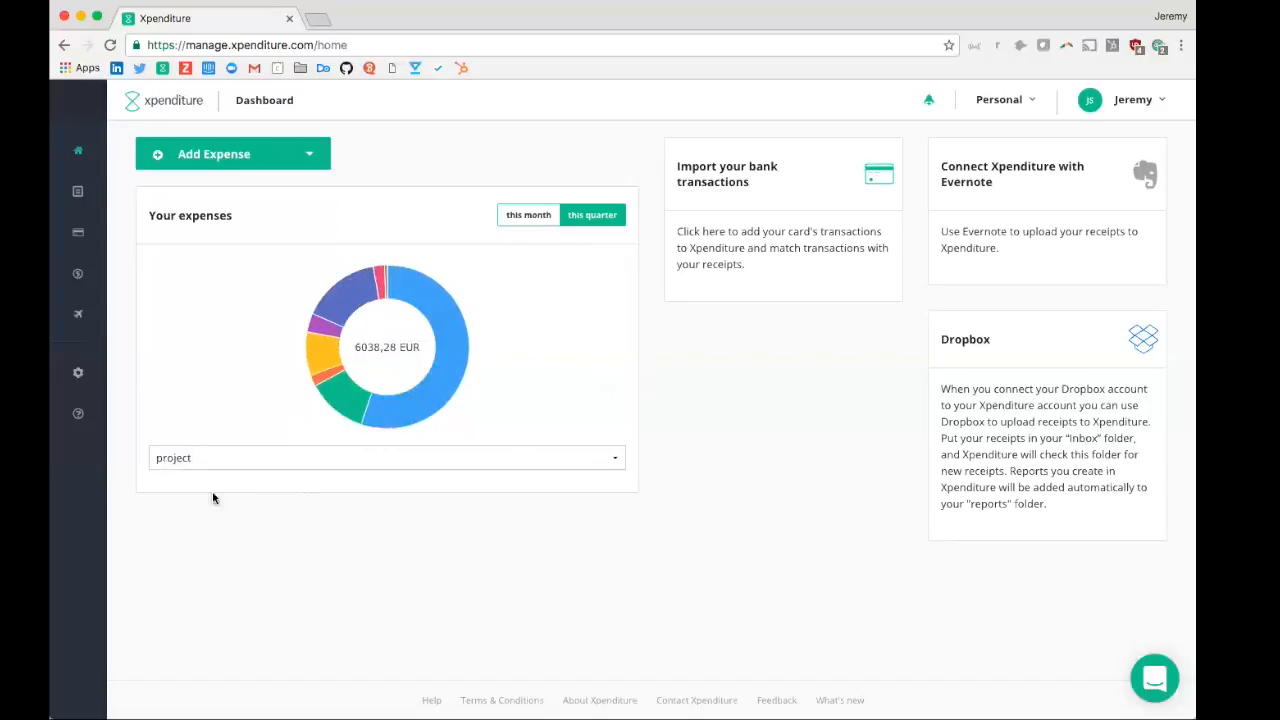
left_click(232, 152)
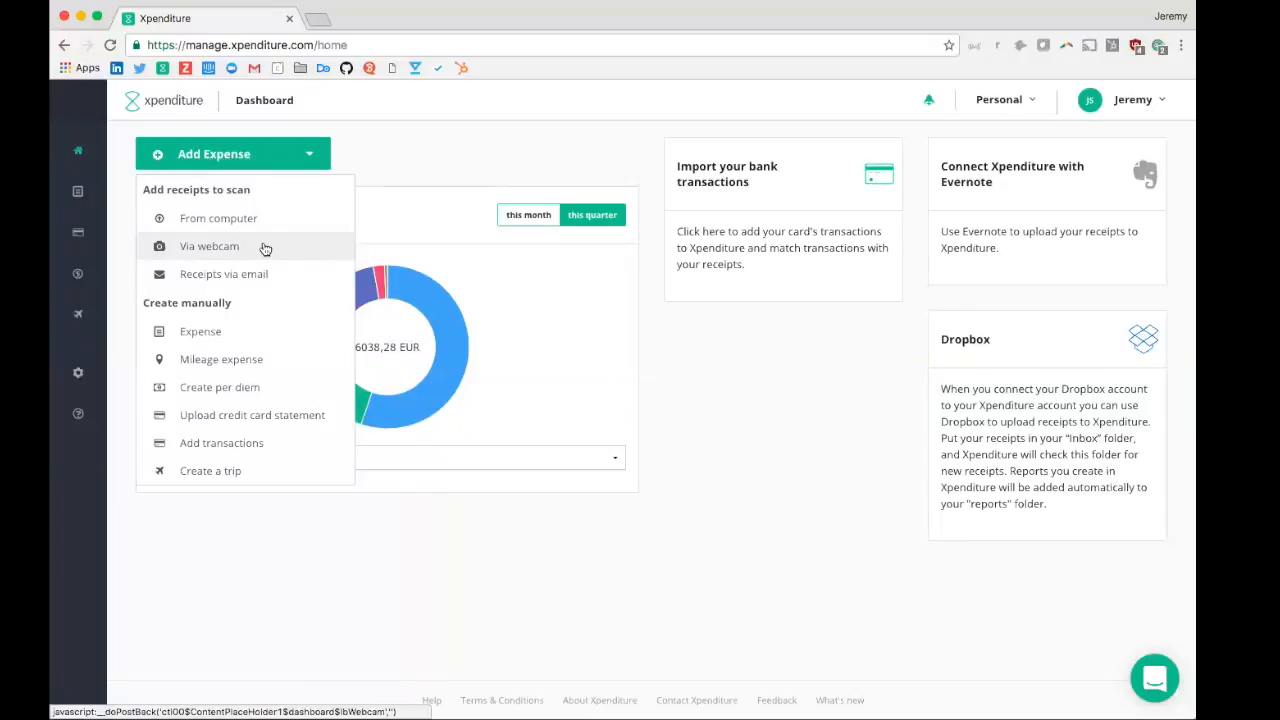
mouse_move(250, 274)
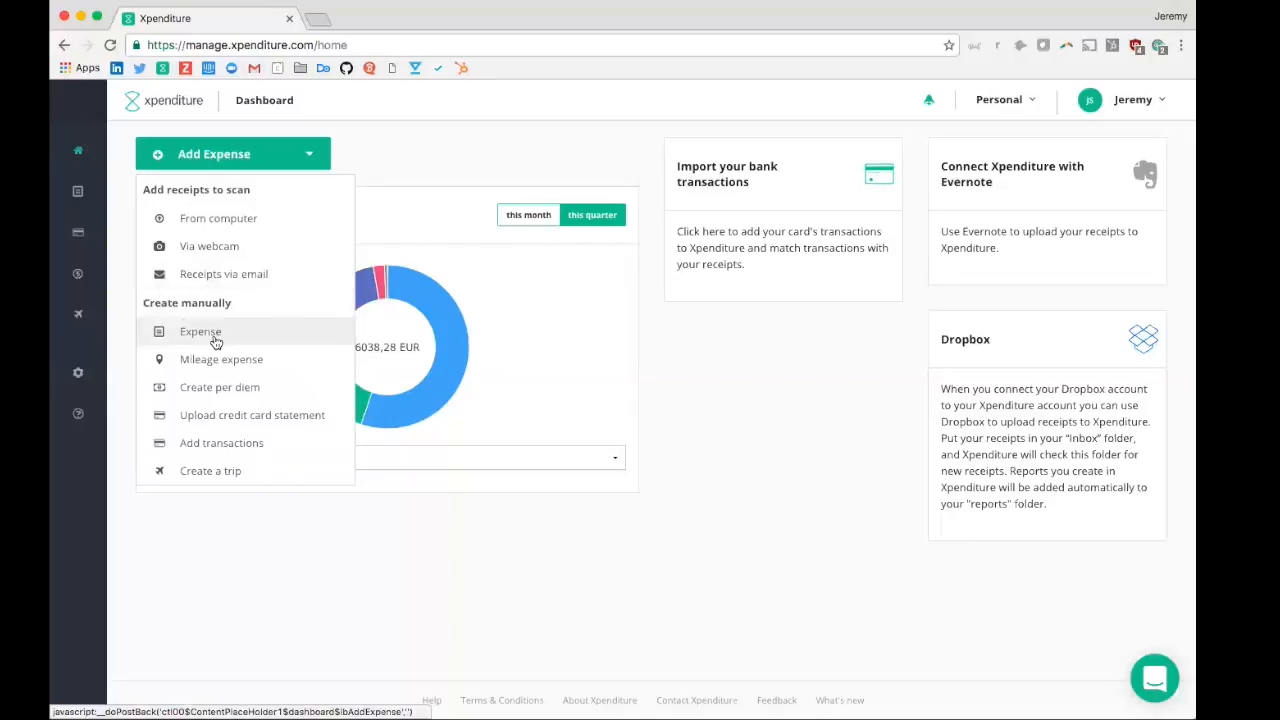
mouse_move(216, 360)
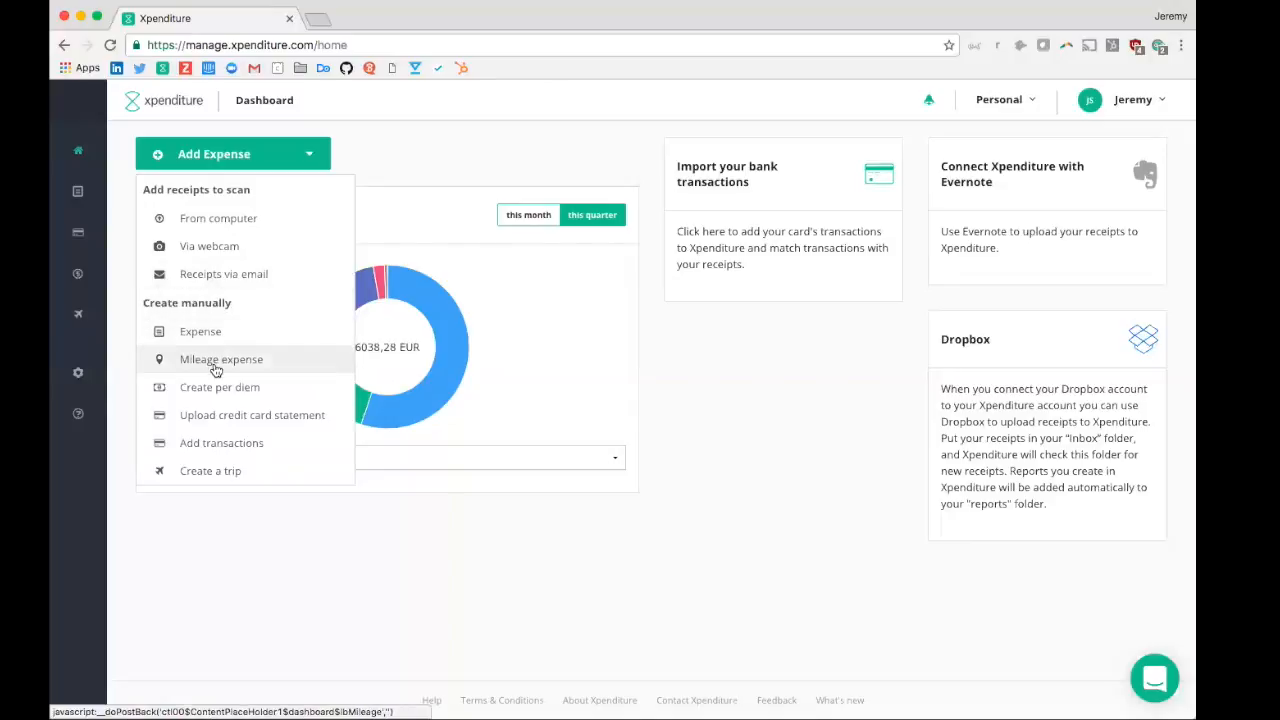
mouse_move(220, 388)
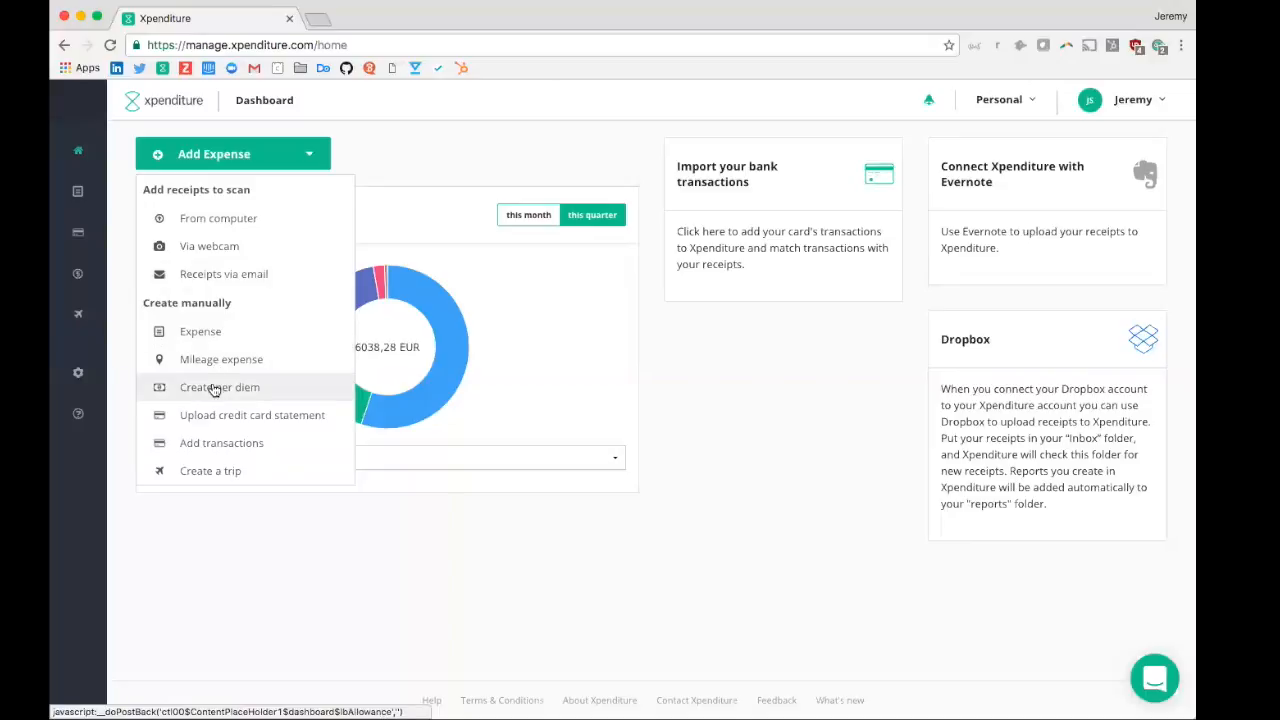
mouse_move(220, 442)
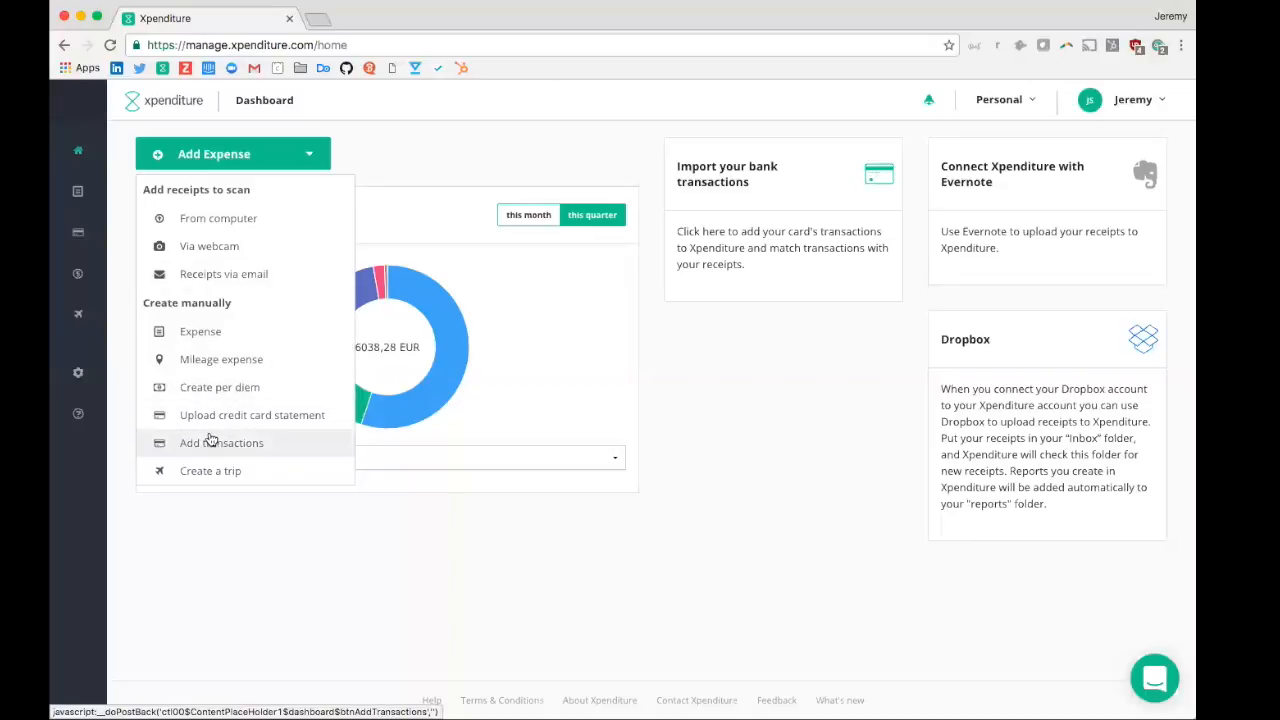
mouse_move(210, 470)
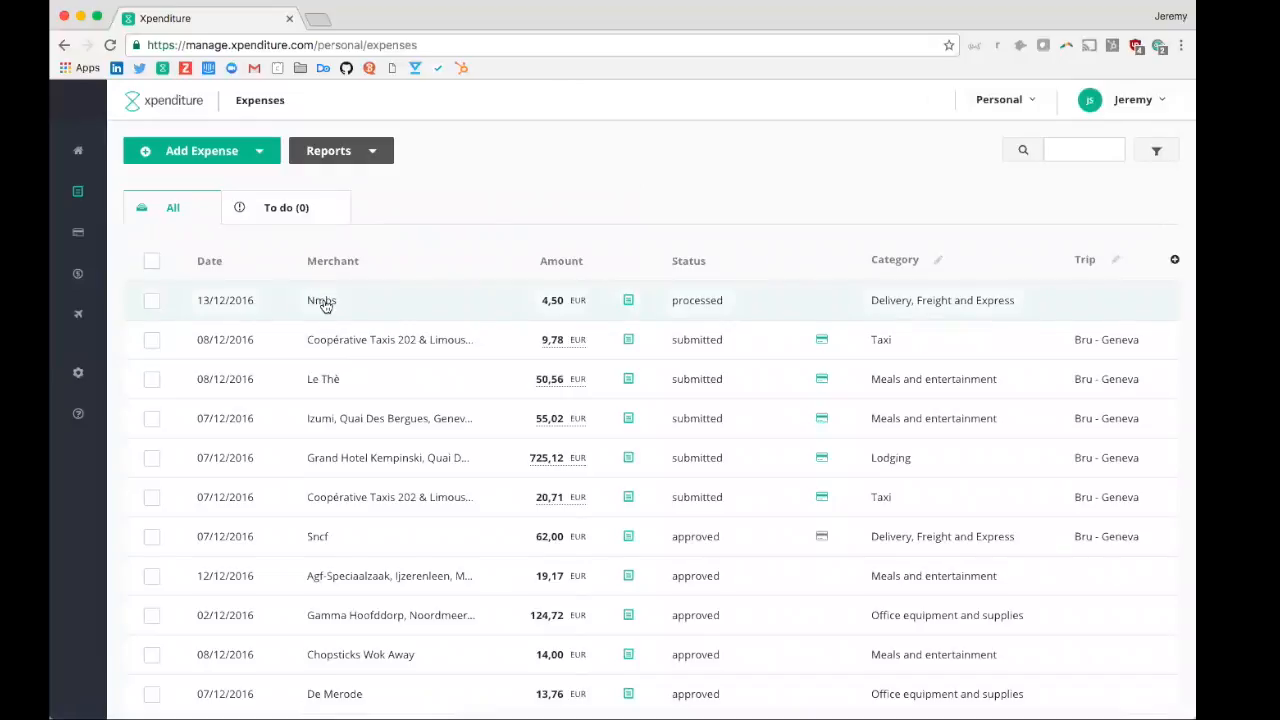
Scroll the personal expenses list down to the older controlled November entries.
scroll("down", 3)
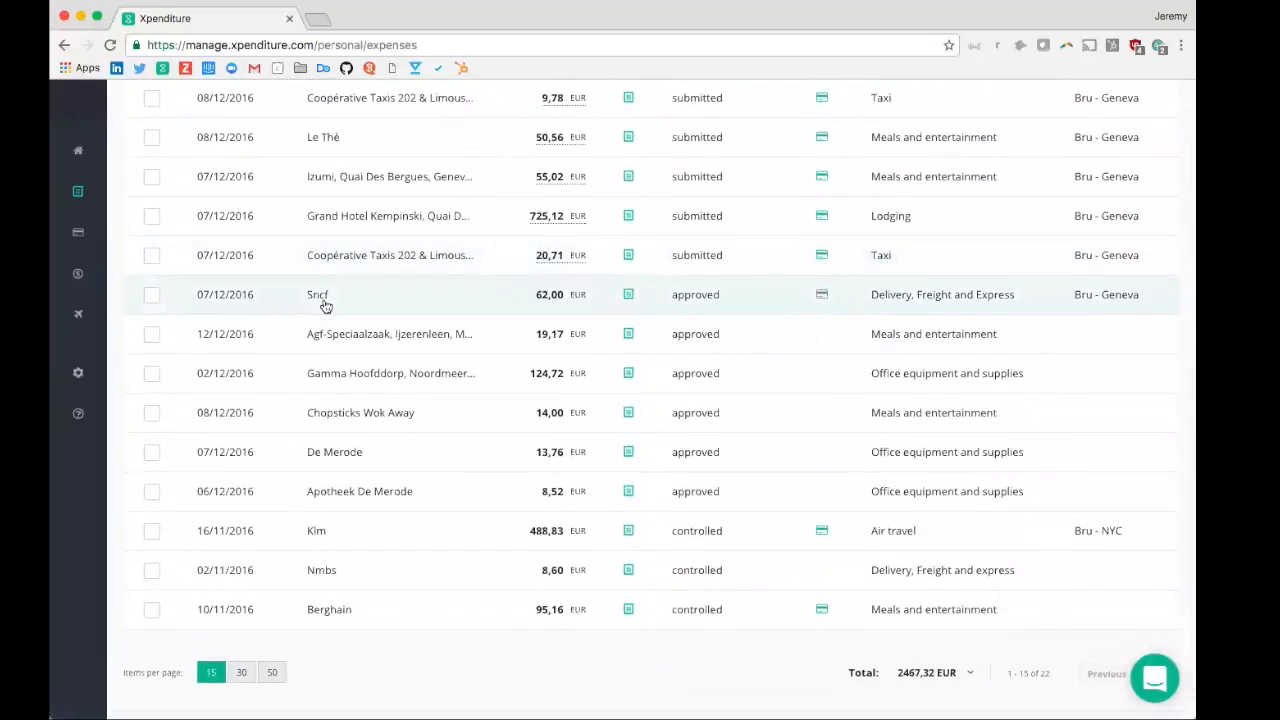
mouse_move(548, 256)
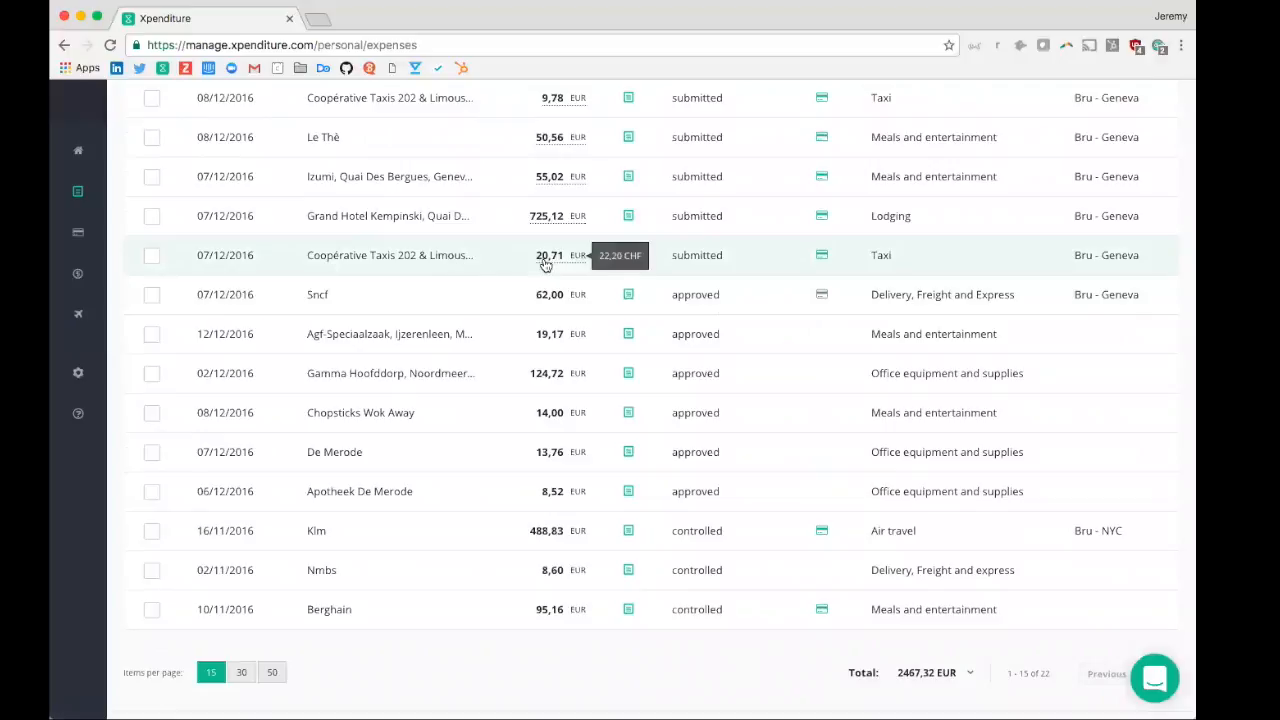
mouse_move(810, 262)
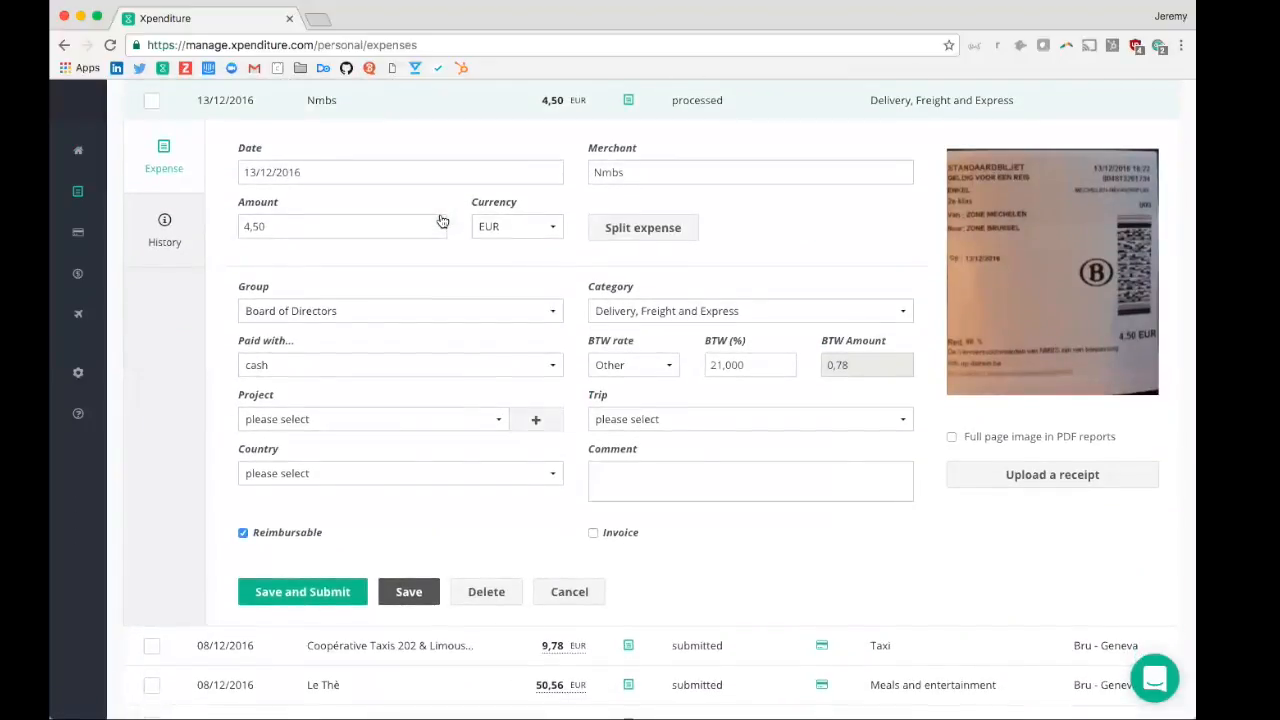
mouse_move(430, 212)
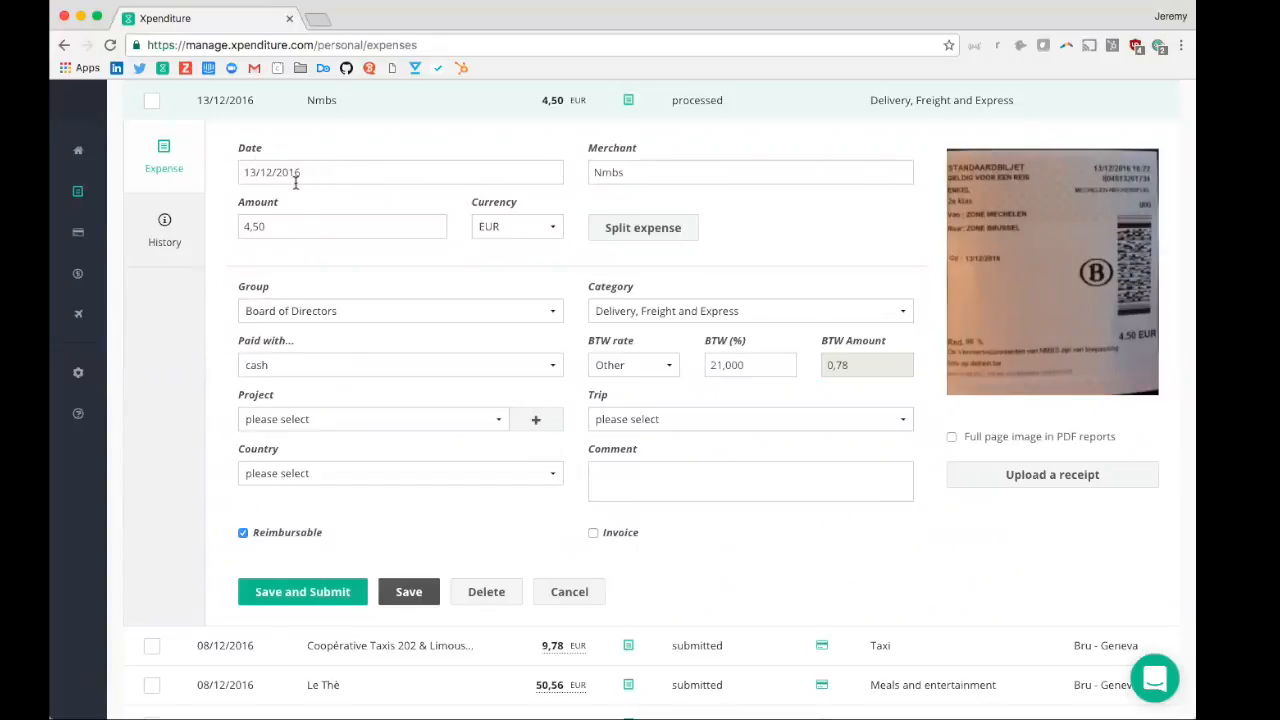
mouse_move(452, 236)
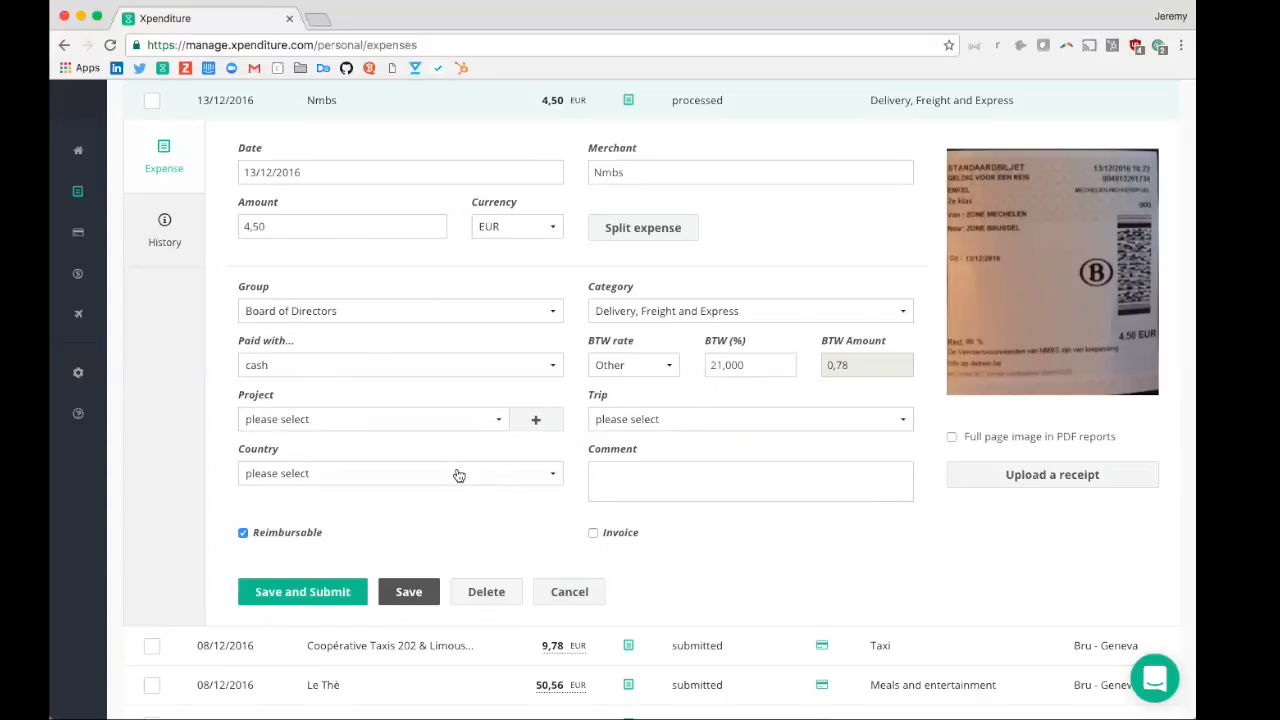
mouse_move(302, 592)
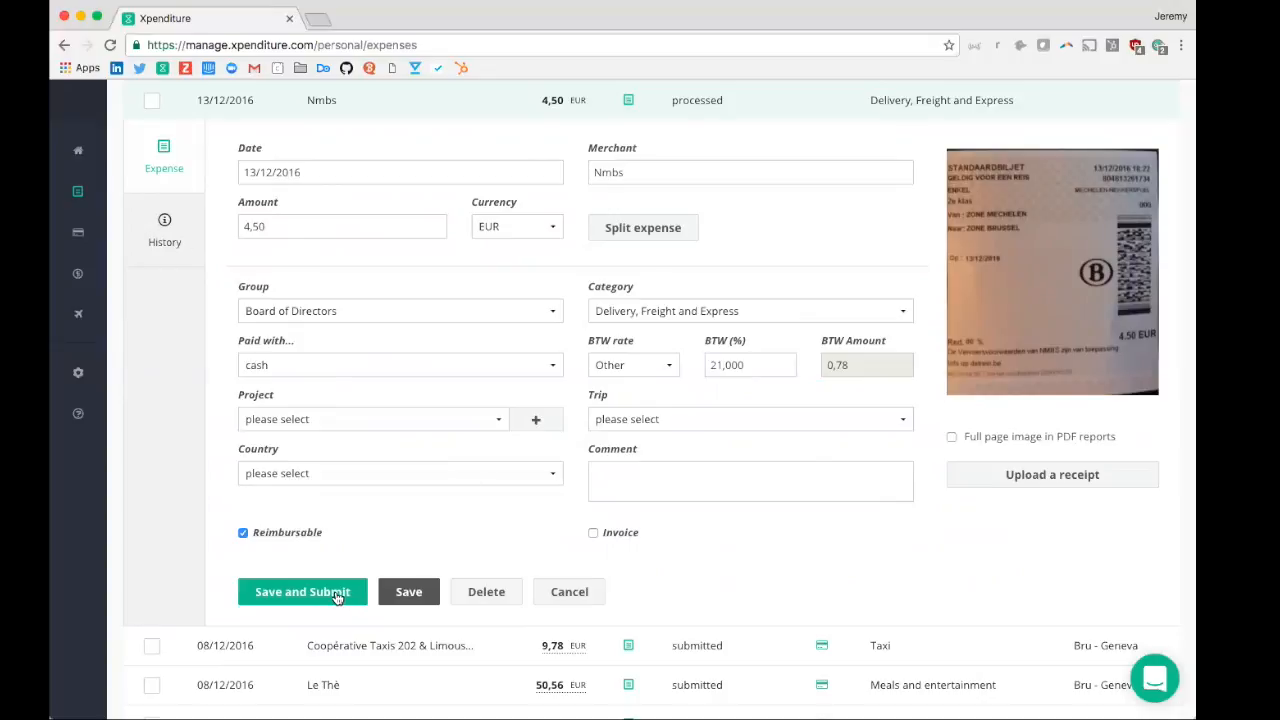
Submit the 4,50 EUR Nmbs expense of 13/12/2016 for approval.
left_click(302, 592)
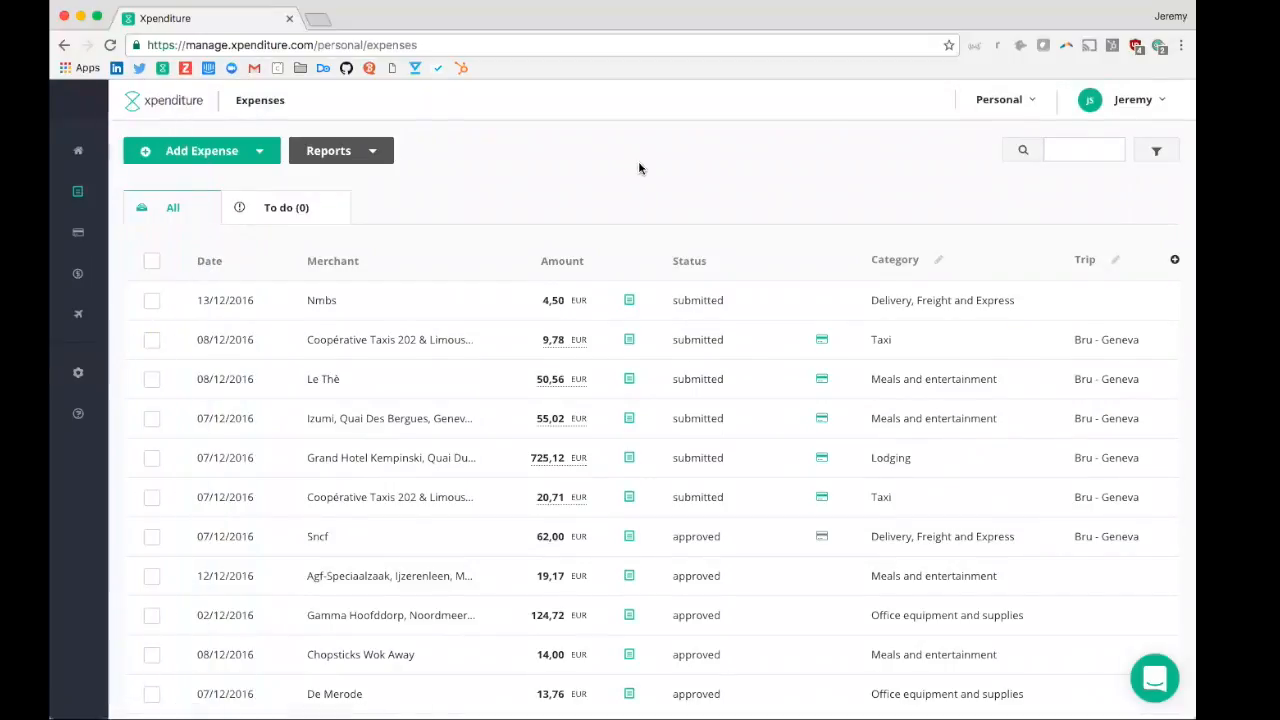
Switch the account to the Approver role.
left_click(1000, 100)
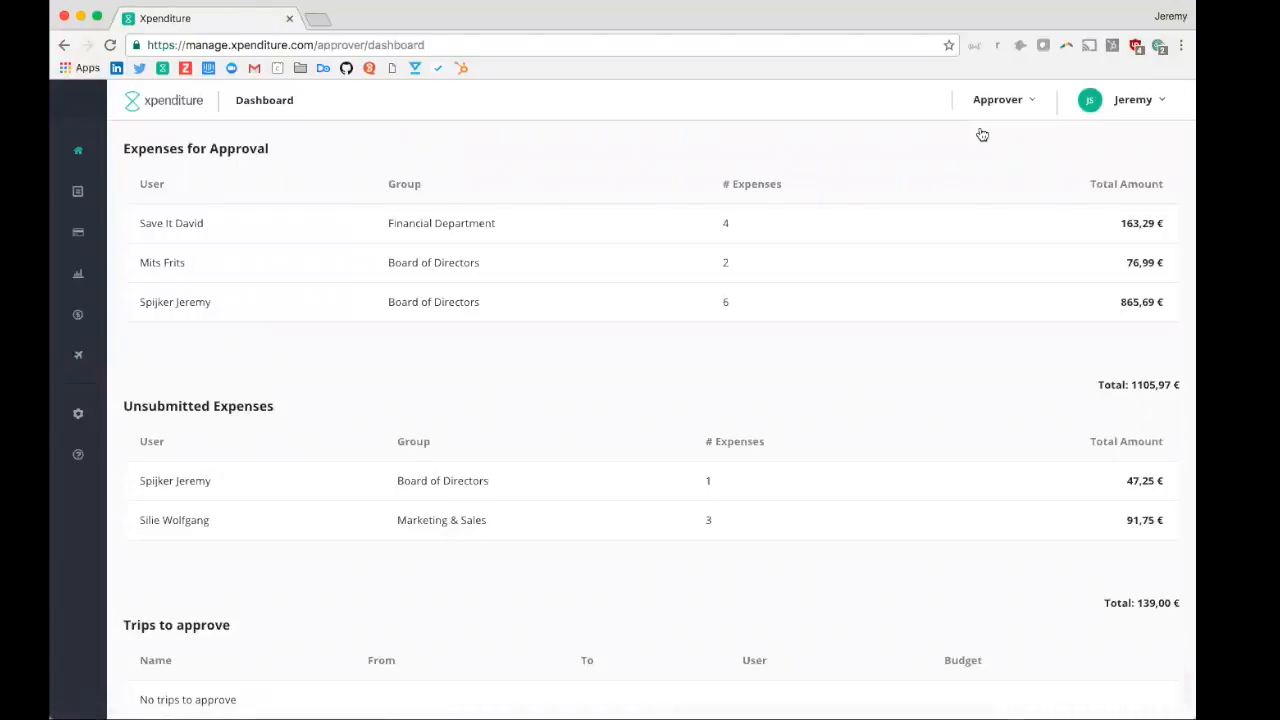
mouse_move(160, 160)
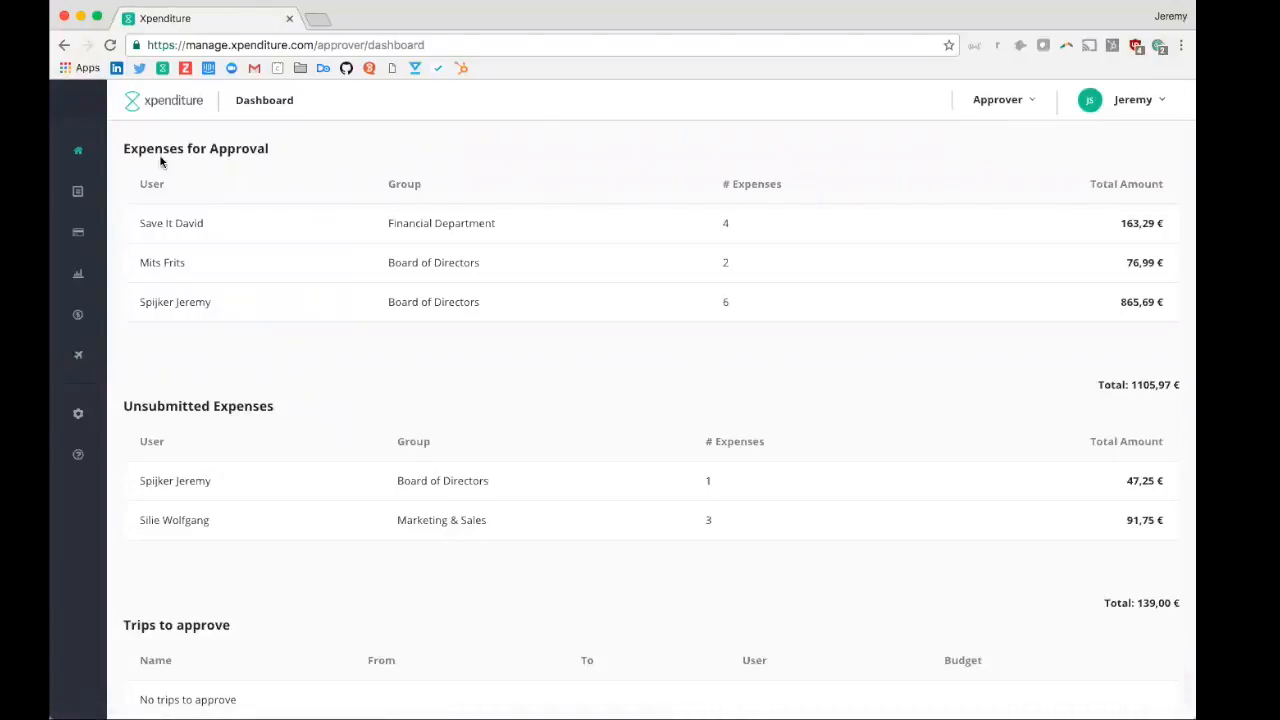
triple_click(196, 148)
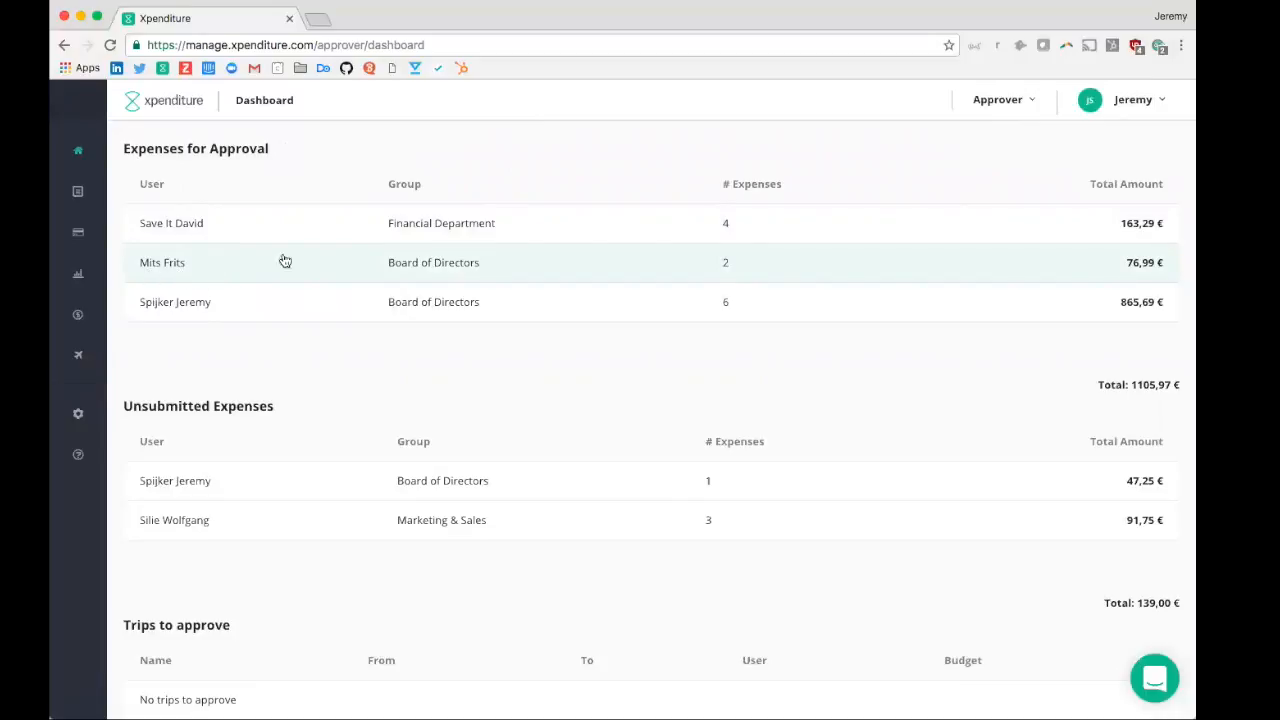
mouse_move(440, 262)
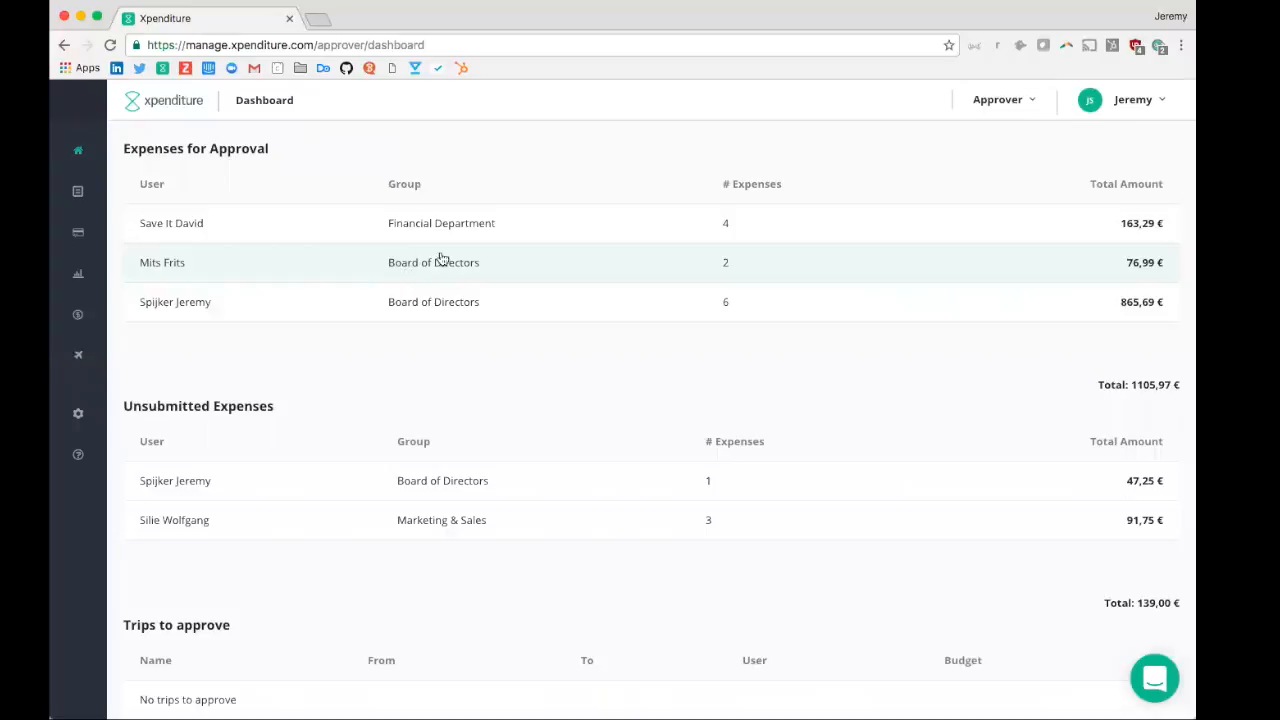
mouse_move(1076, 276)
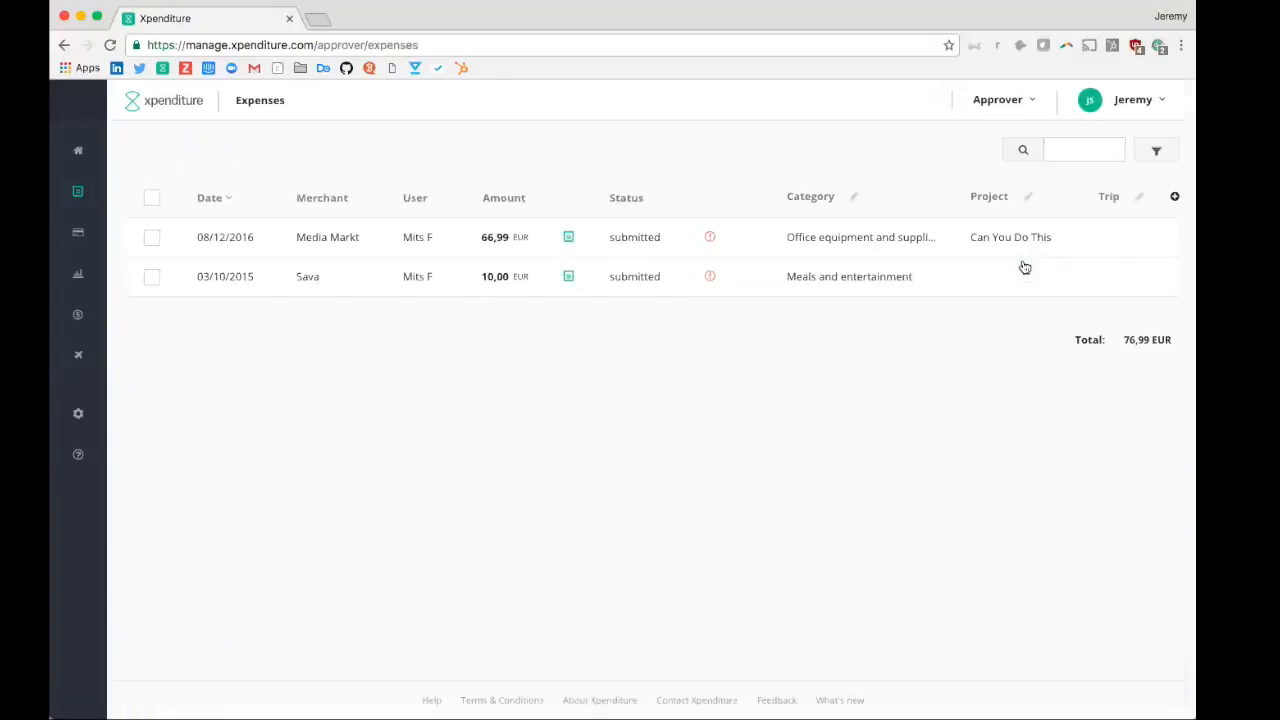
mouse_move(152, 198)
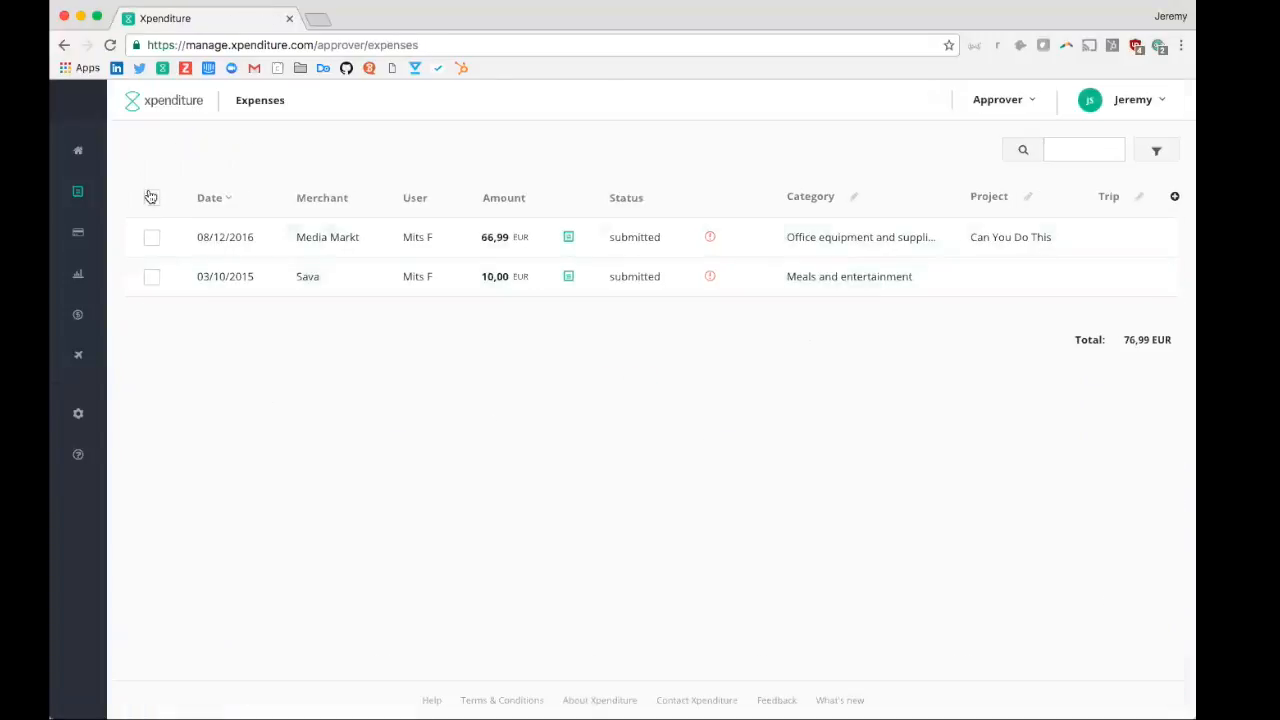
left_click(152, 200)
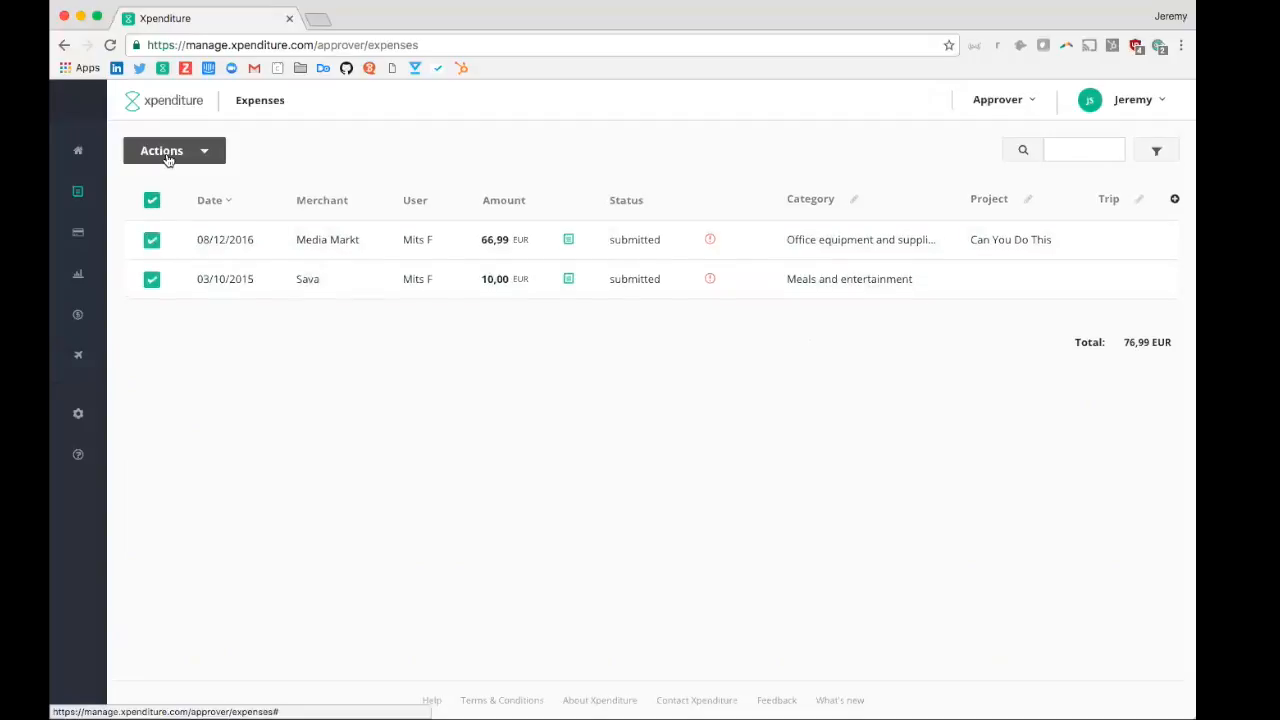
left_click(162, 150)
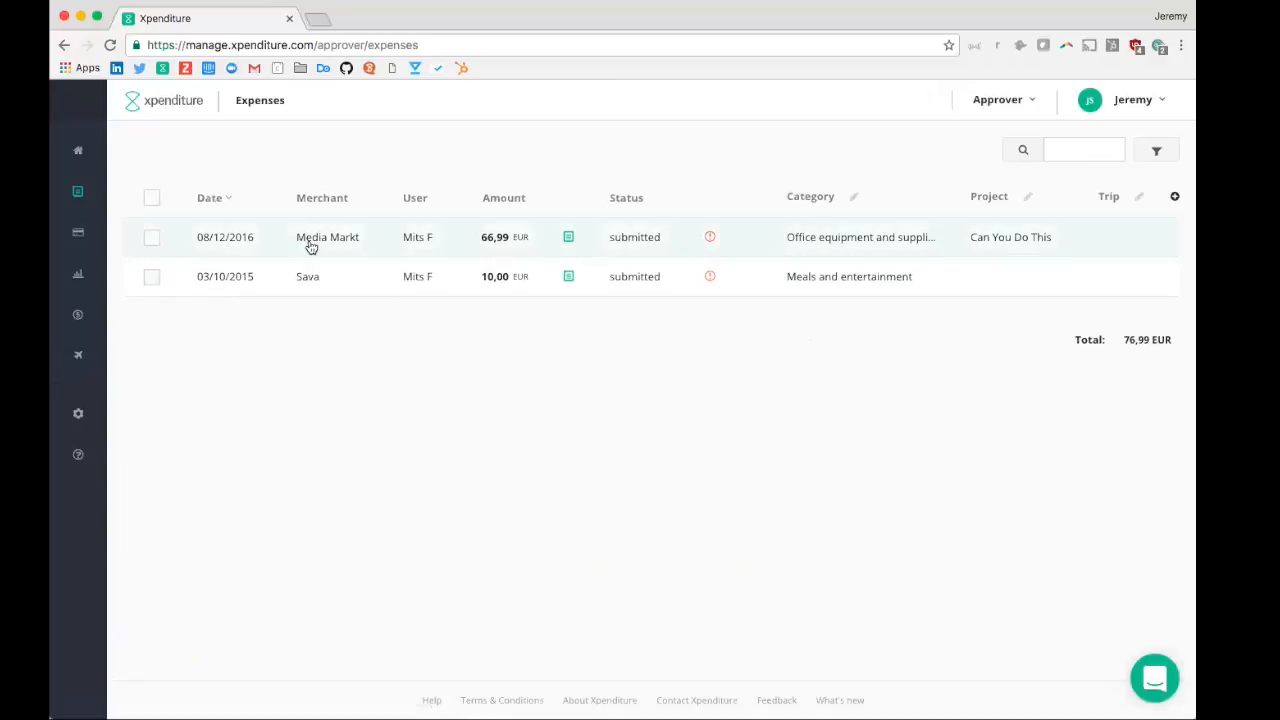
left_click(328, 236)
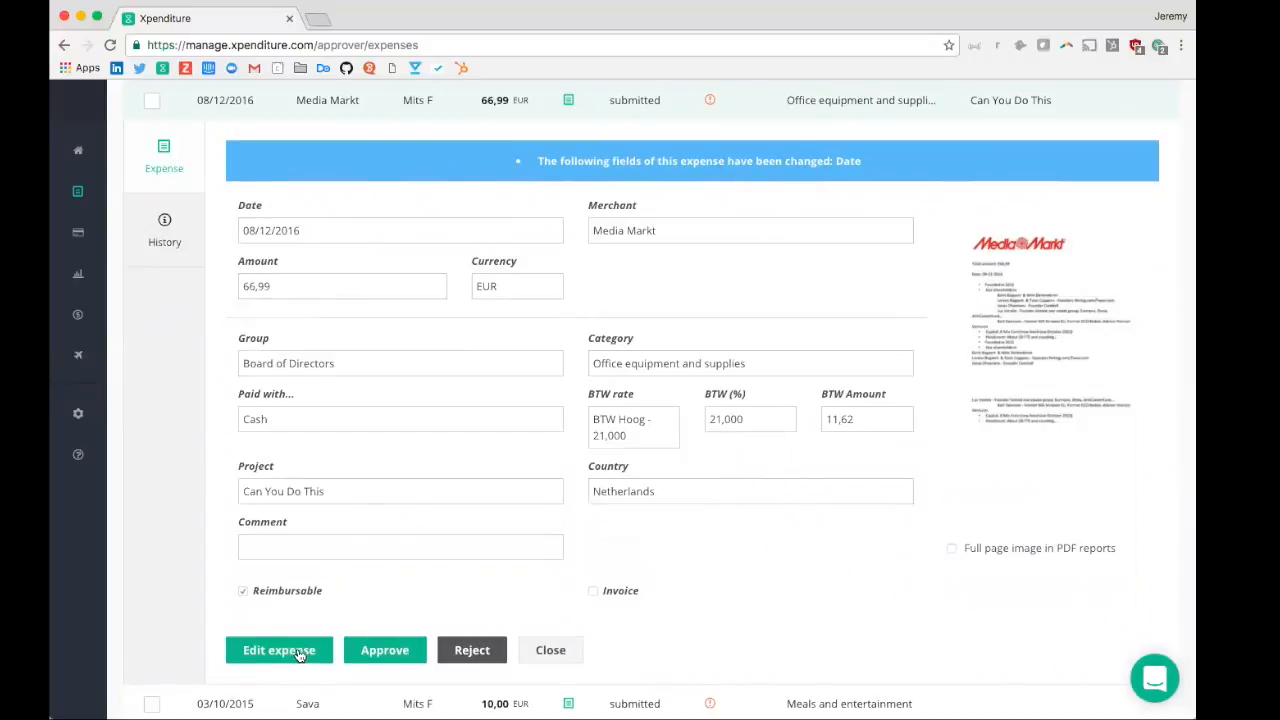
left_click(472, 650)
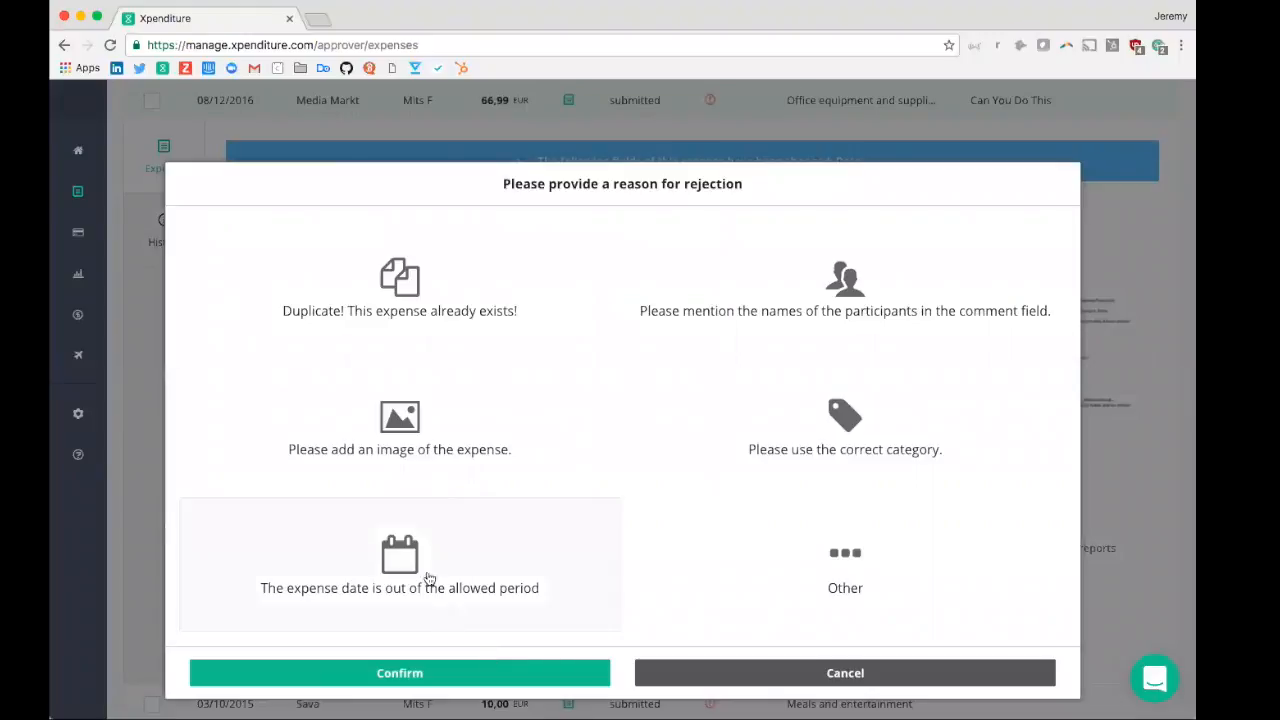
mouse_move(756, 400)
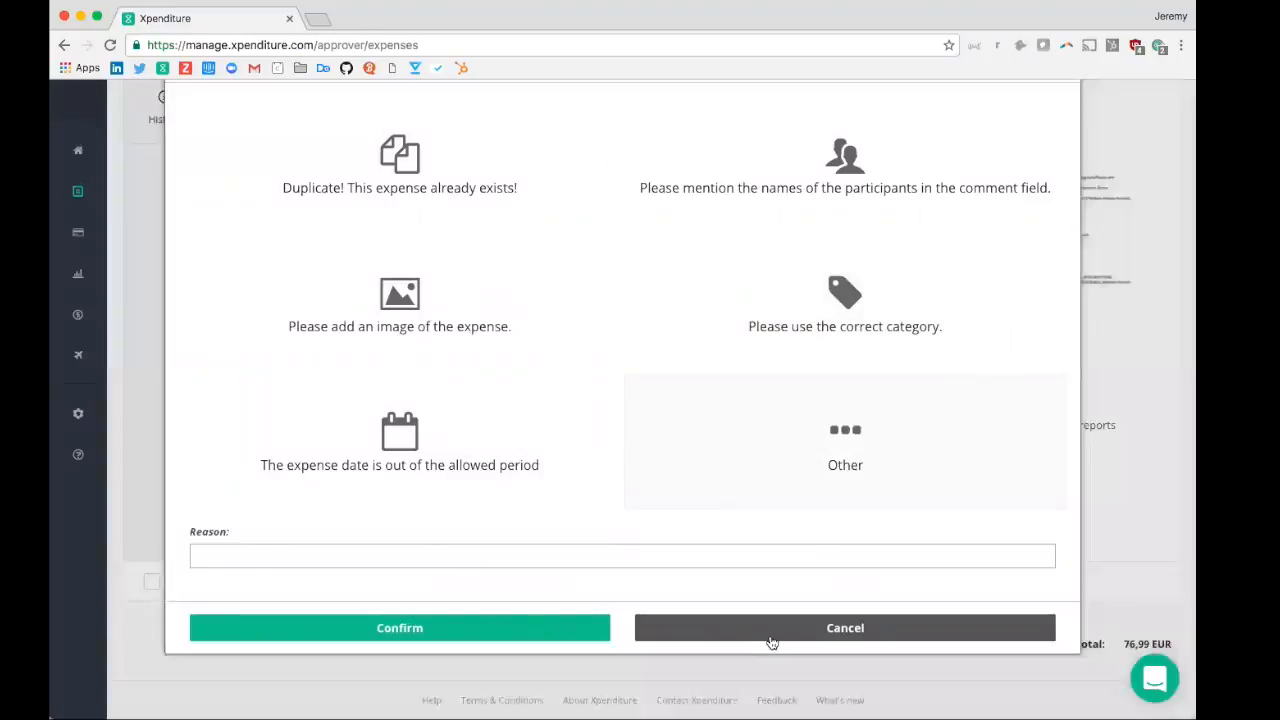
left_click(844, 628)
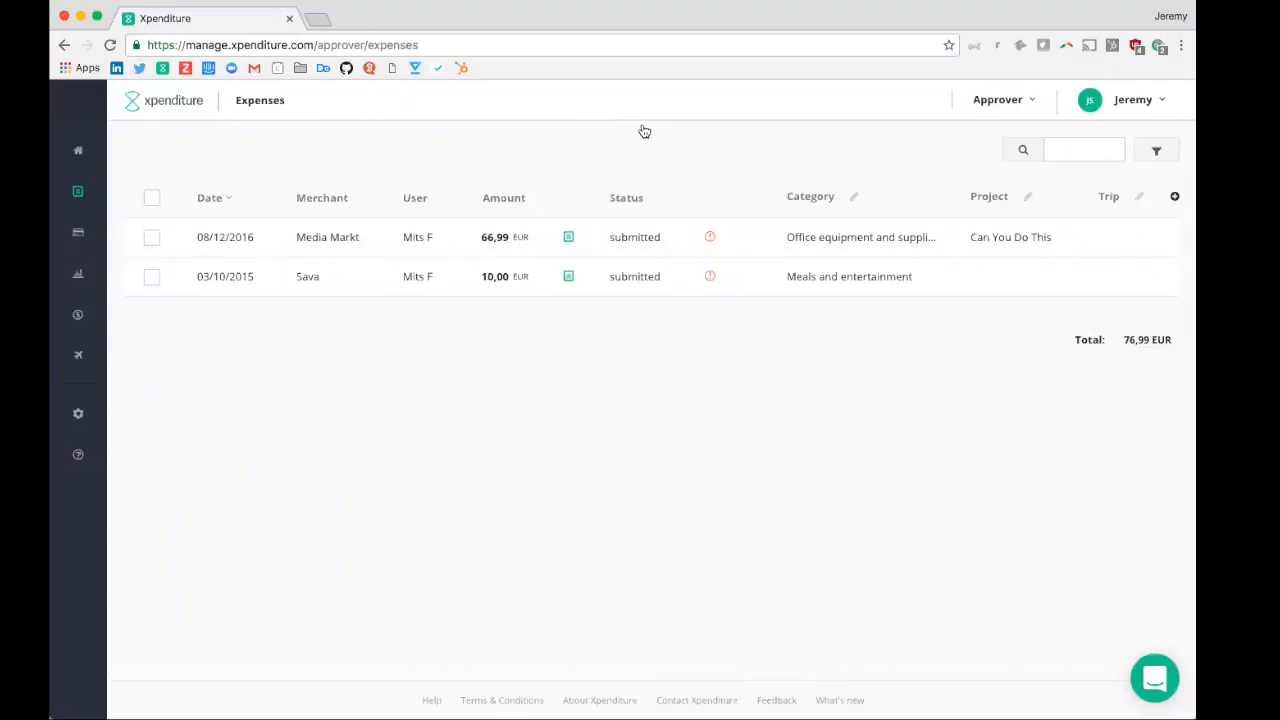
mouse_move(668, 142)
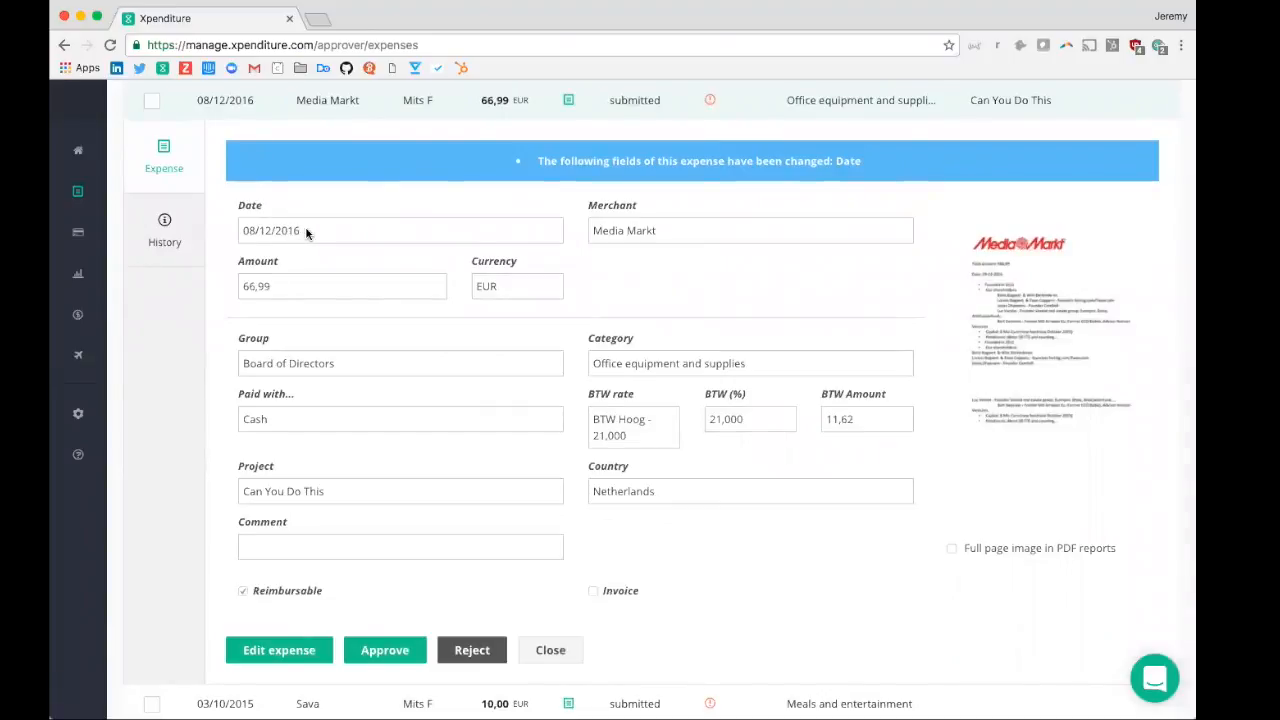
mouse_move(444, 308)
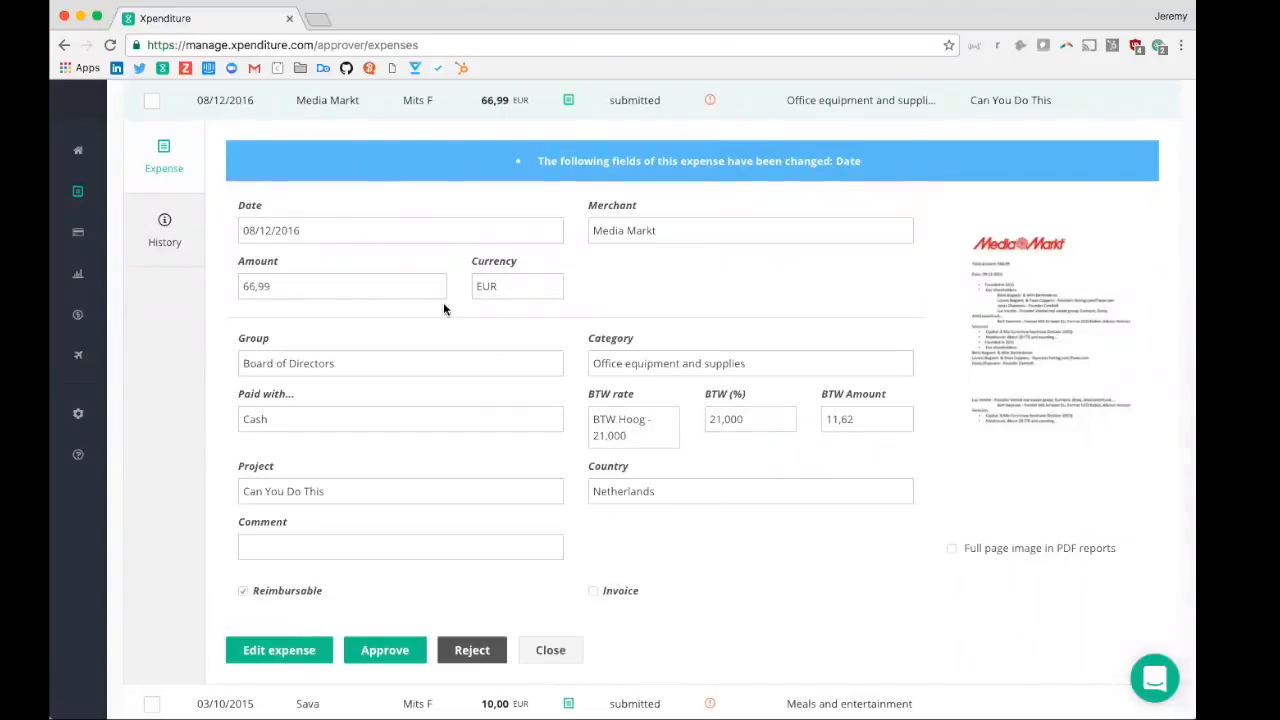
Review the Media Markt expense's changed date field before returning to the approver dashboard.
left_click(550, 650)
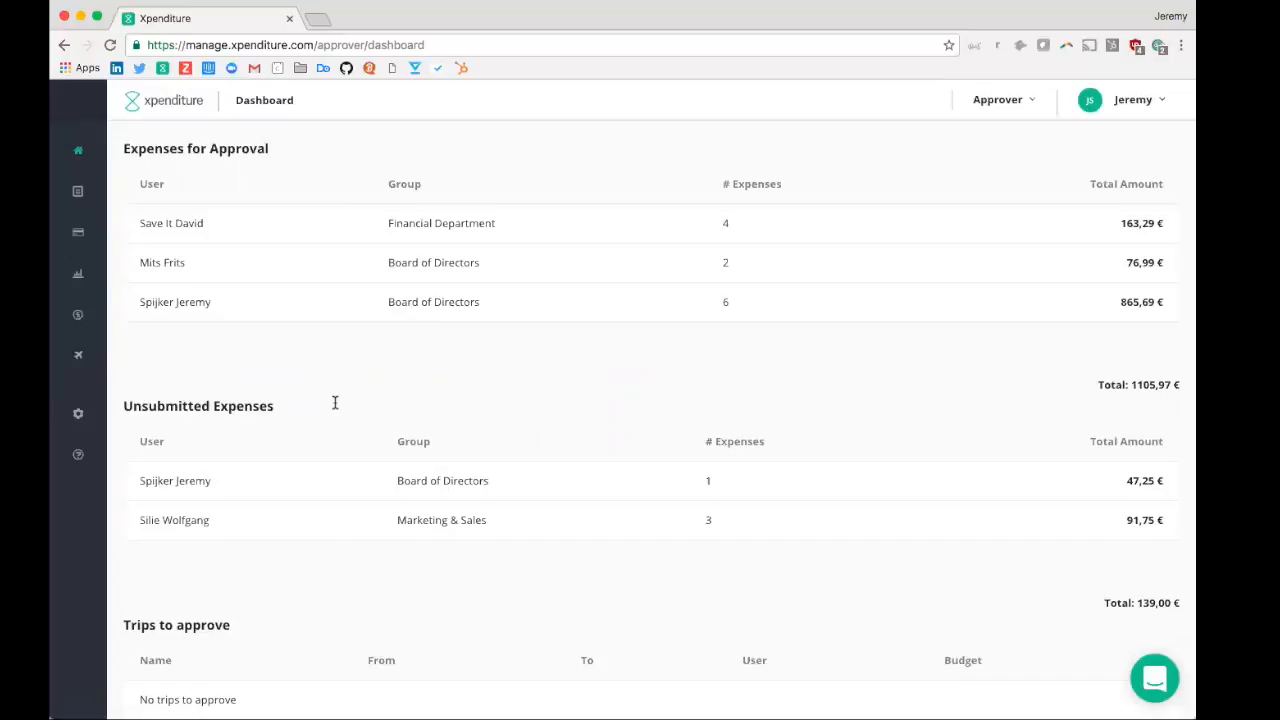
mouse_move(324, 480)
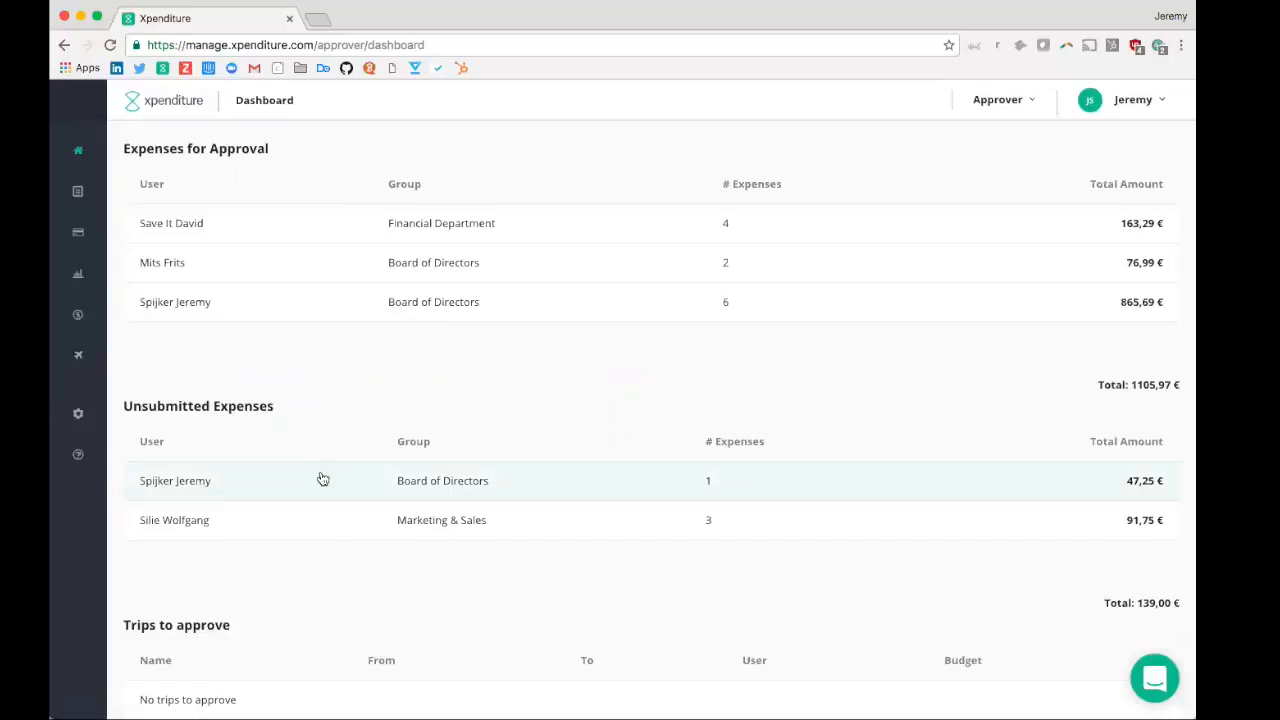
Select the user's unsubmitted Amsterdam fuel expense, then return to the approver dashboard.
left_click(176, 480)
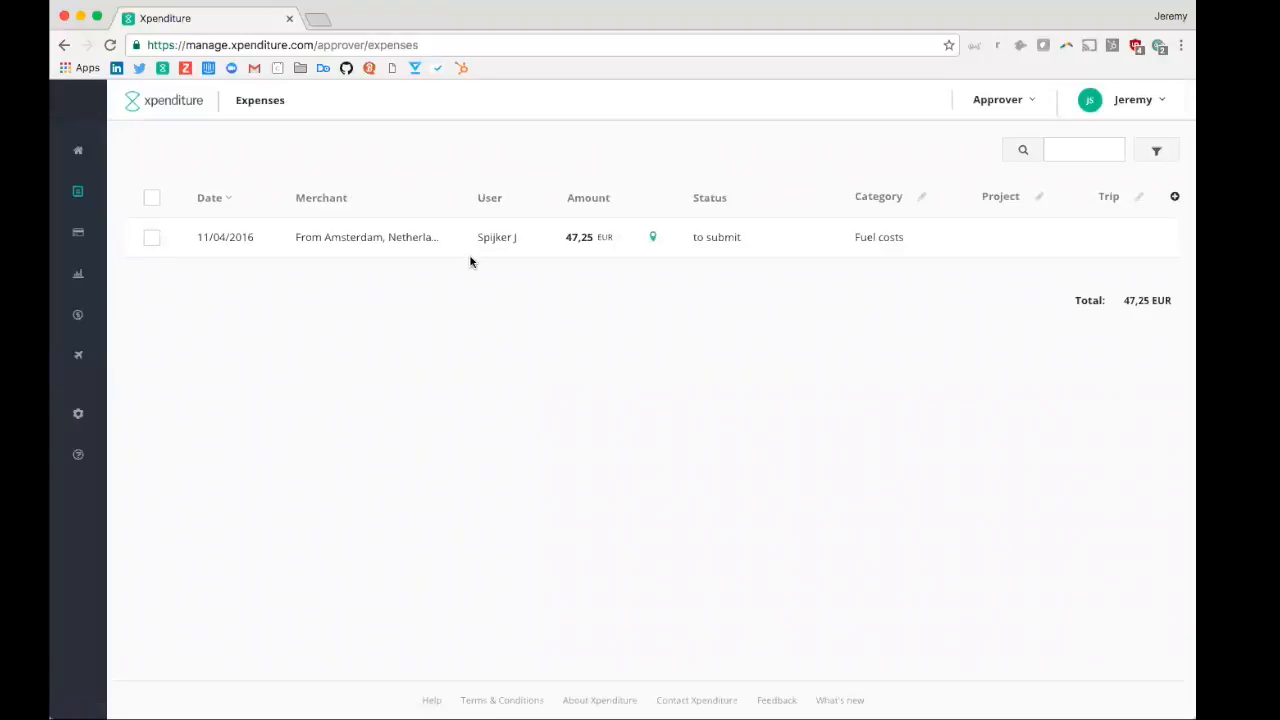
left_click(366, 236)
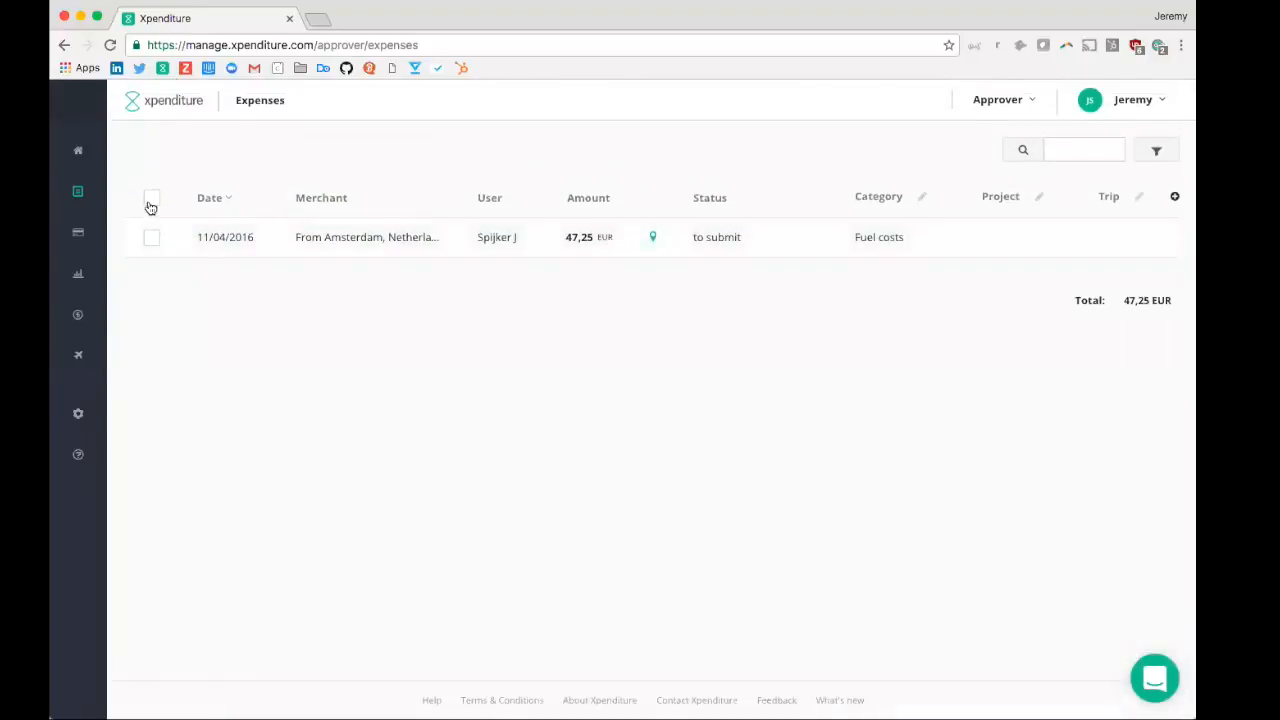
left_click(152, 200)
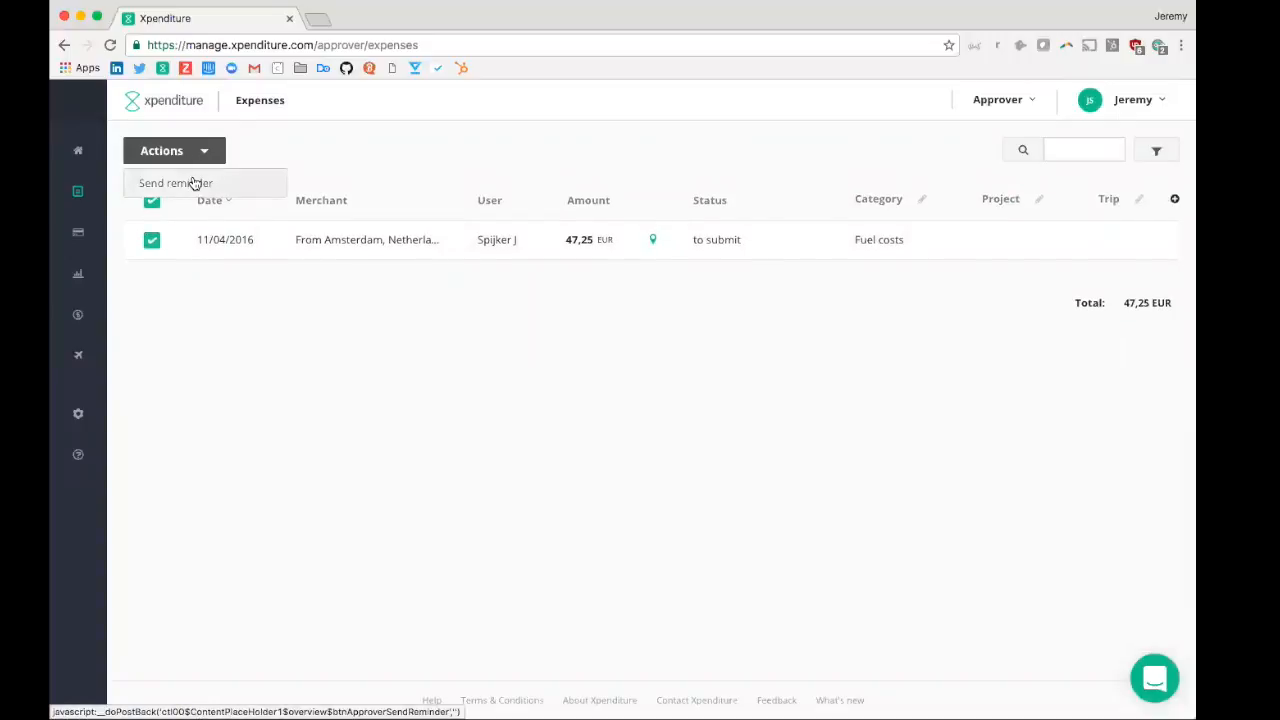
mouse_move(78, 150)
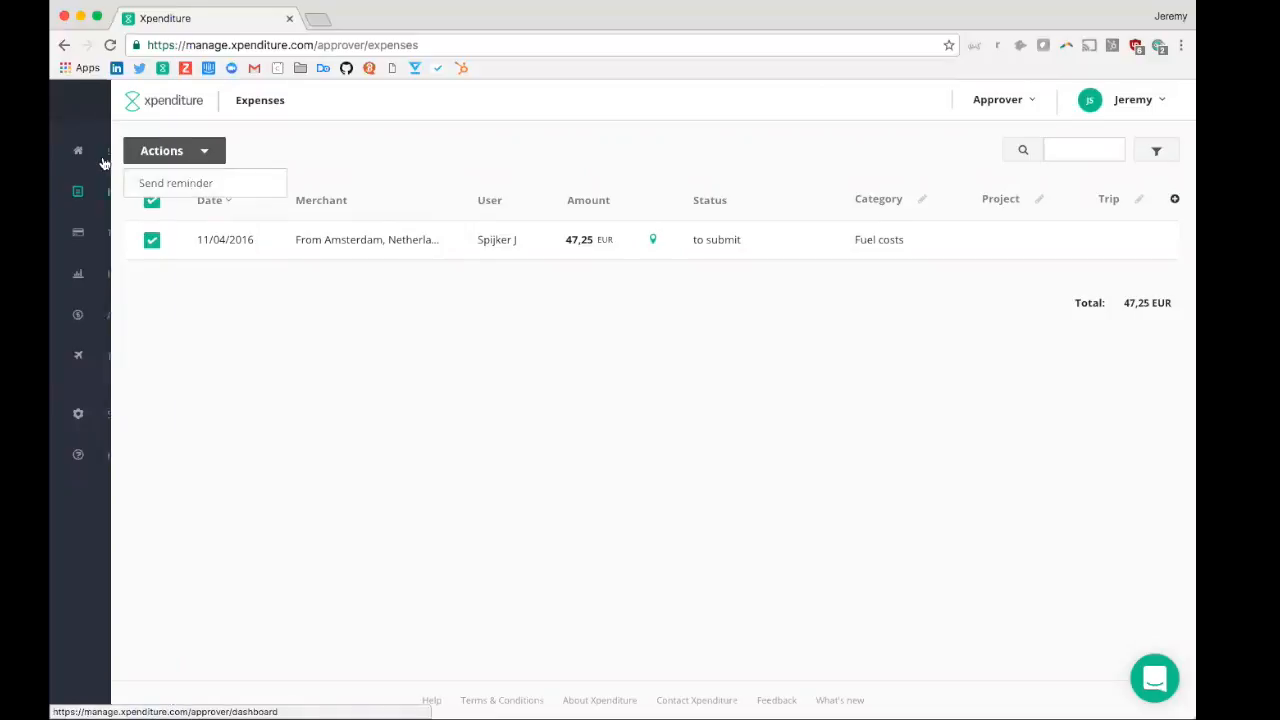
left_click(78, 150)
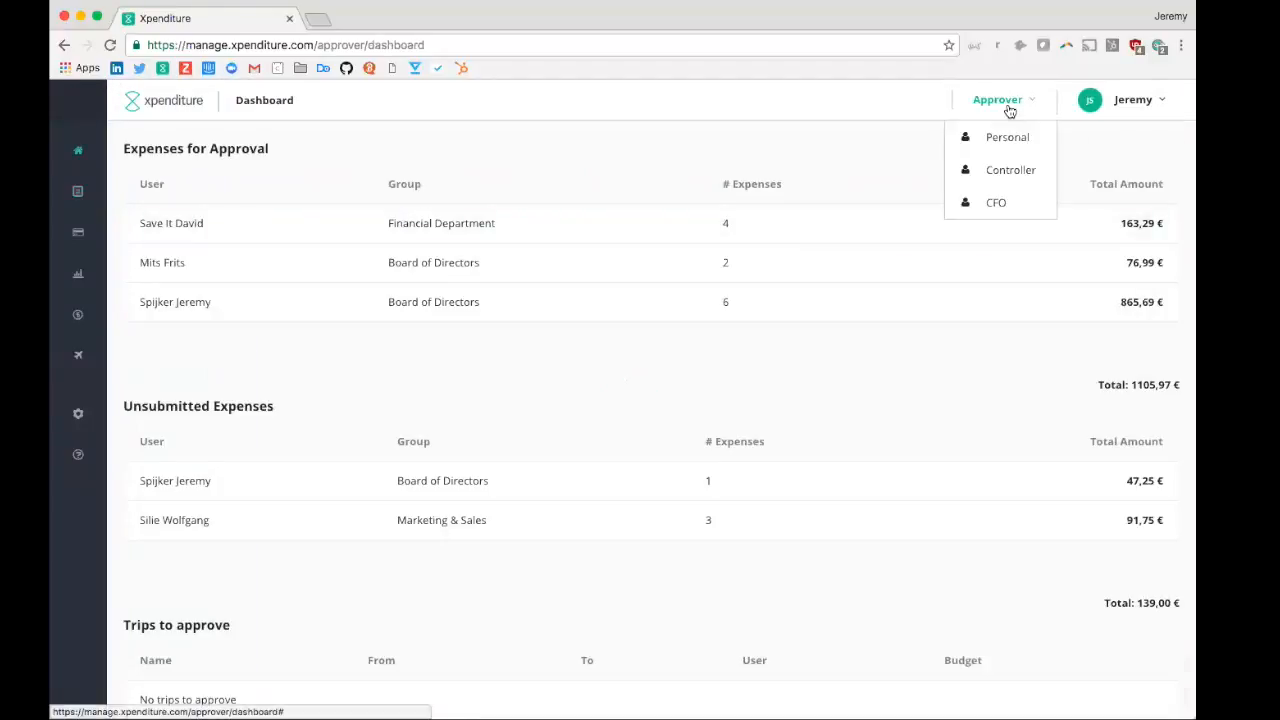
mouse_move(1010, 168)
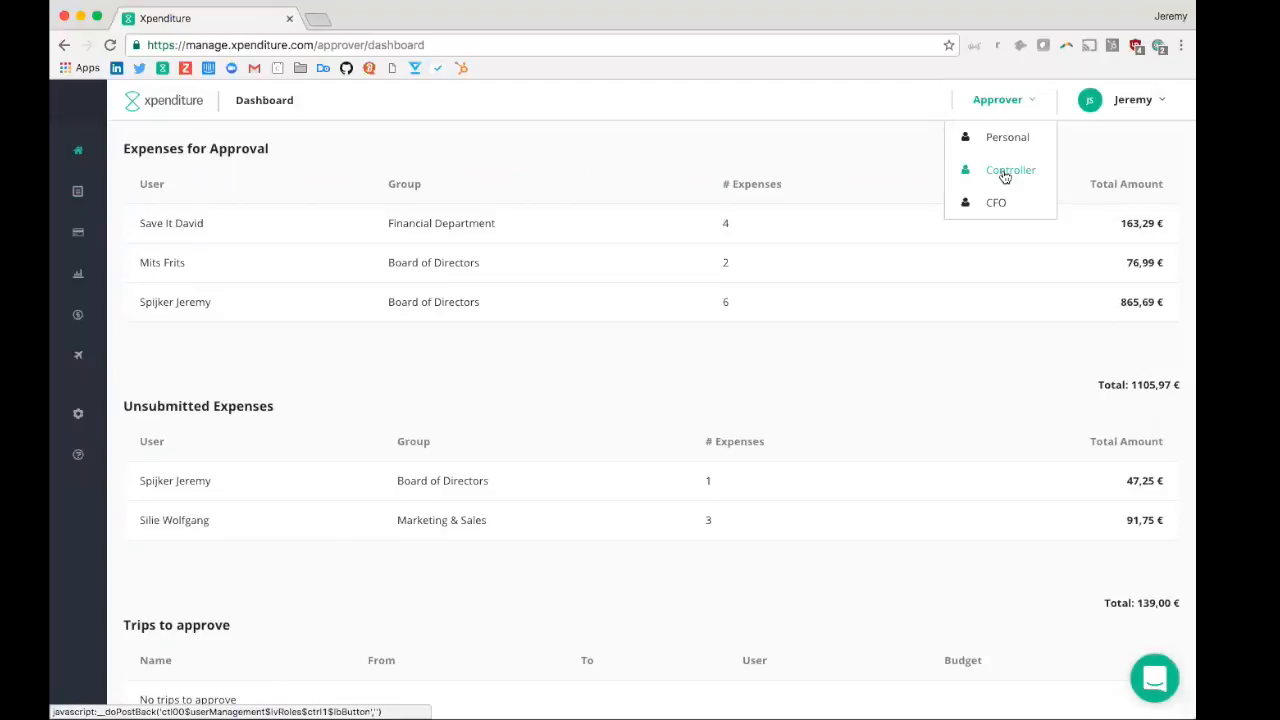
mouse_move(996, 202)
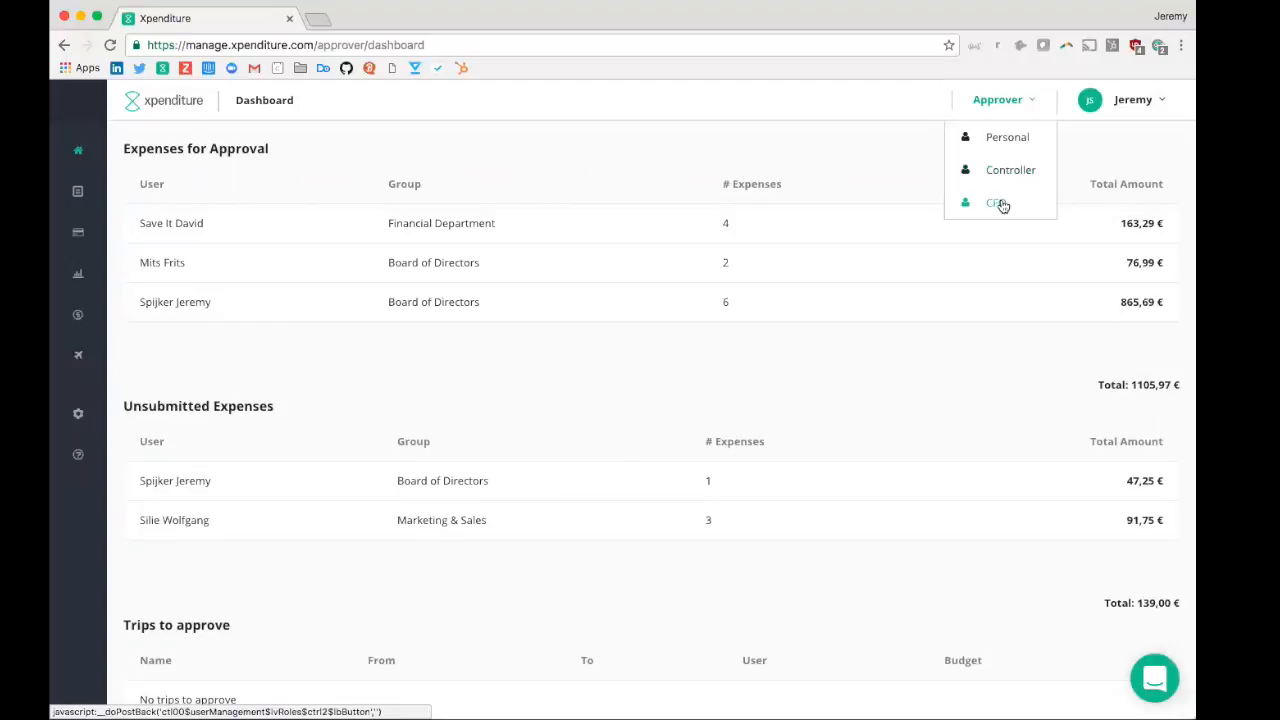
Switch to the CFO role and show the company expenses dashboard for December 2016.
left_click(996, 204)
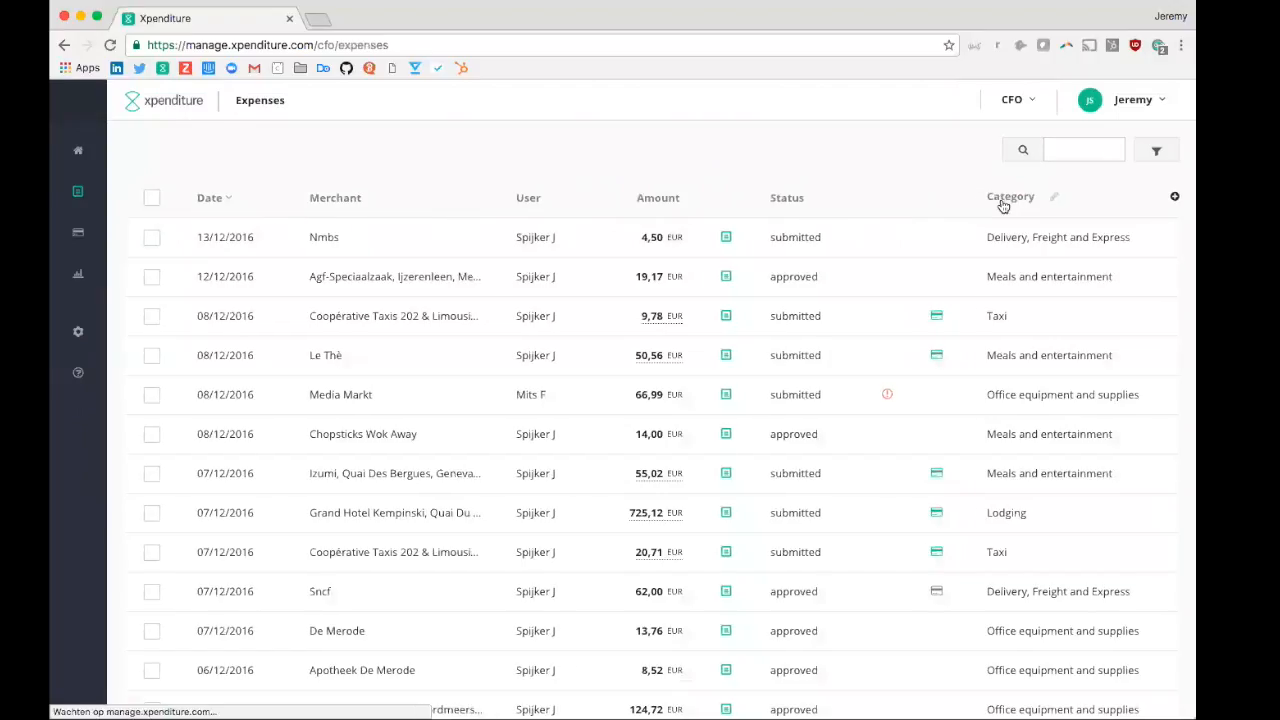
left_click(76, 150)
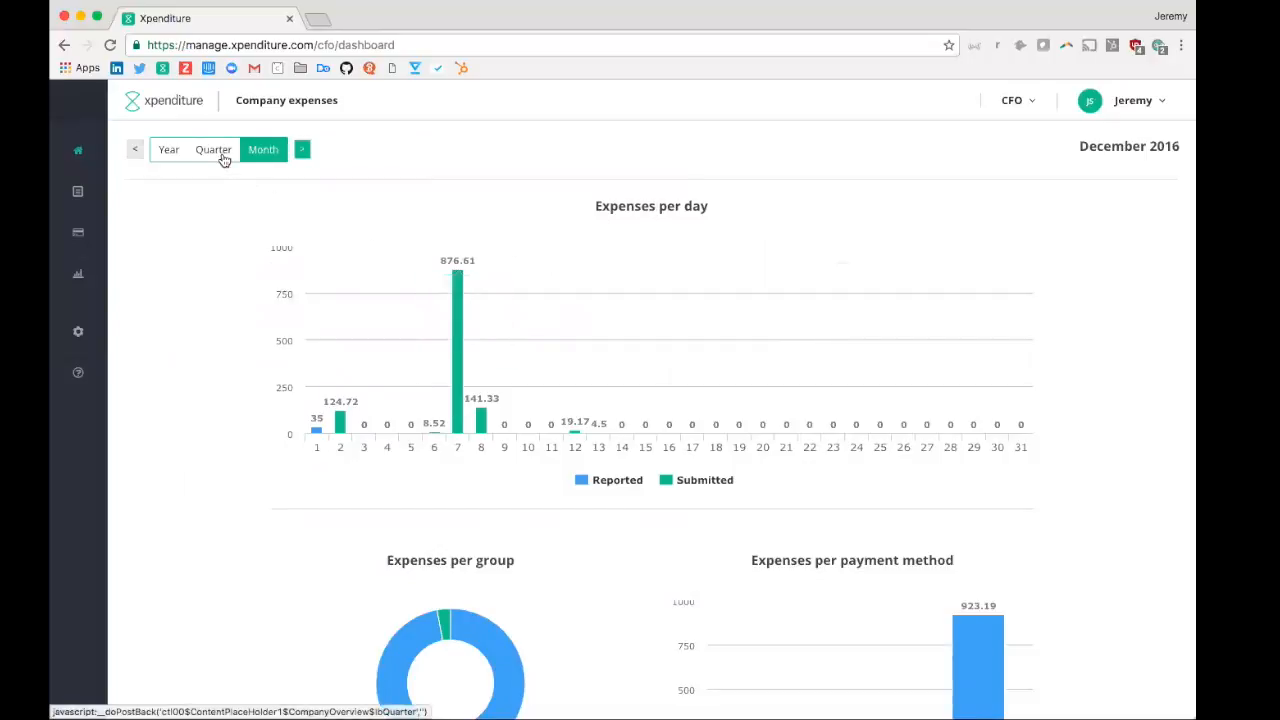
View the dashboard charts by quarter and move on to the CFO Reporting page.
left_click(212, 148)
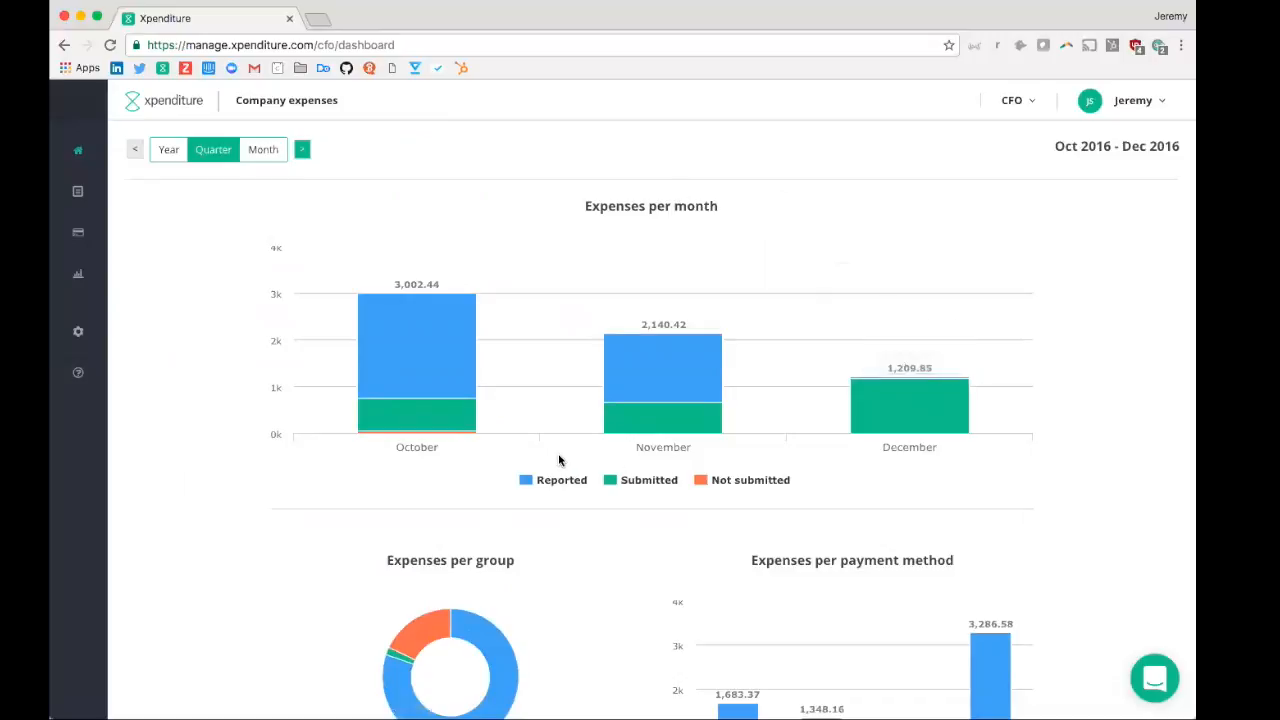
scroll("down", 3)
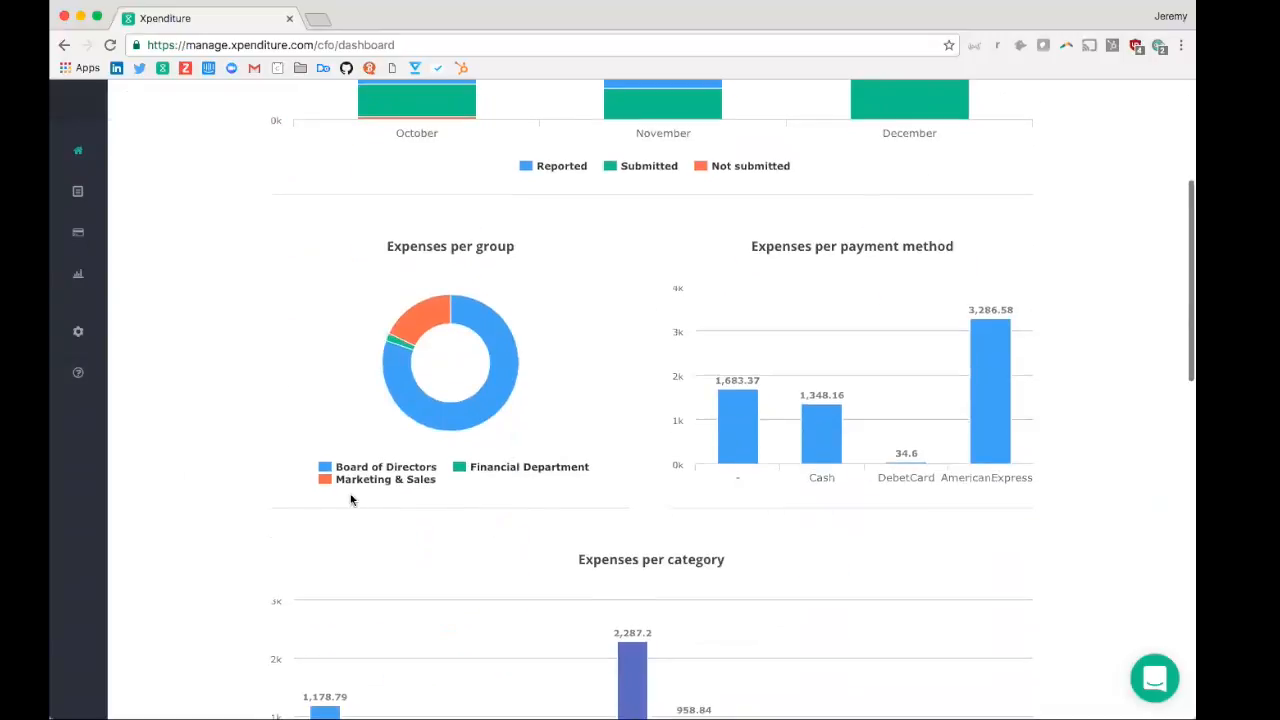
mouse_move(490, 492)
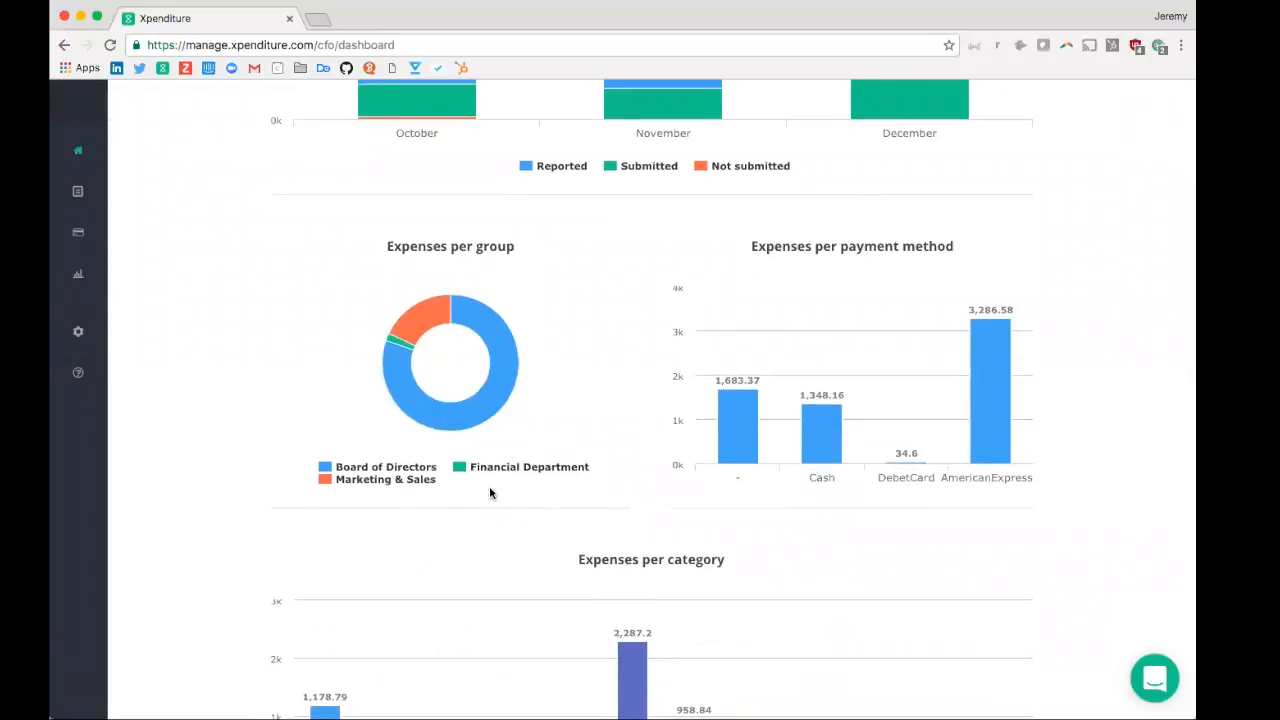
scroll("down", 3)
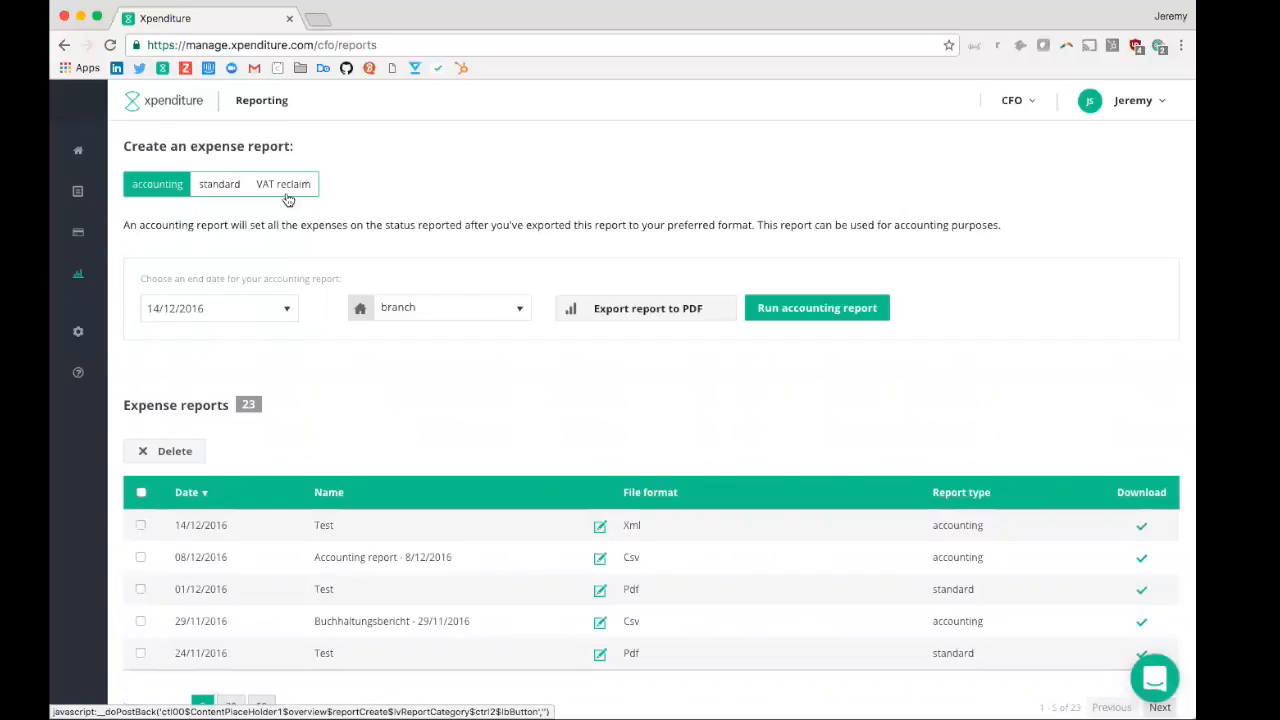
Start a standard report filtered by a custom date range.
left_click(220, 184)
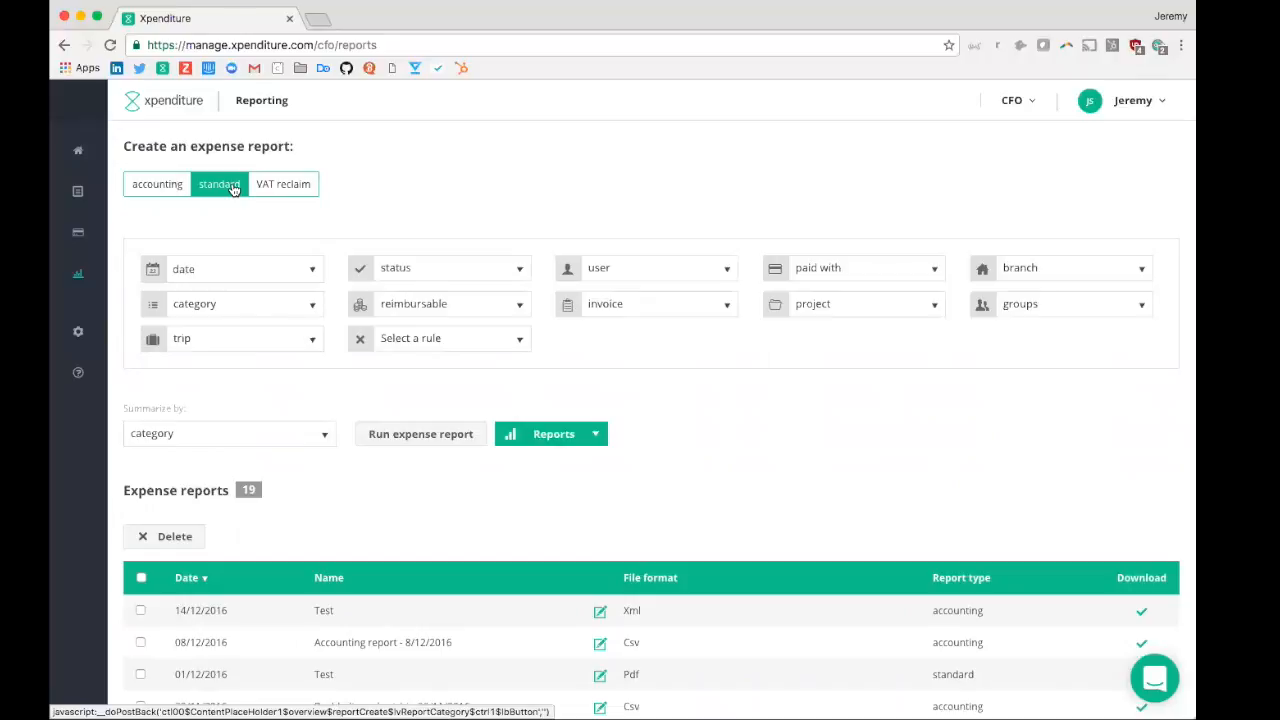
scroll("down", 3)
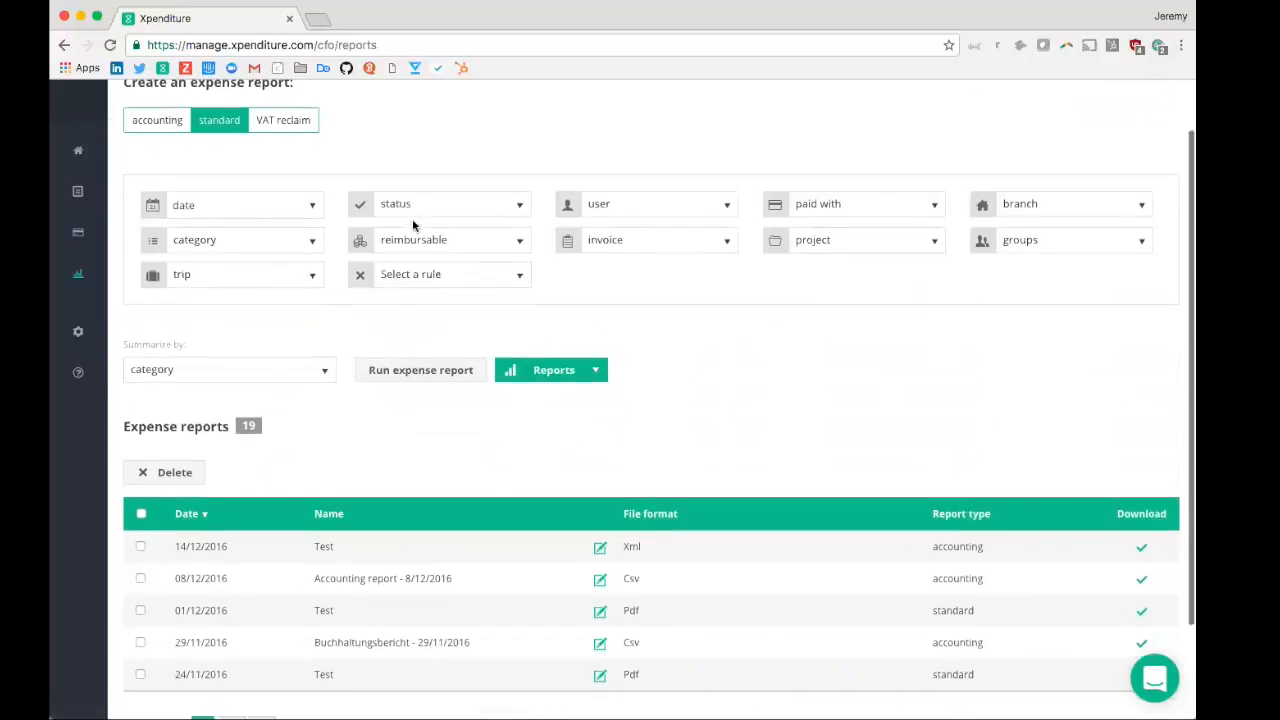
left_click(244, 204)
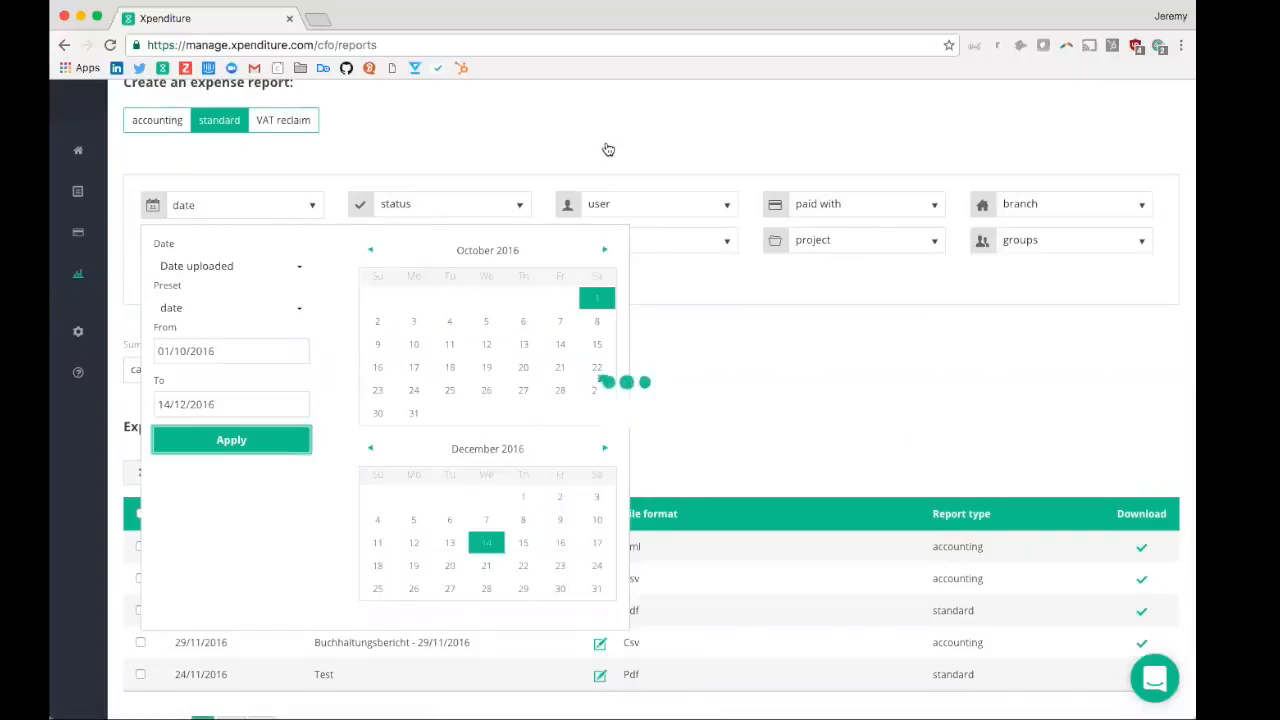
left_click(232, 440)
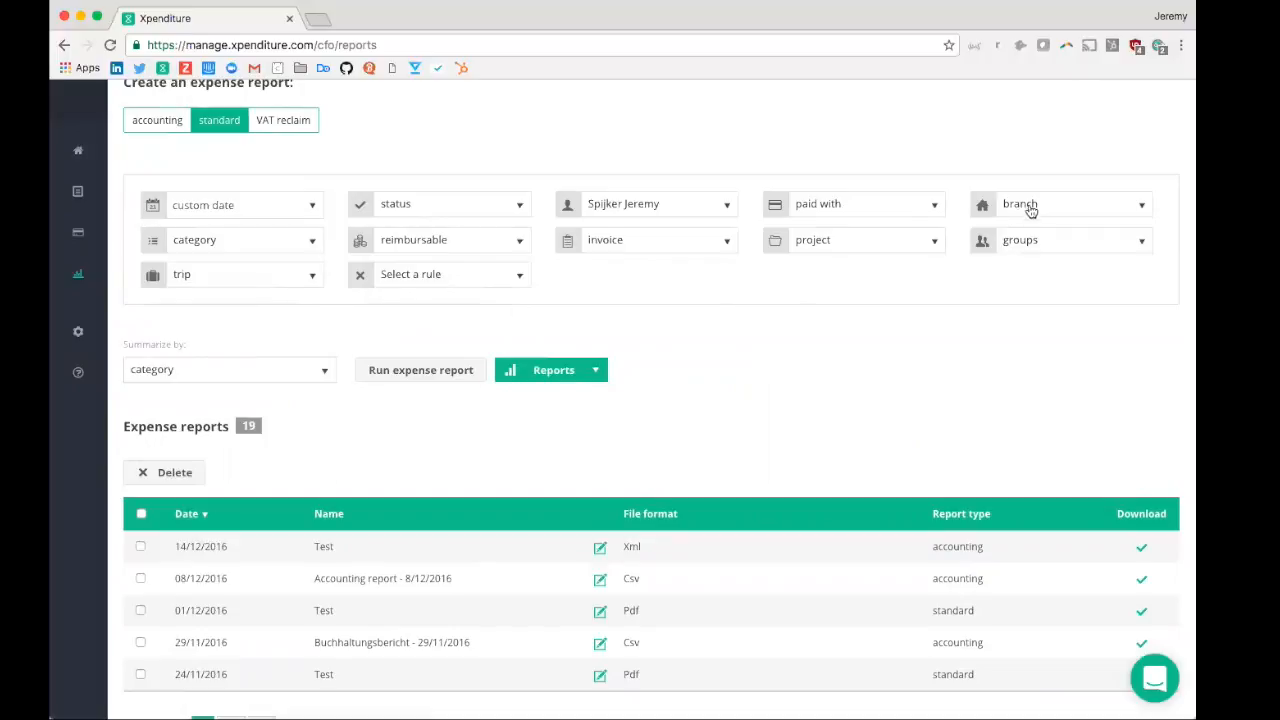
Limit the report to the Board of Directors group and generate it as a PDF report.
left_click(1060, 204)
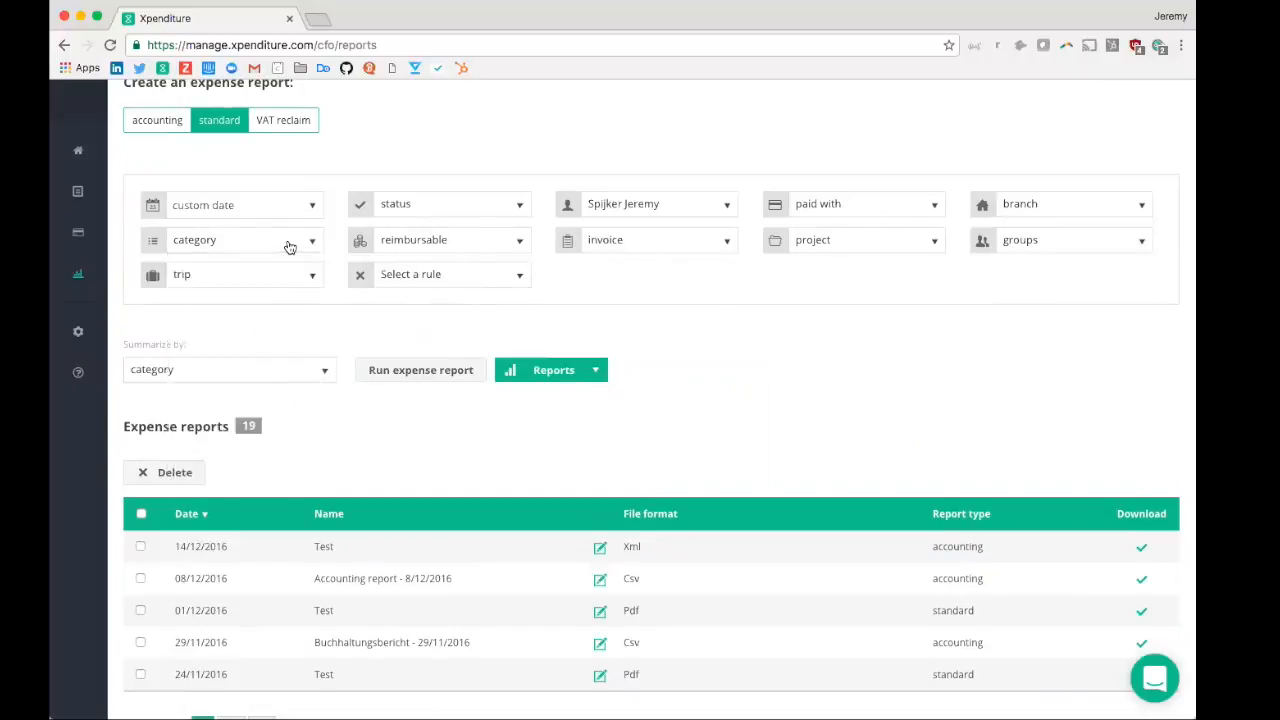
mouse_move(644, 260)
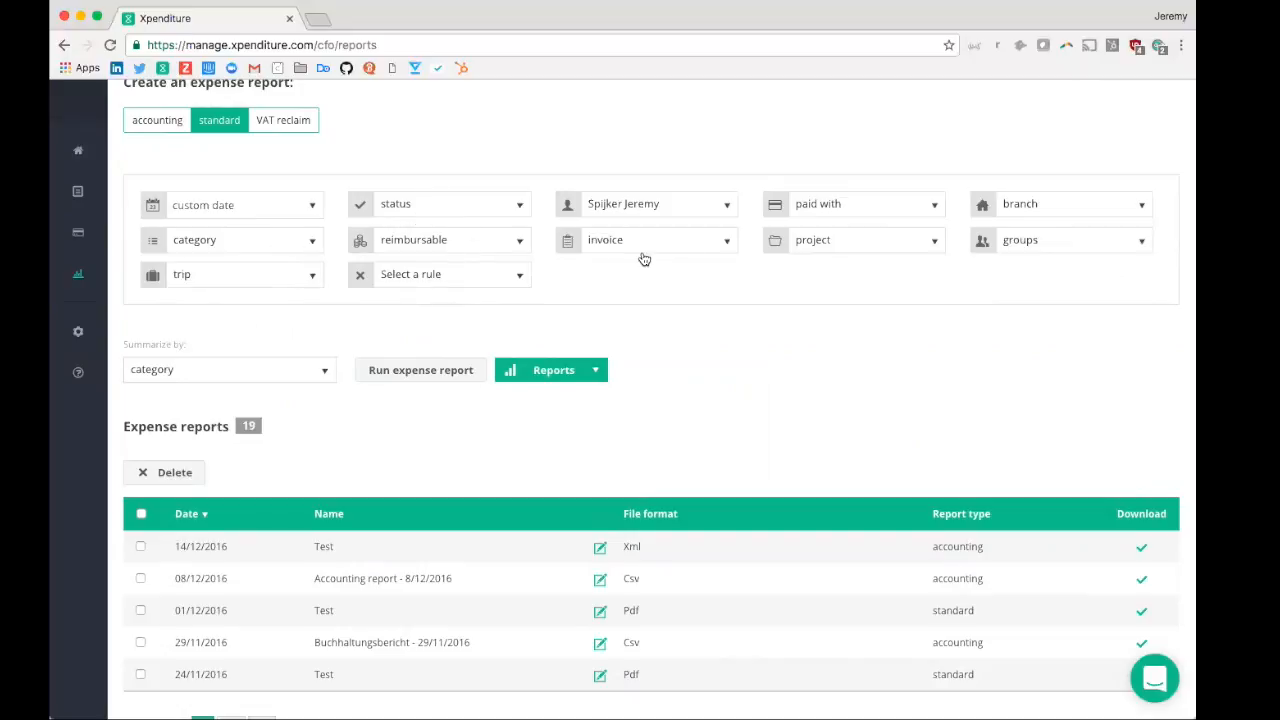
left_click(1070, 240)
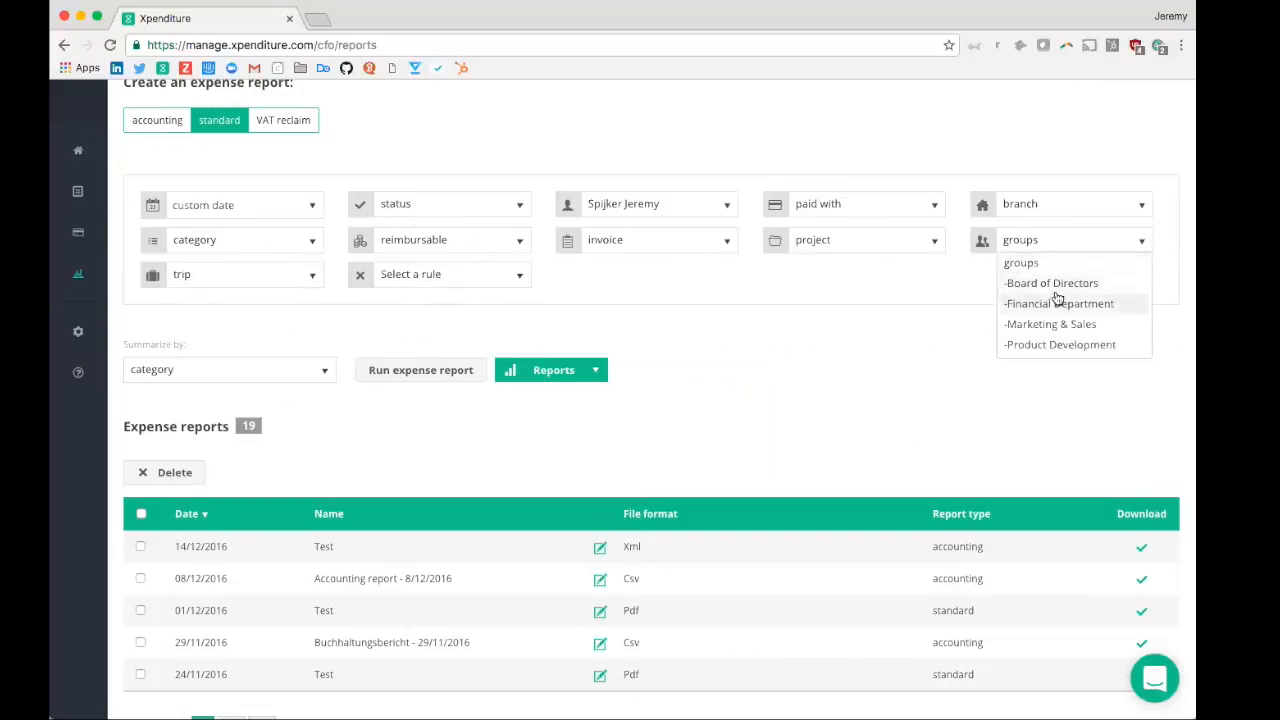
left_click(1052, 282)
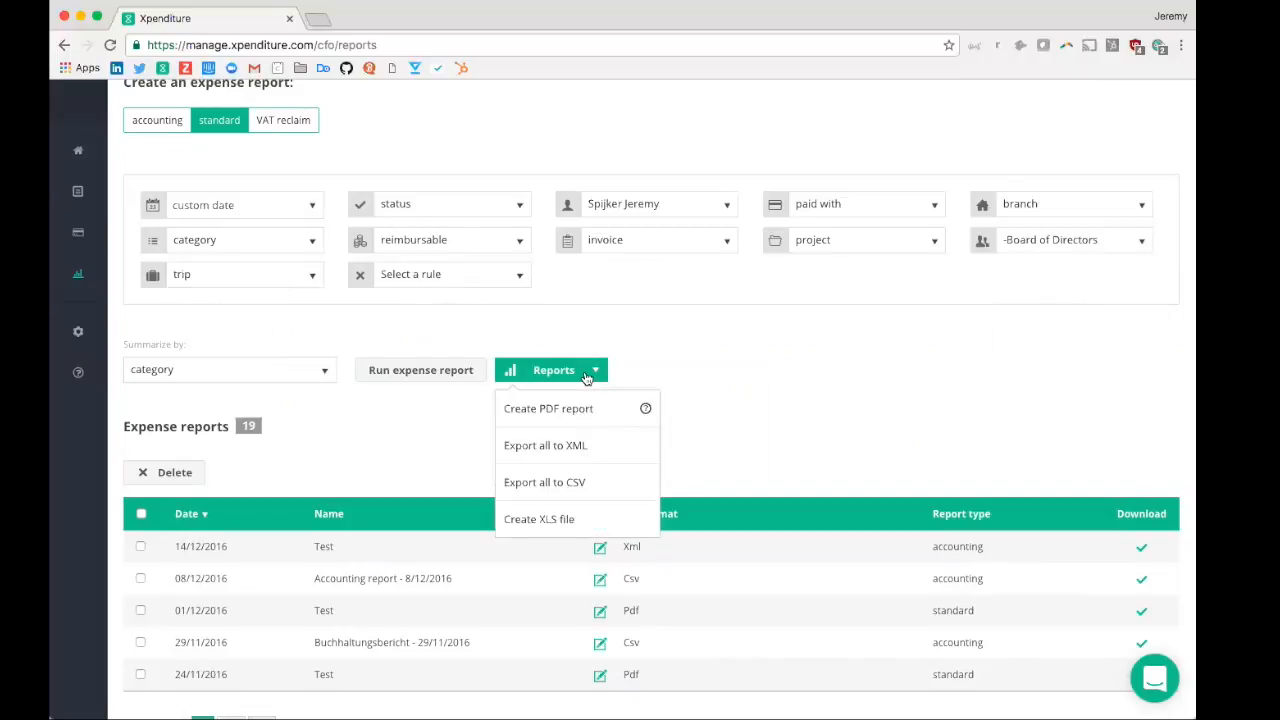
left_click(552, 370)
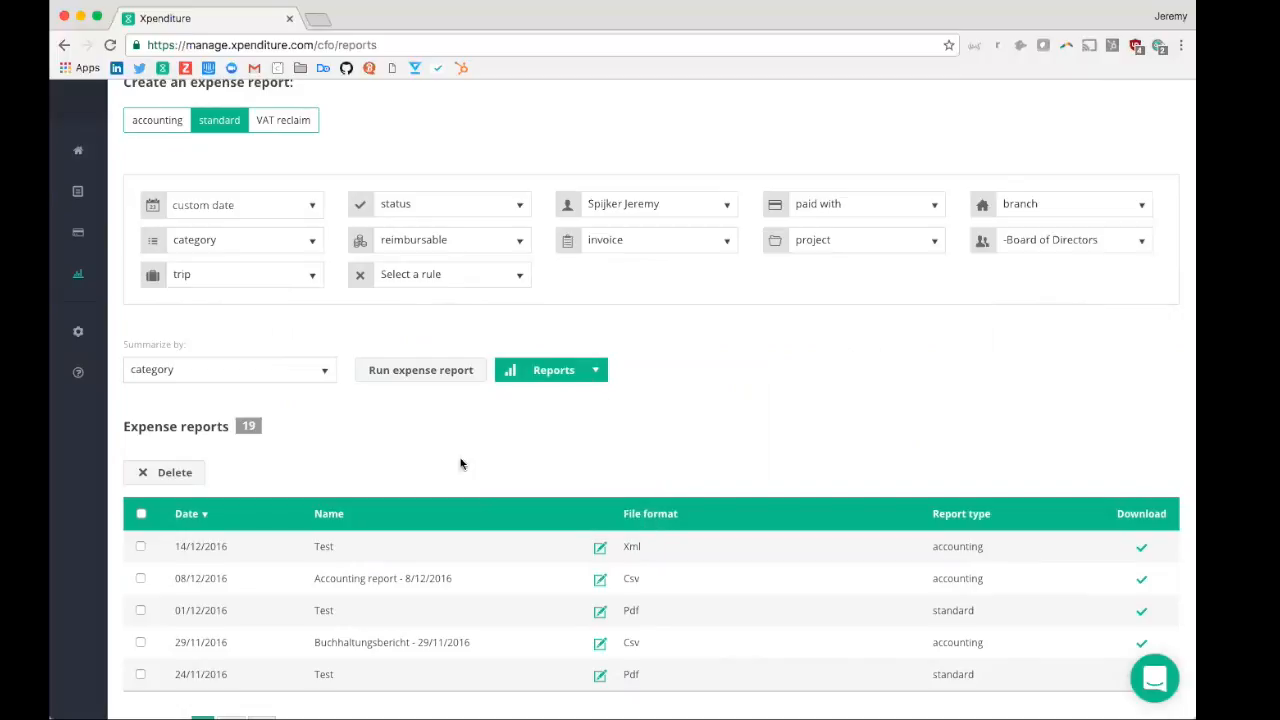
scroll("down", 3)
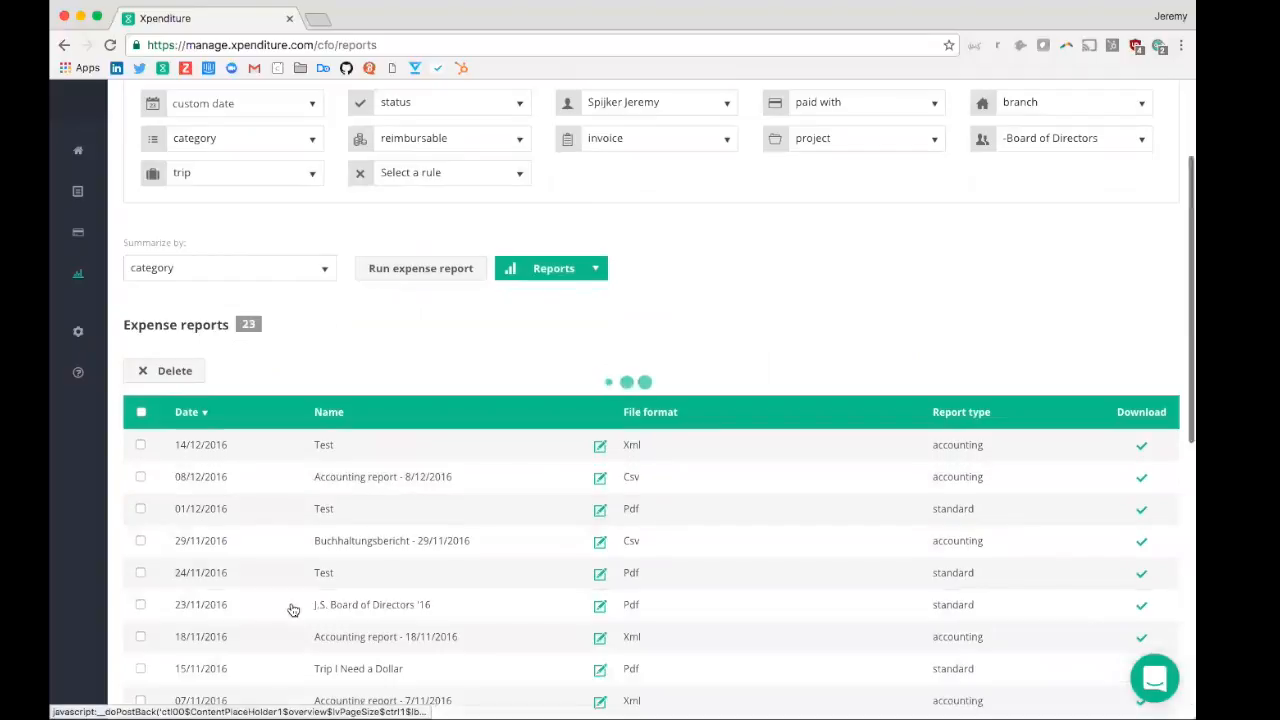
left_click(1140, 604)
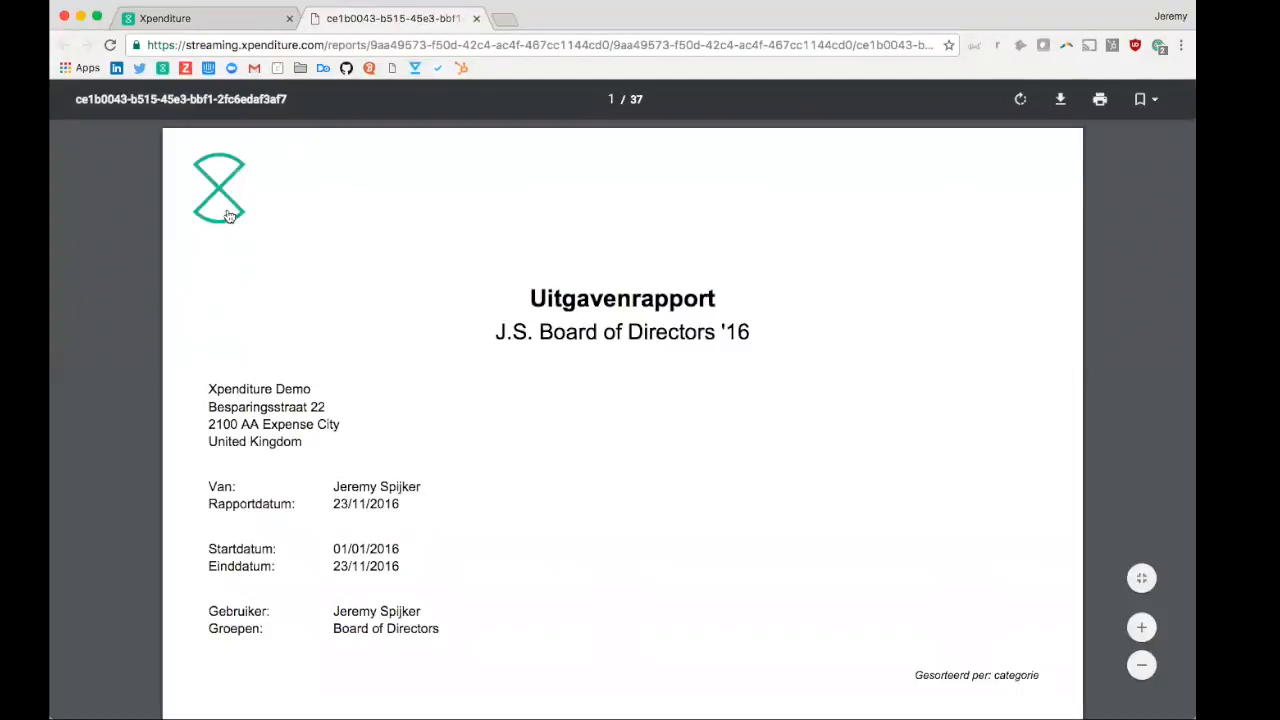
mouse_move(558, 280)
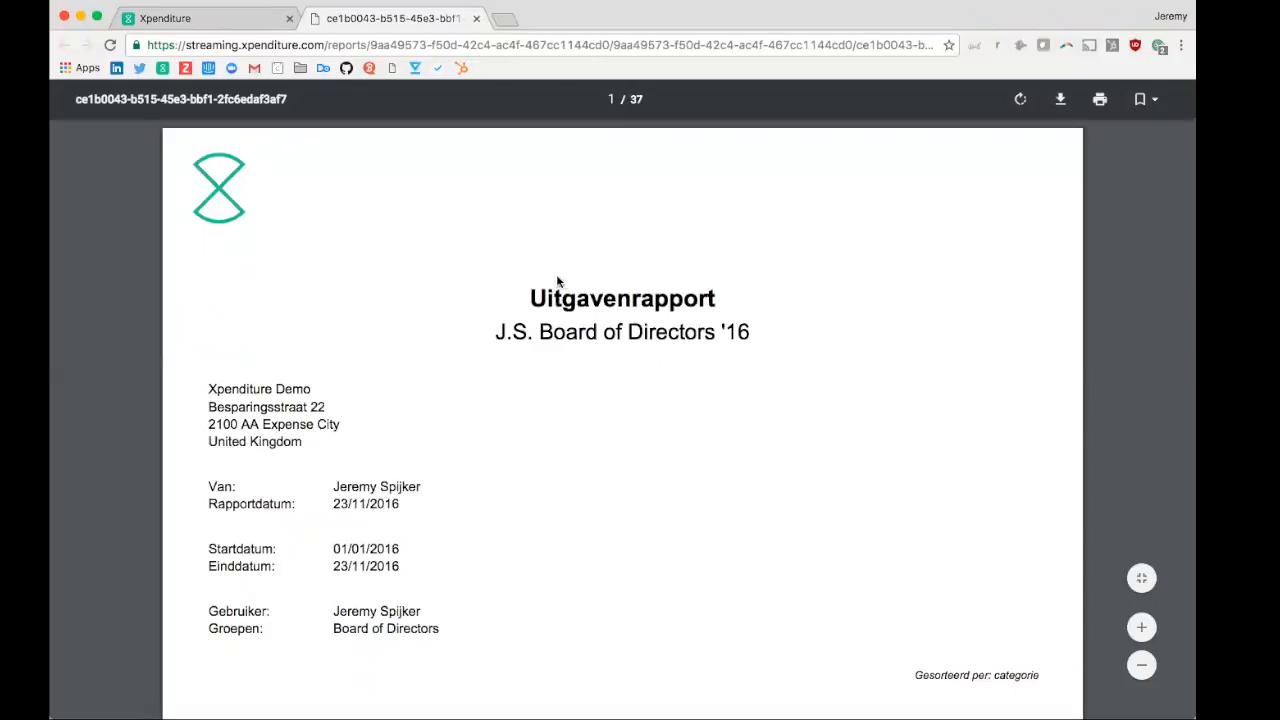
scroll("down", 3)
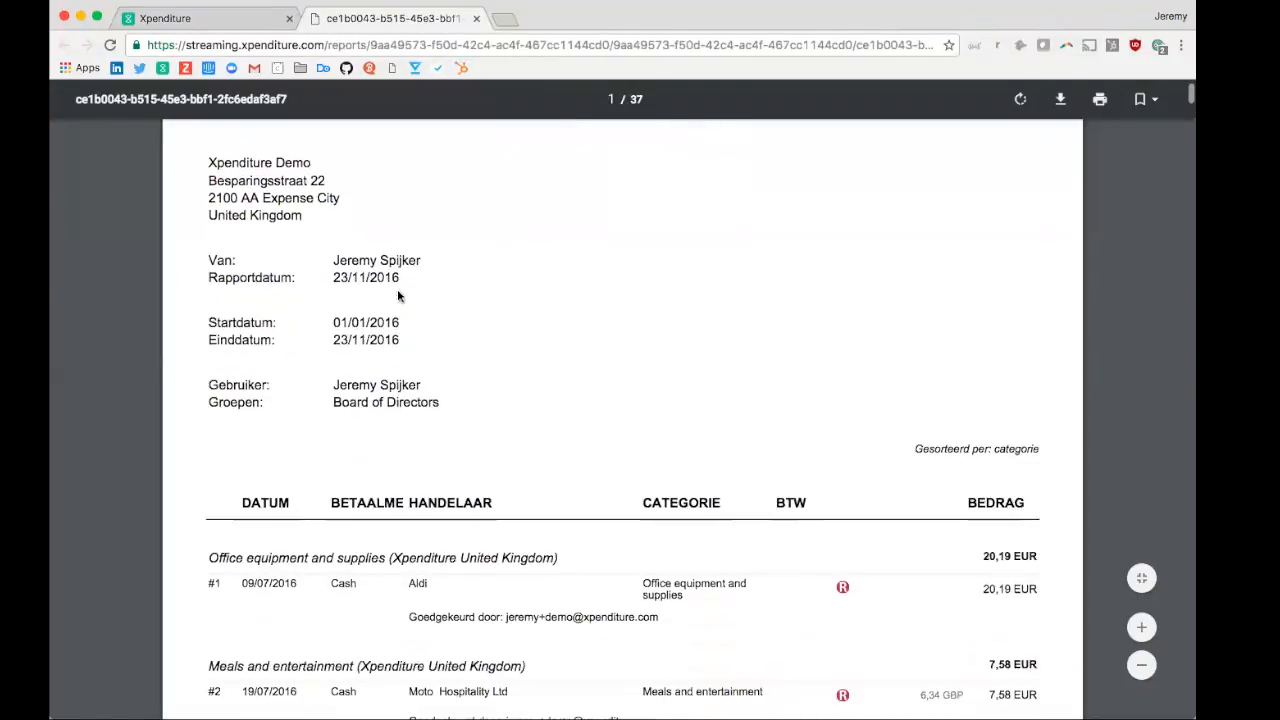
mouse_move(358, 340)
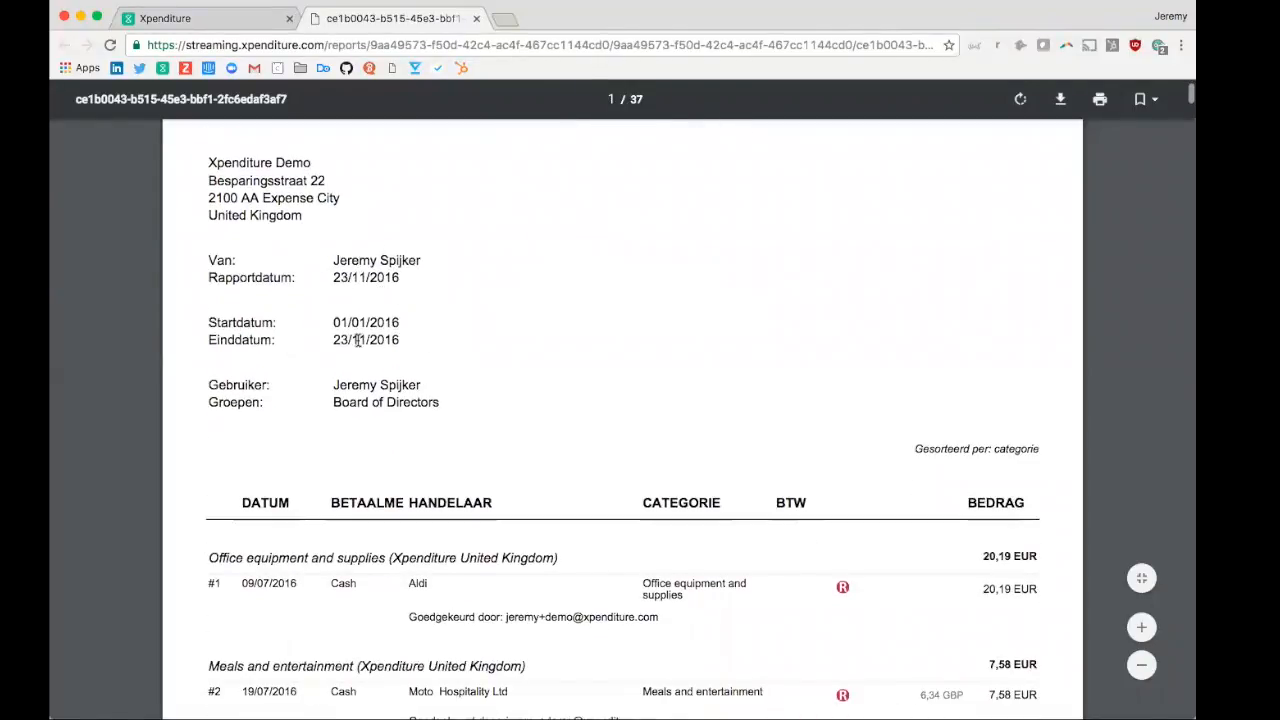
mouse_move(926, 454)
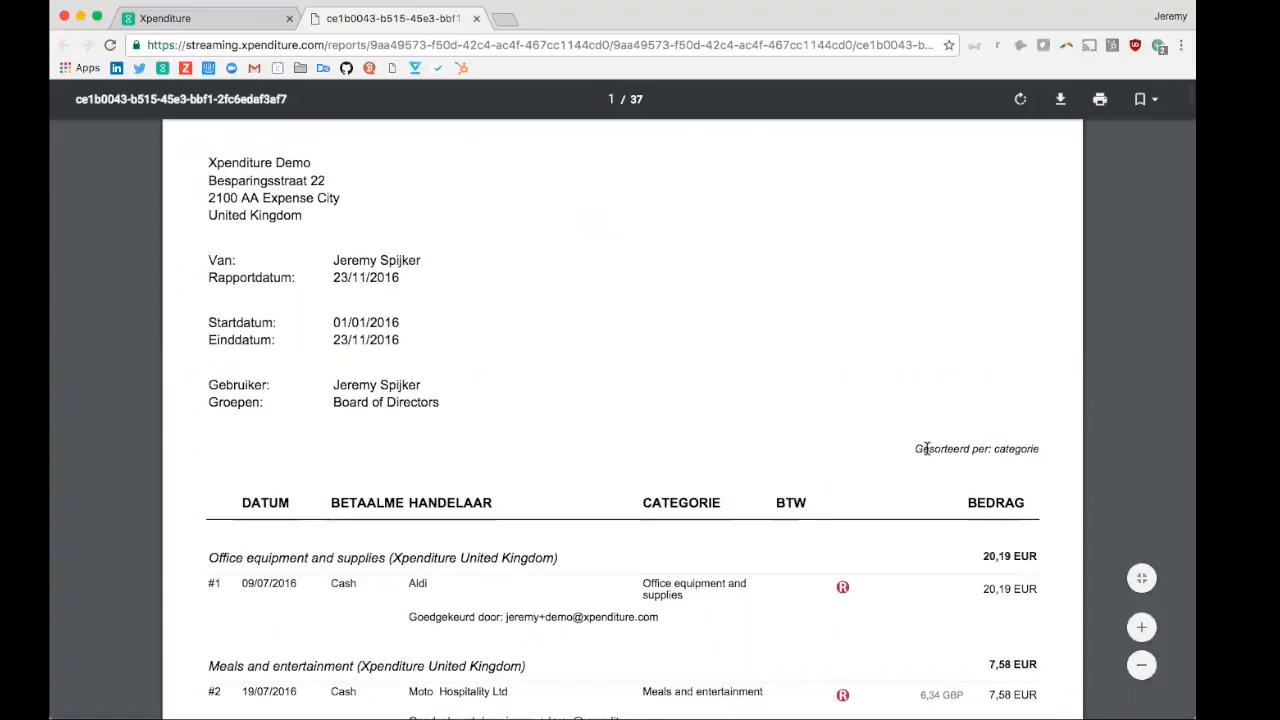
double_click(240, 556)
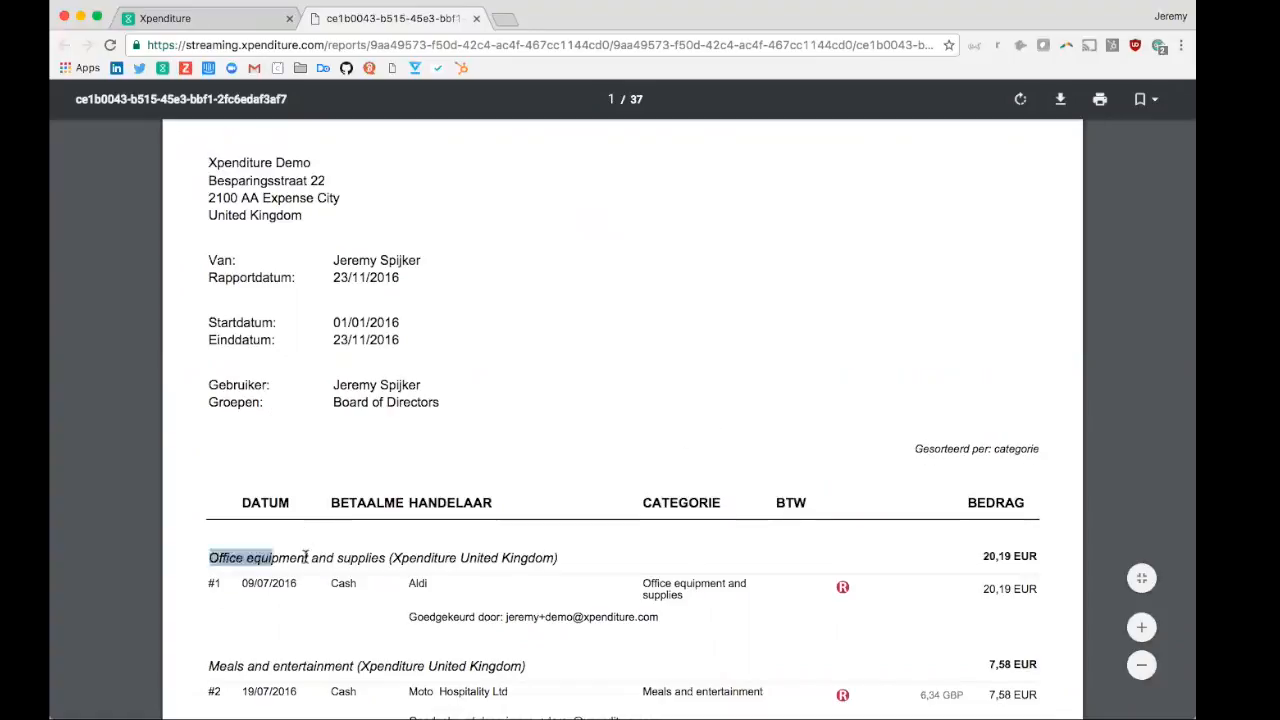
left_click_drag(240, 556, 556, 556)
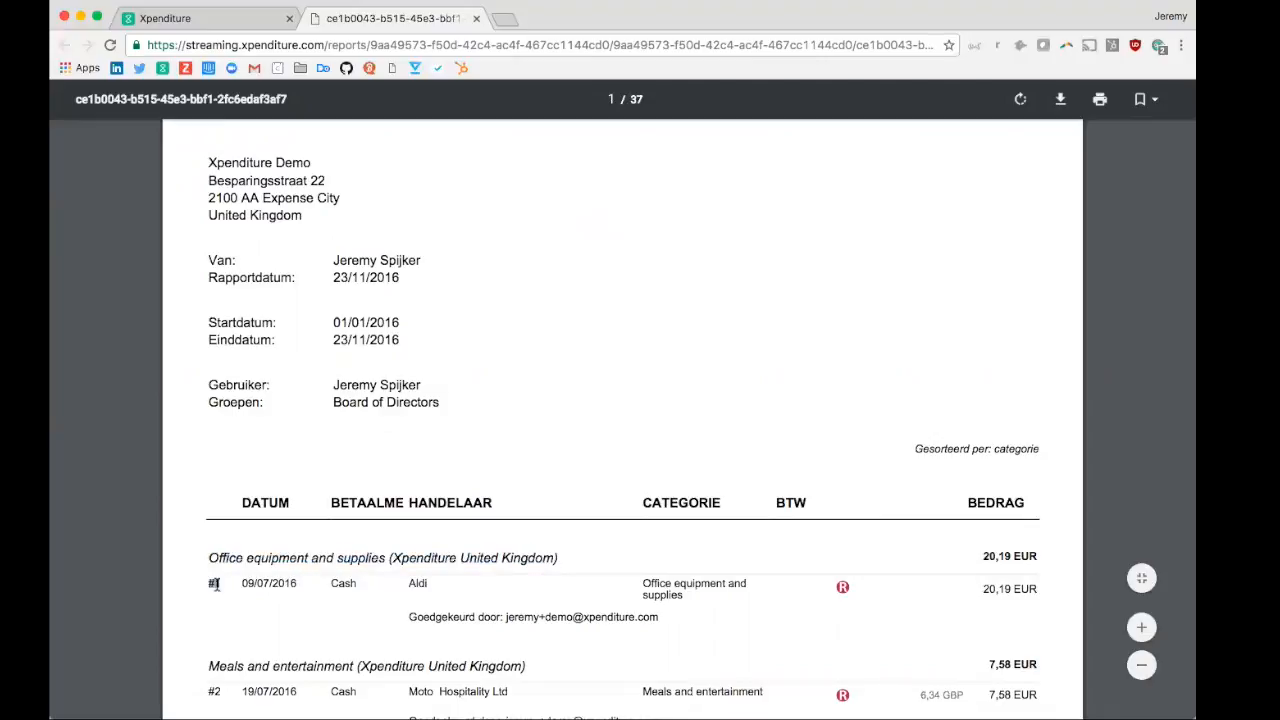
double_click(268, 584)
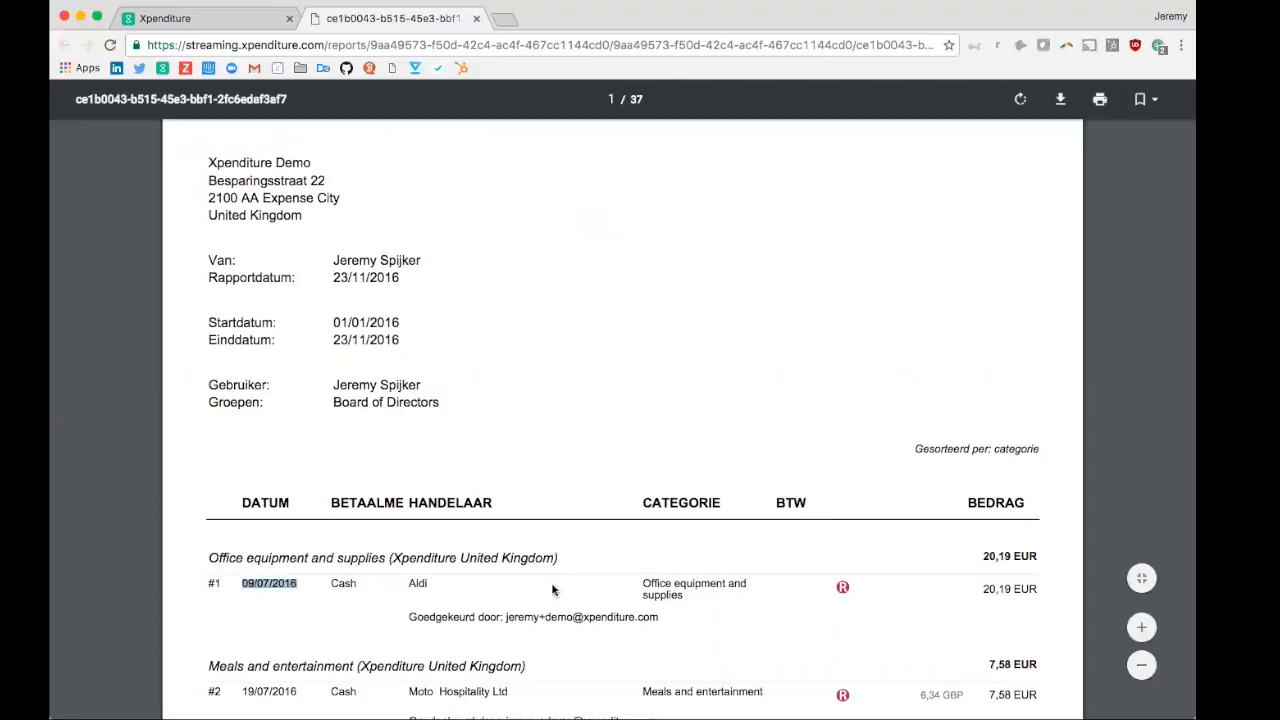
scroll("down", 3)
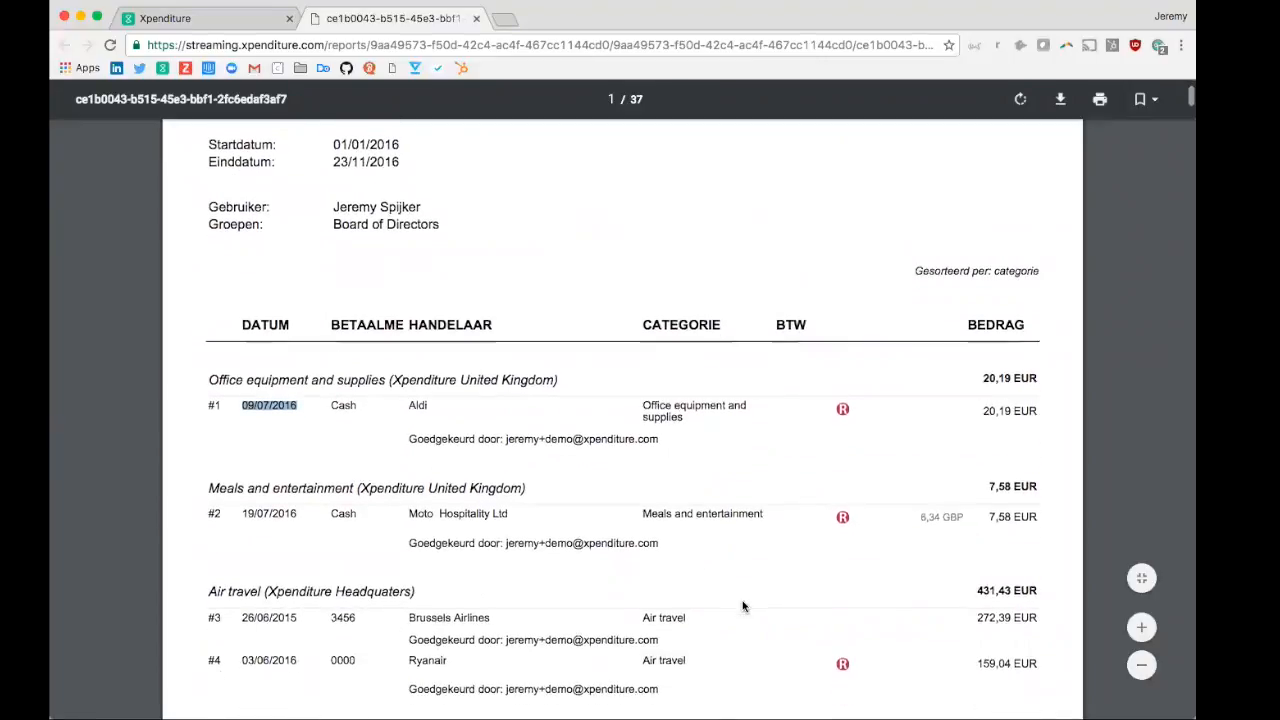
scroll("down", 3)
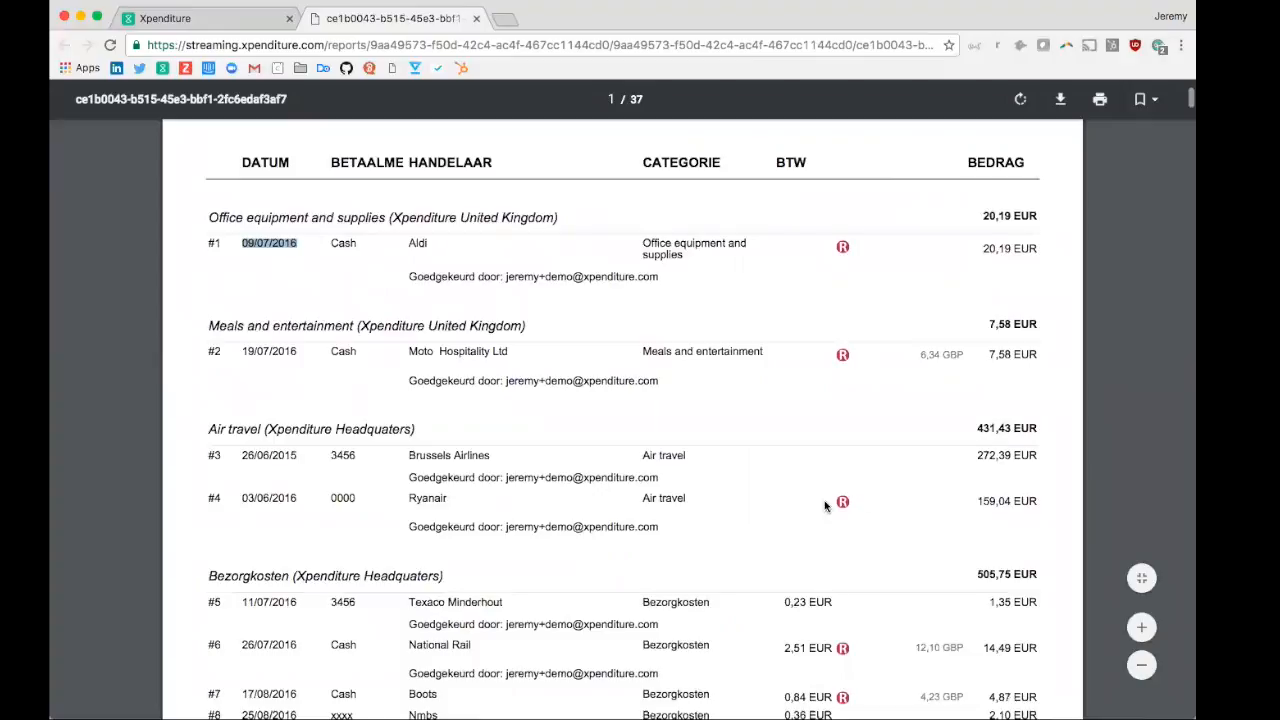
scroll("down", 3)
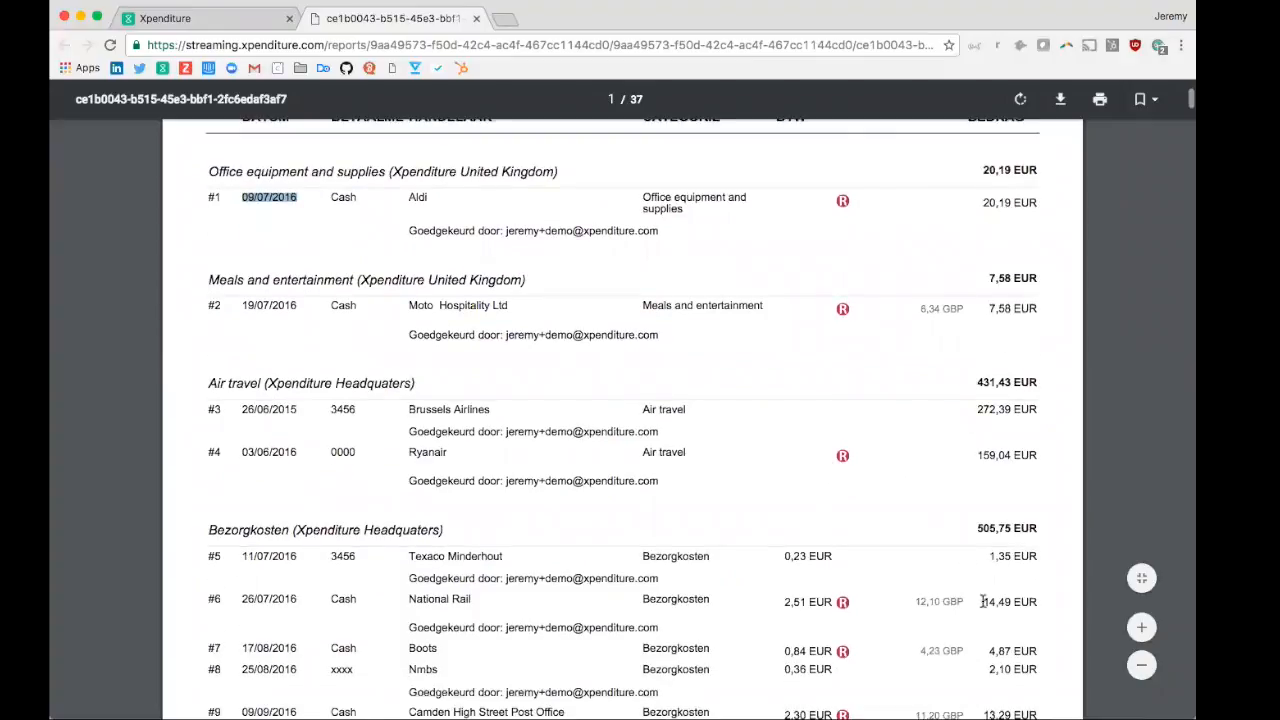
mouse_move(998, 616)
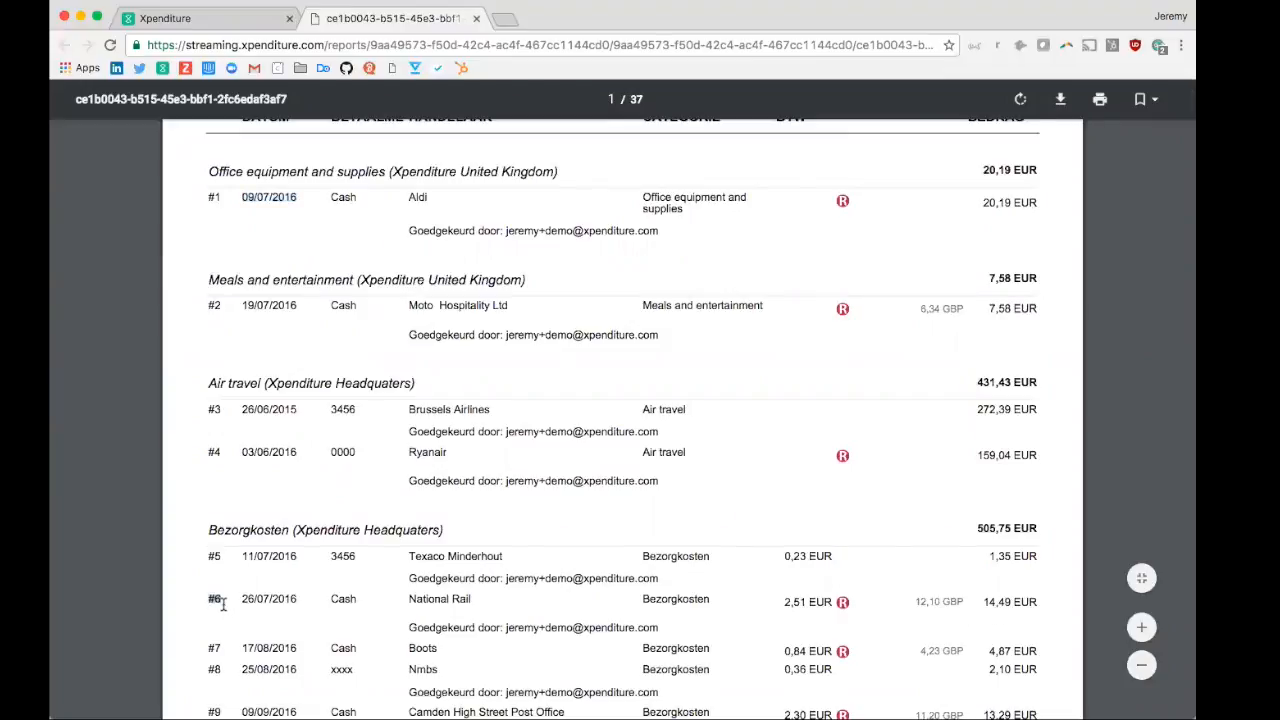
scroll("down", 3)
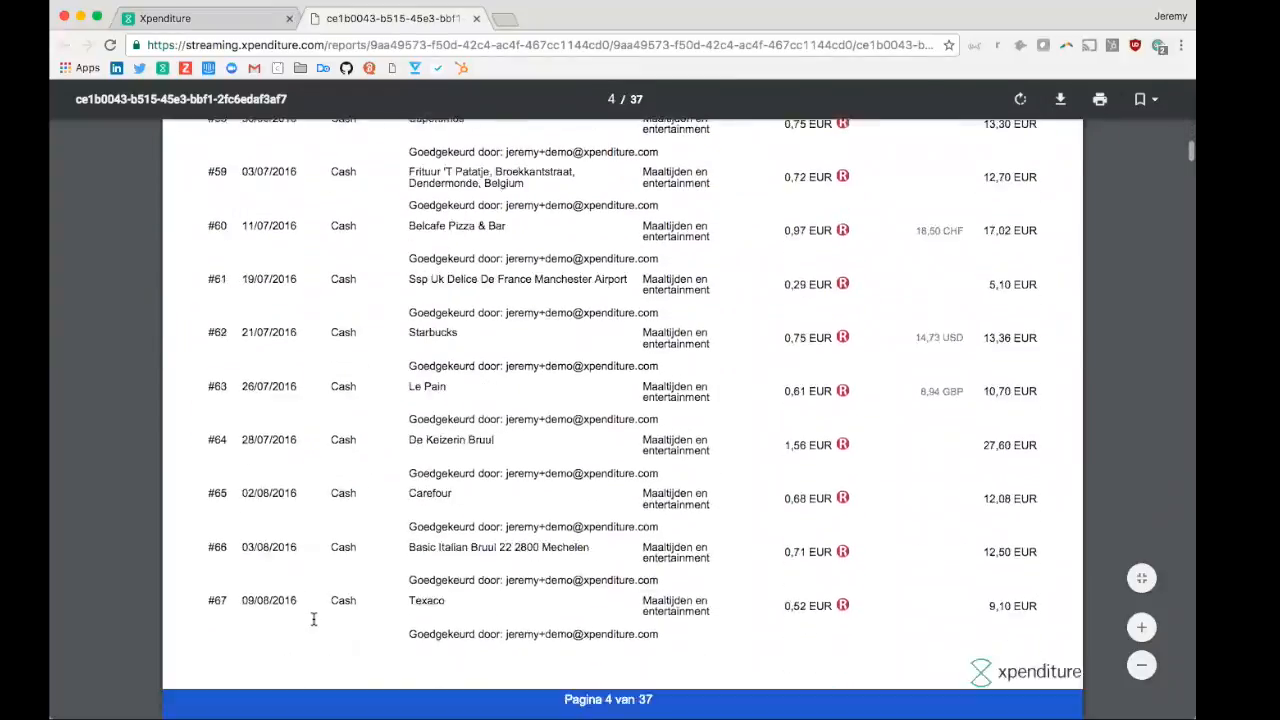
scroll("down", 3)
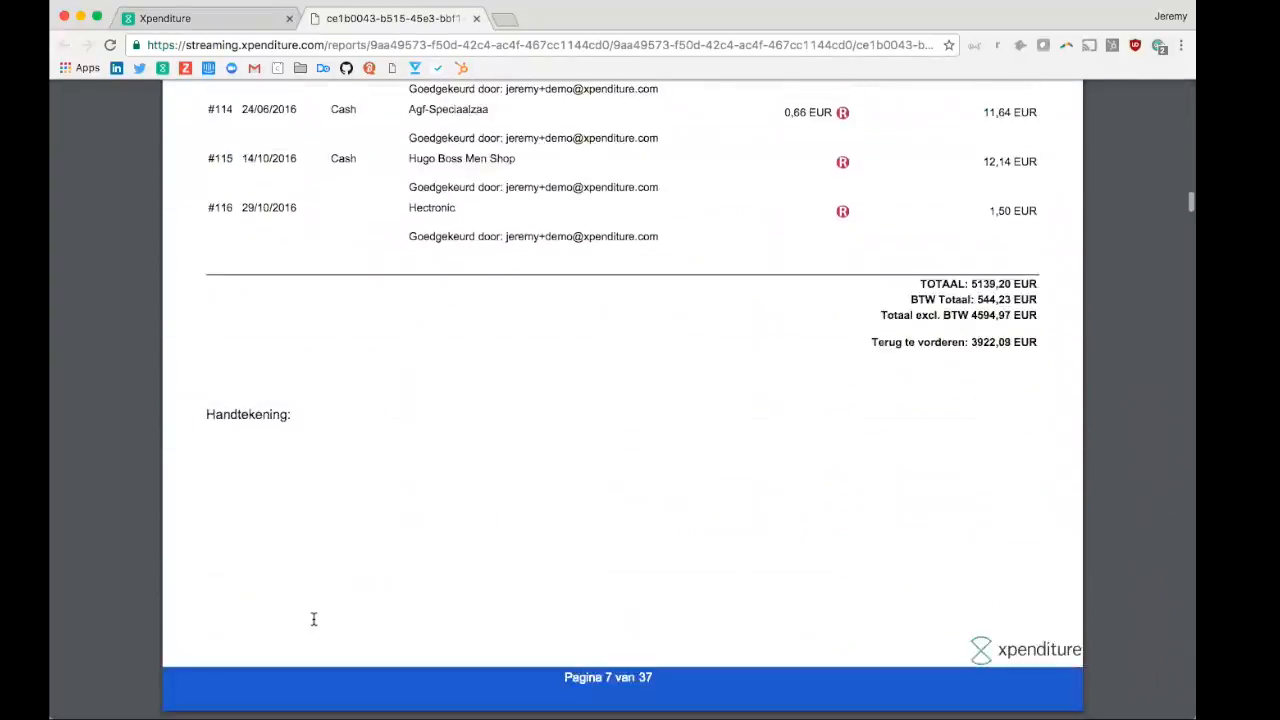
scroll("down", 3)
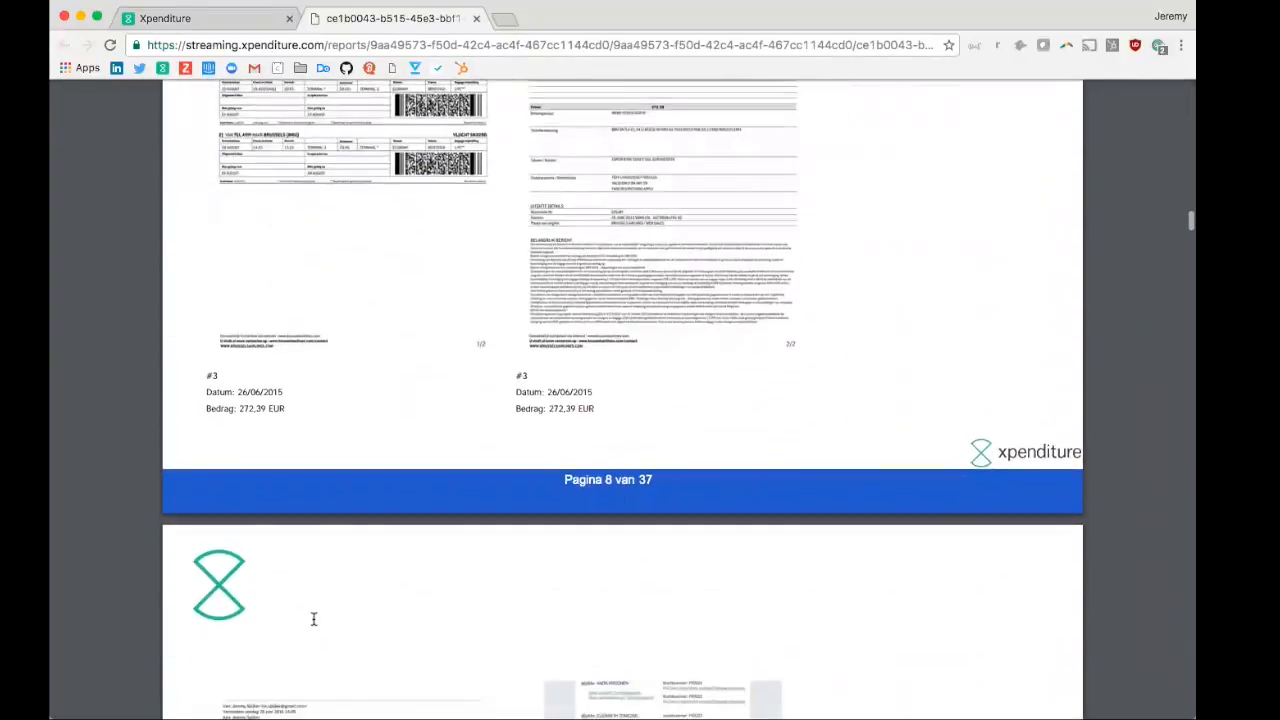
scroll("down", 3)
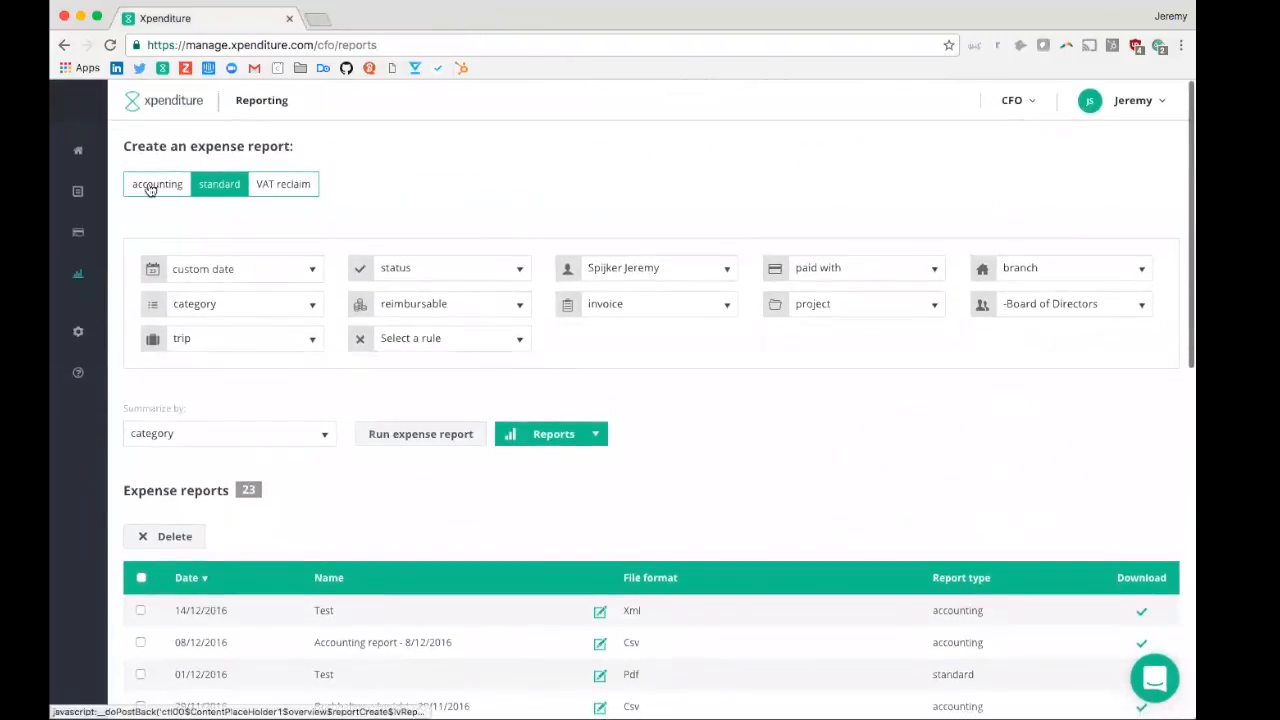
Start an accounting report with end date 14/12/2016.
left_click(156, 184)
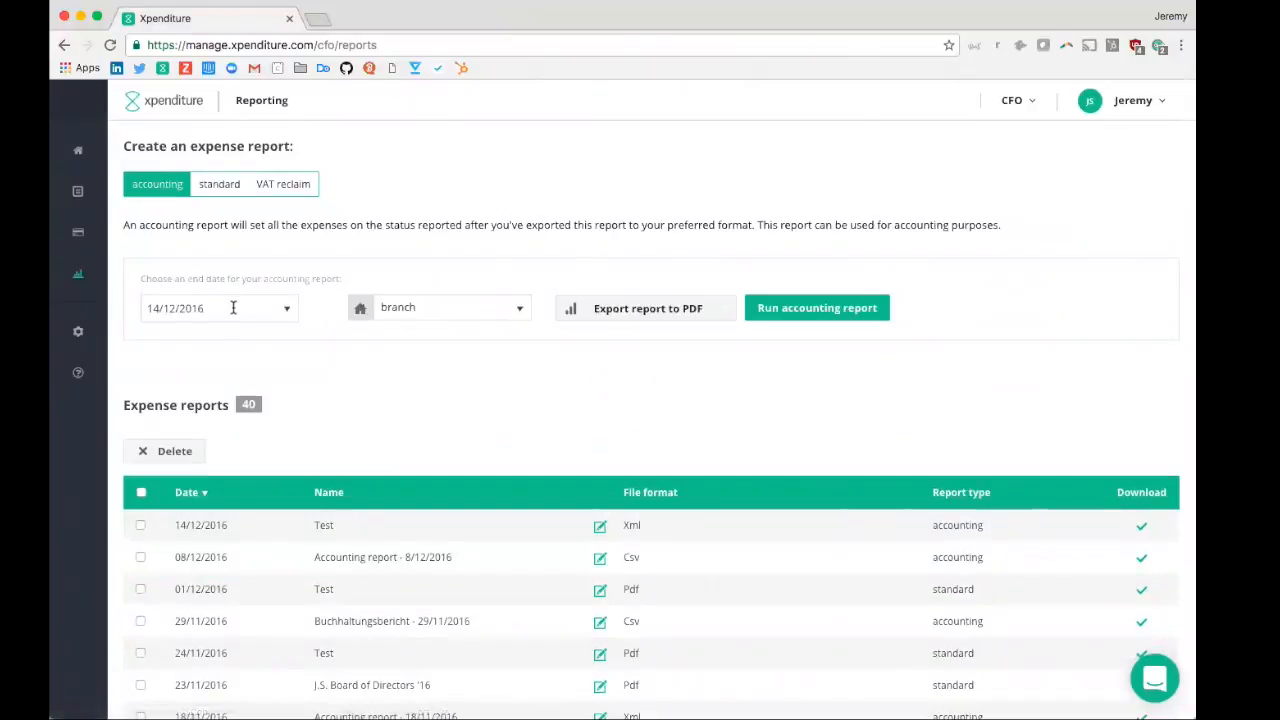
left_click(218, 308)
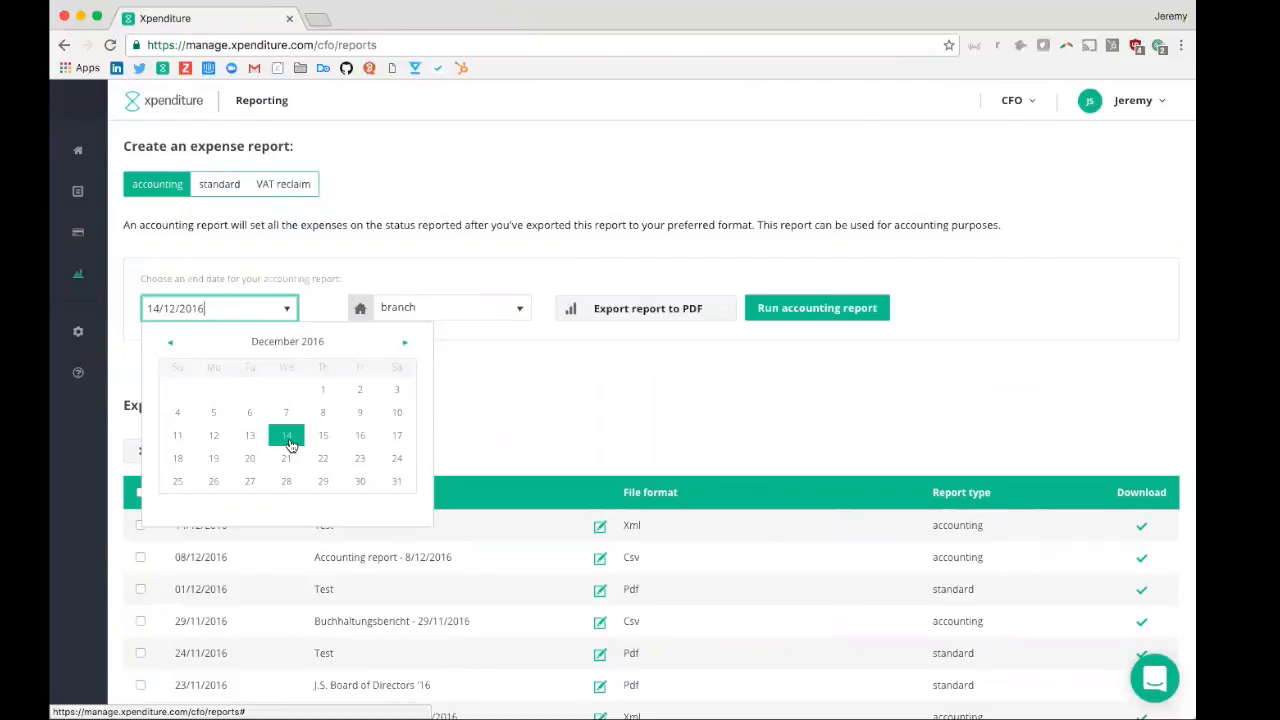
left_click(286, 436)
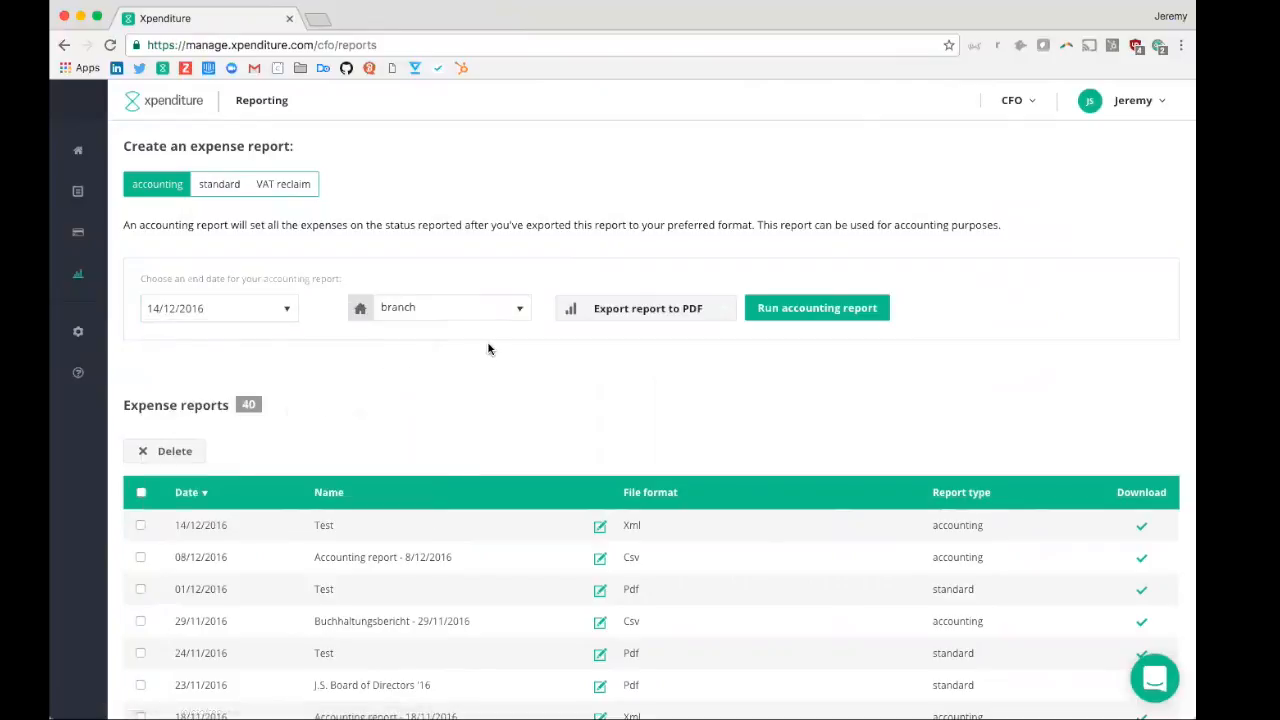
Limit it to the Xpenditure United Kingdom branch and run the accounting report.
left_click(450, 308)
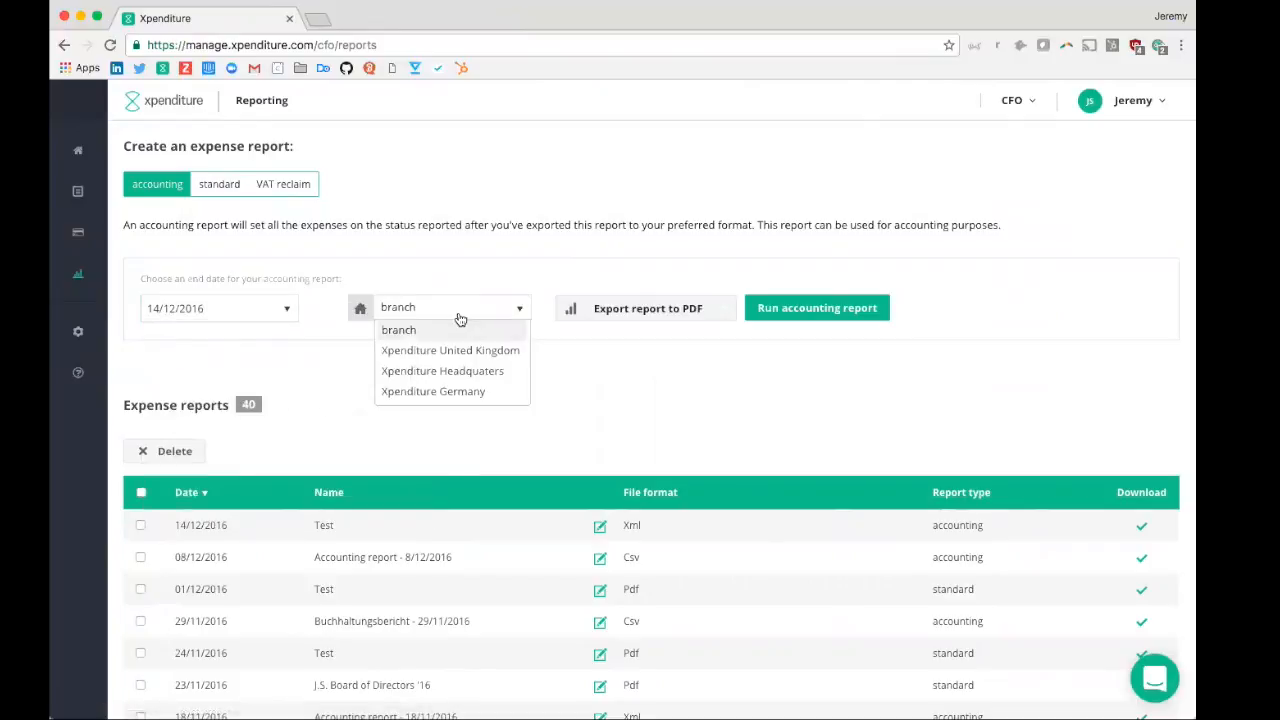
left_click(450, 350)
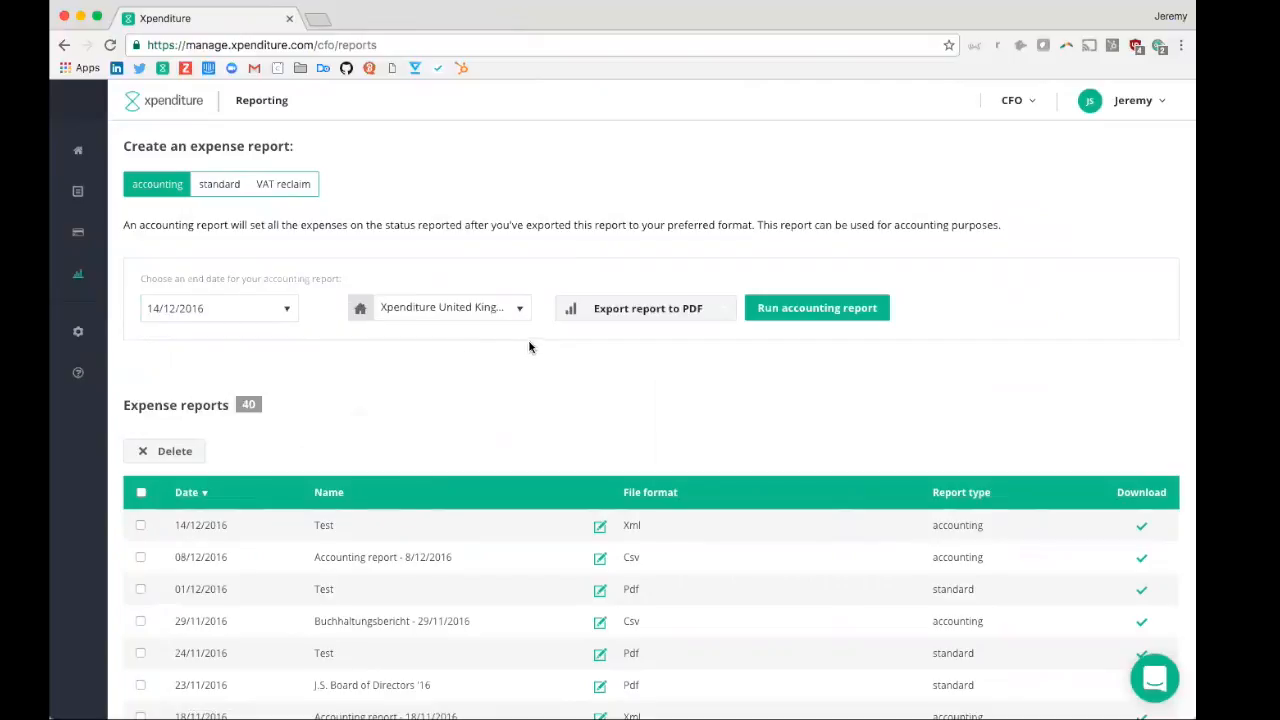
left_click(816, 308)
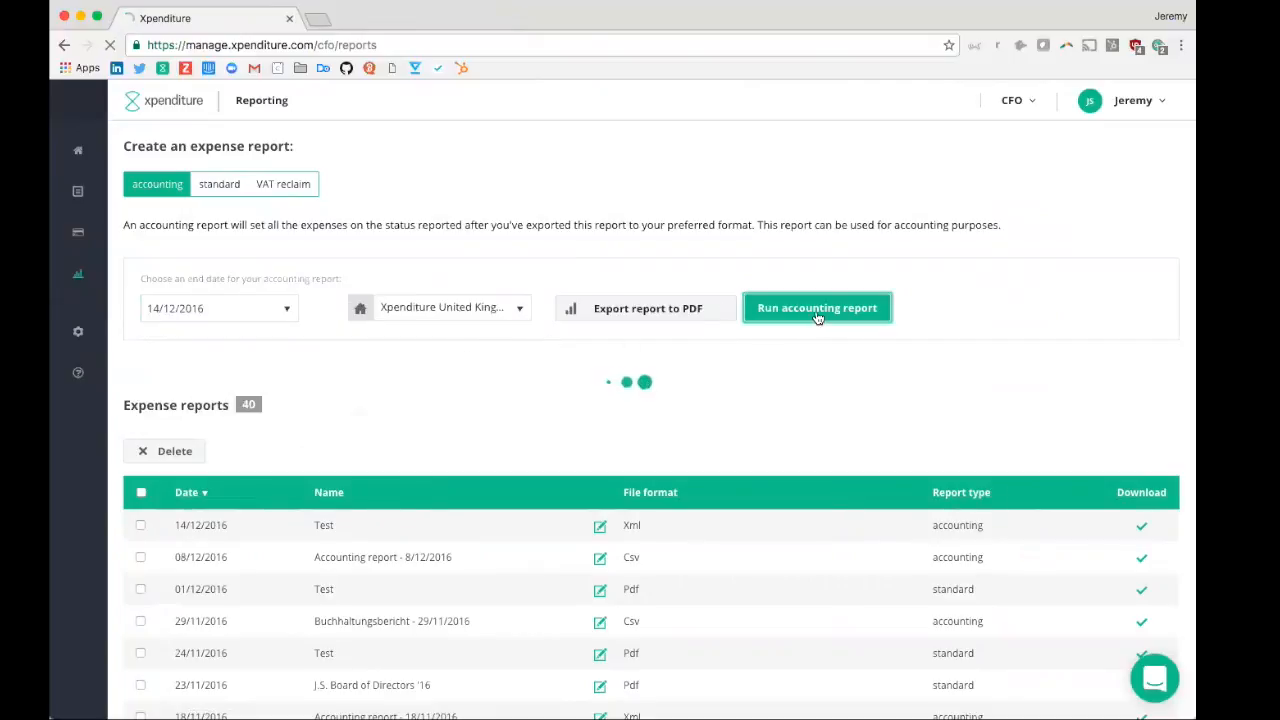
left_click(816, 308)
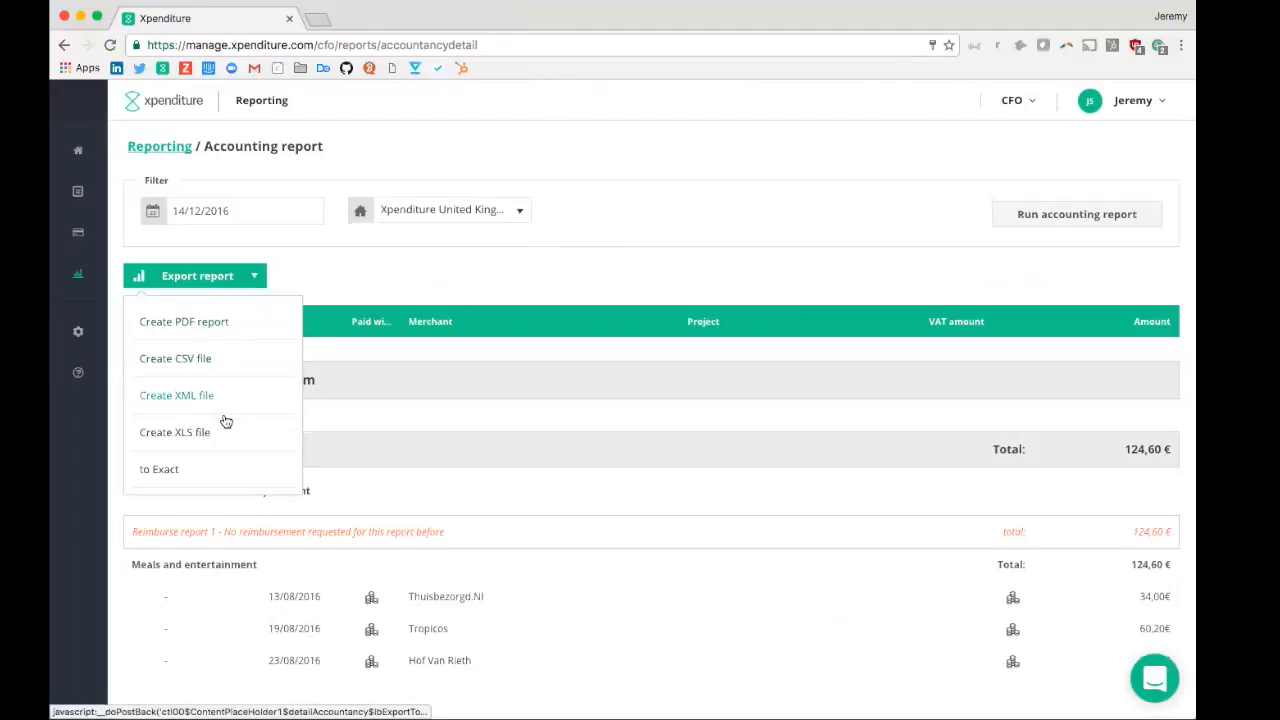
mouse_move(224, 432)
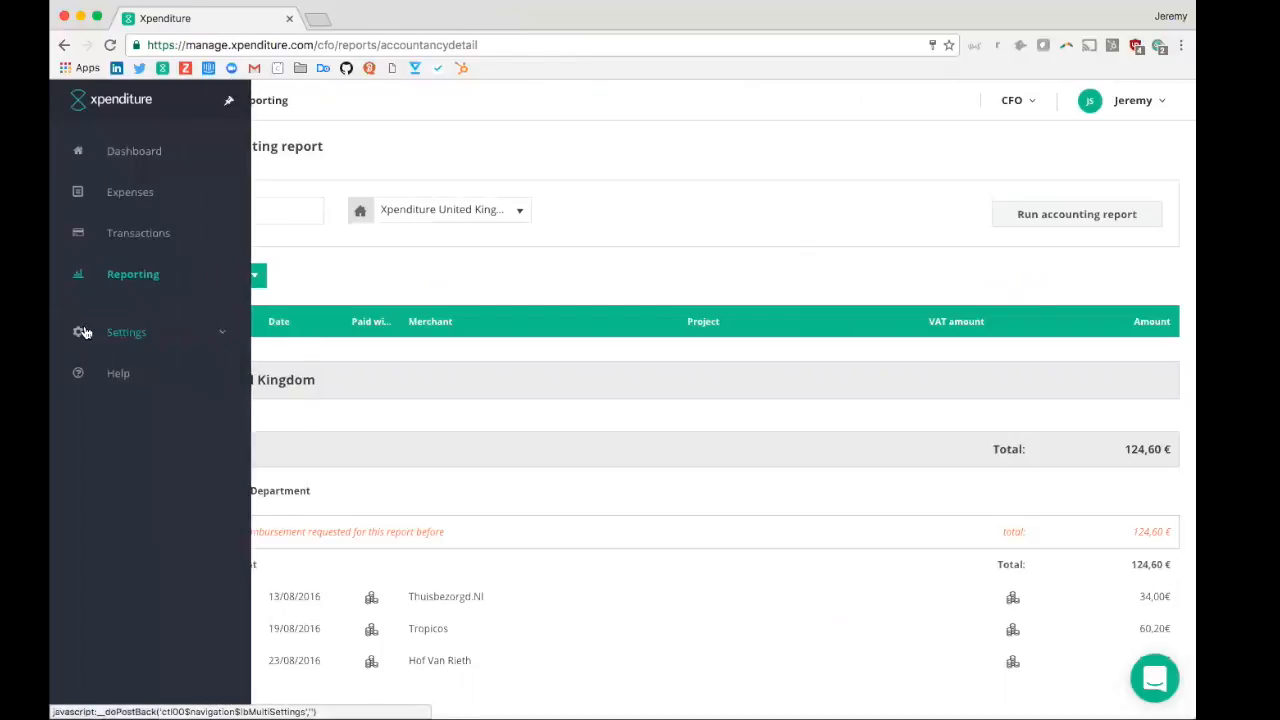
Show the Integrations settings page listing QuickBooks, Sage One, Xero and FreshBooks.
left_click(126, 332)
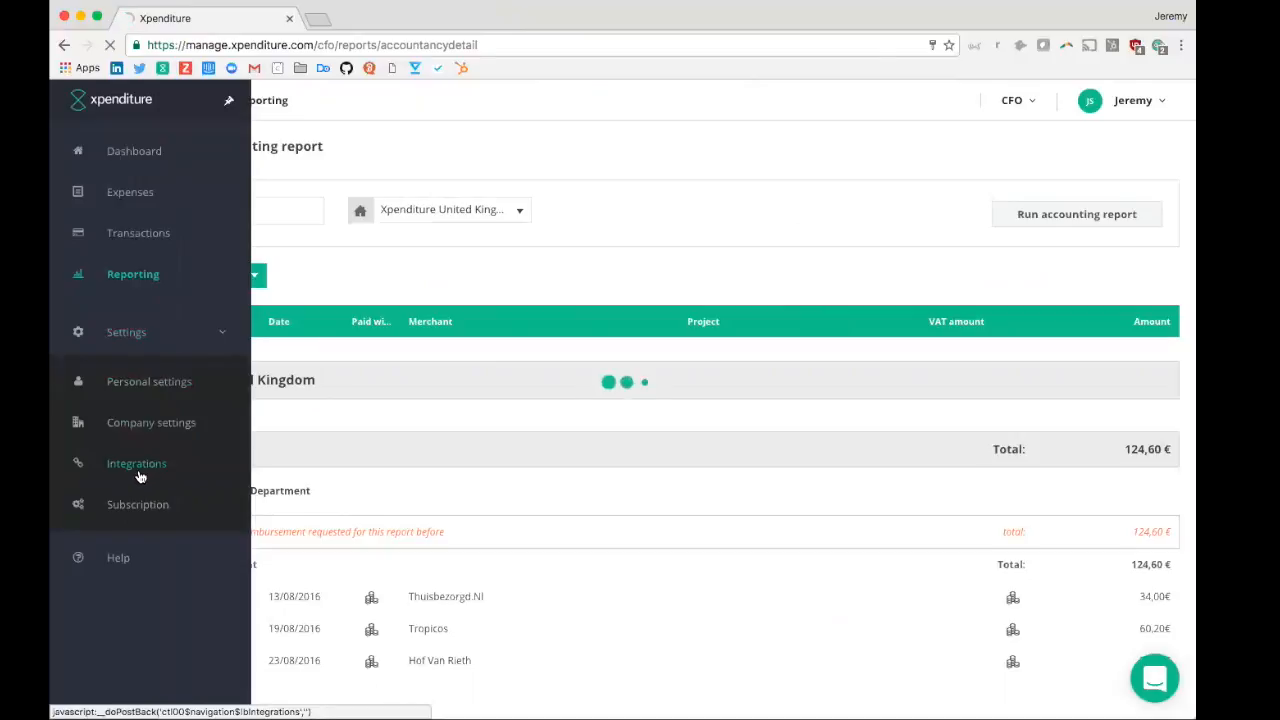
left_click(136, 464)
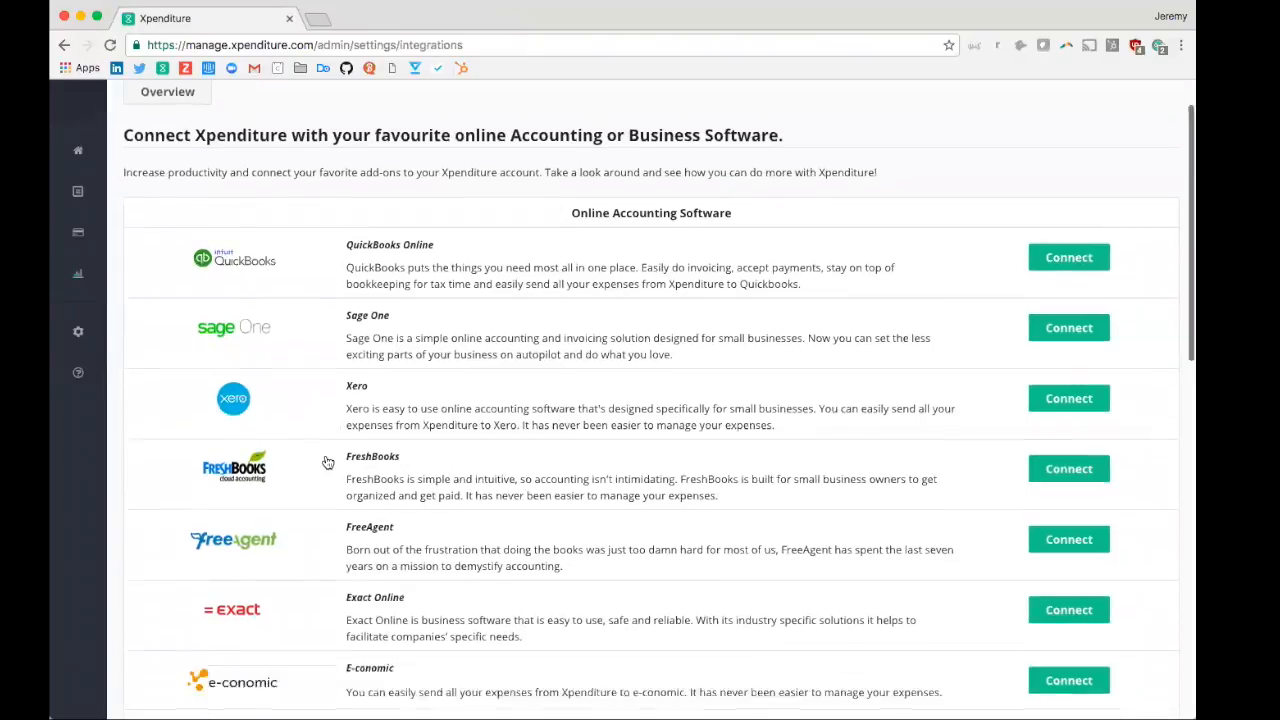
scroll("down", 3)
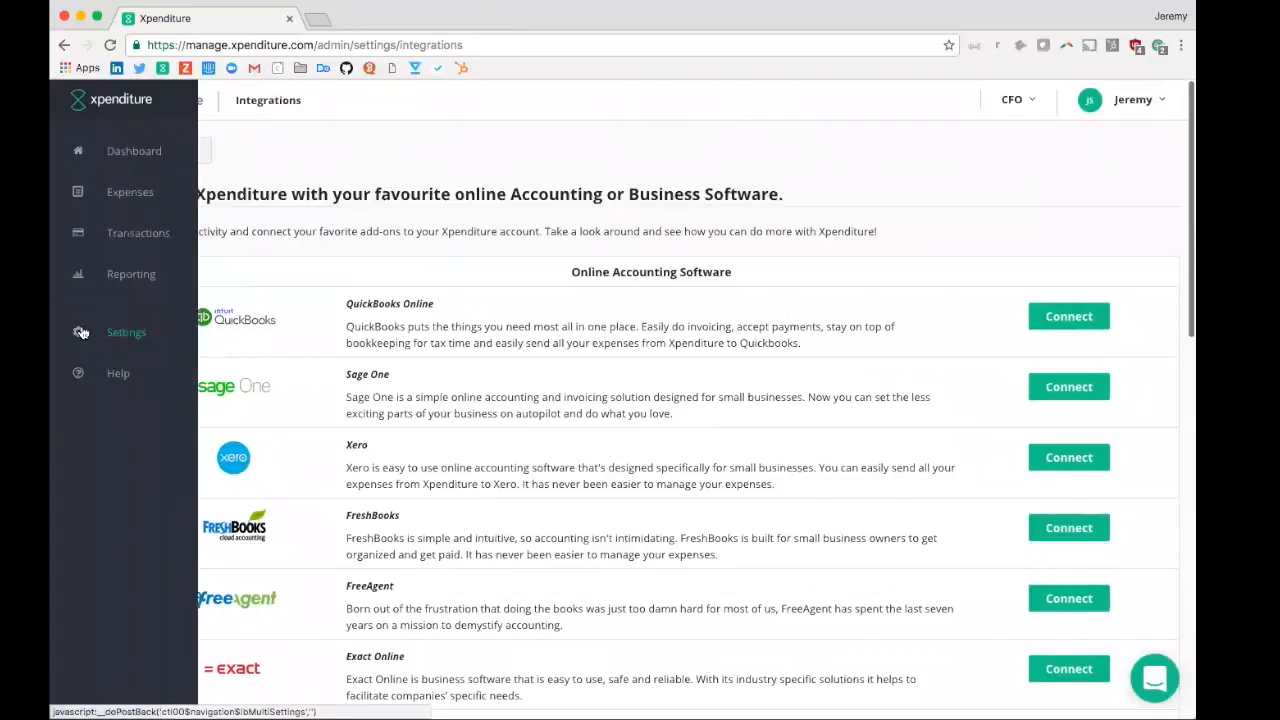
left_click(126, 332)
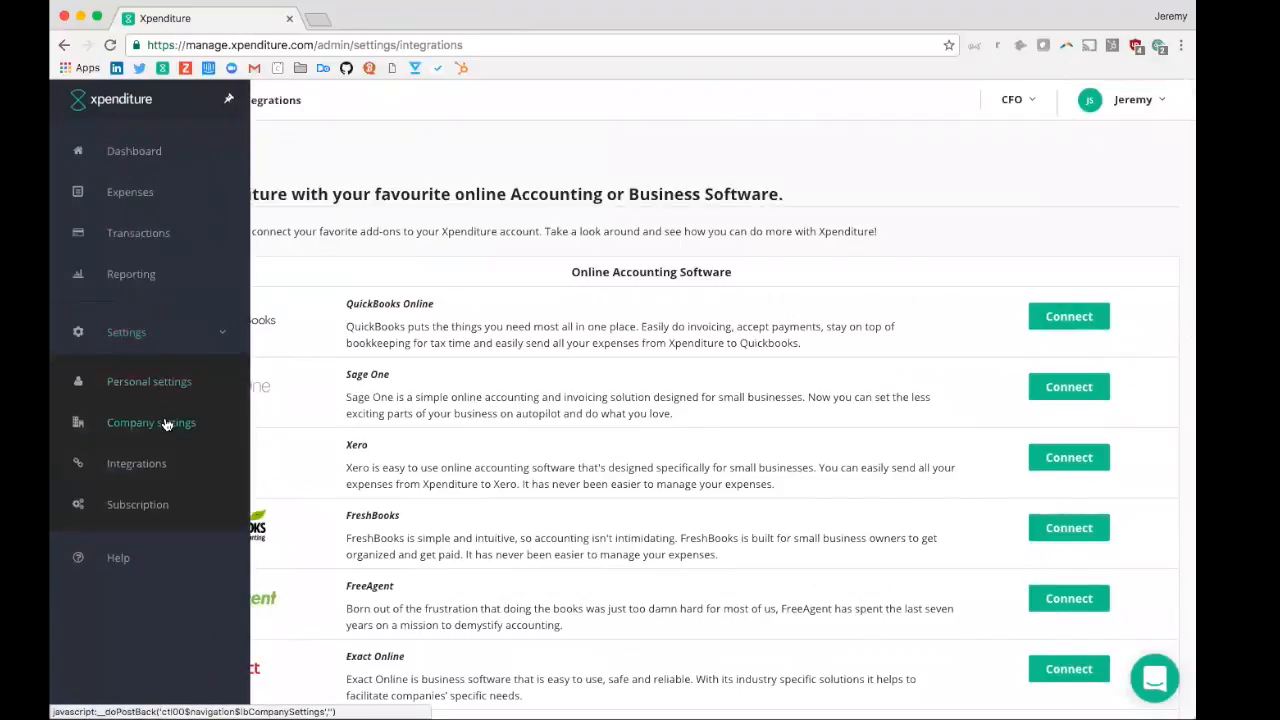
Show the company settings profile for Xpenditure Demo with address and currency.
left_click(152, 422)
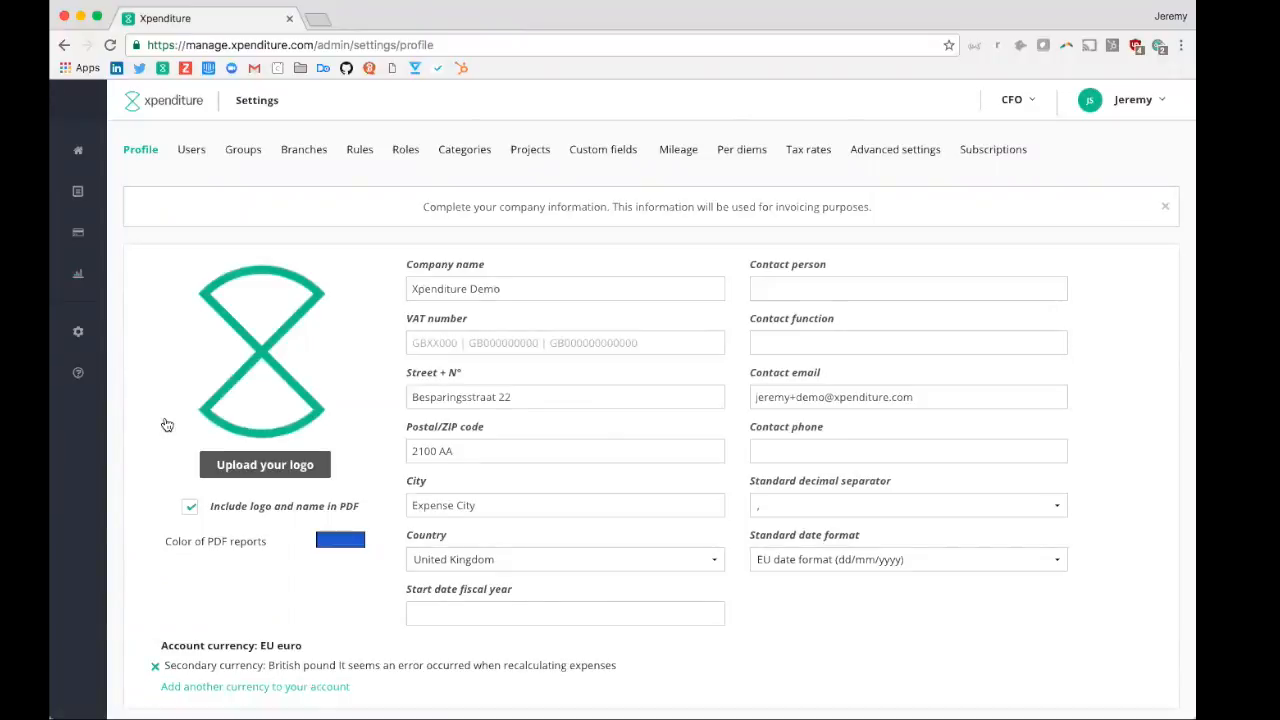
left_click(76, 332)
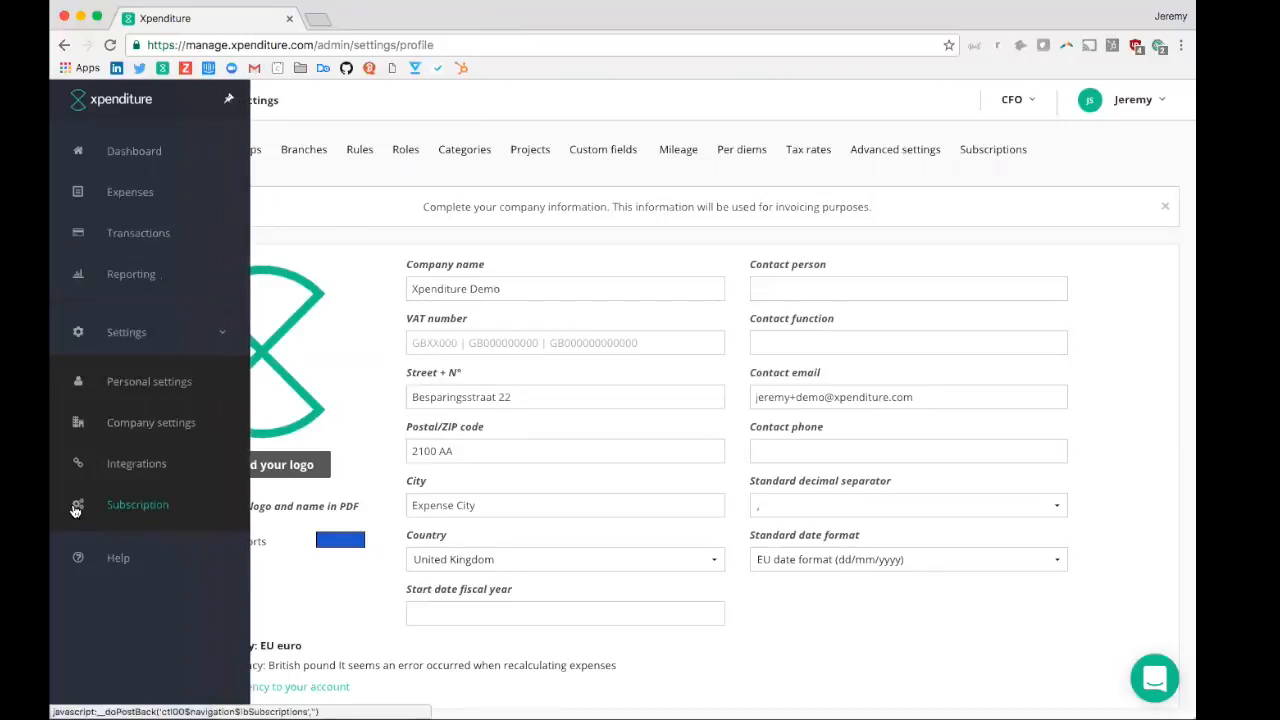
mouse_move(96, 510)
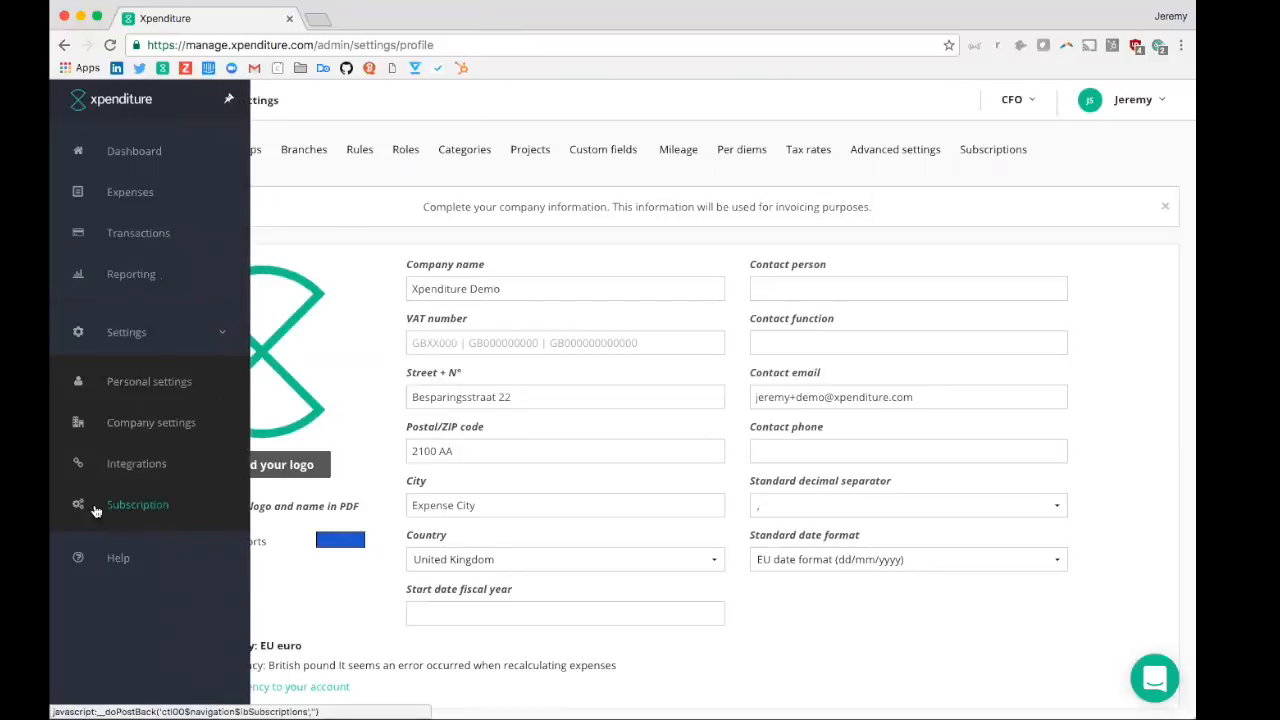